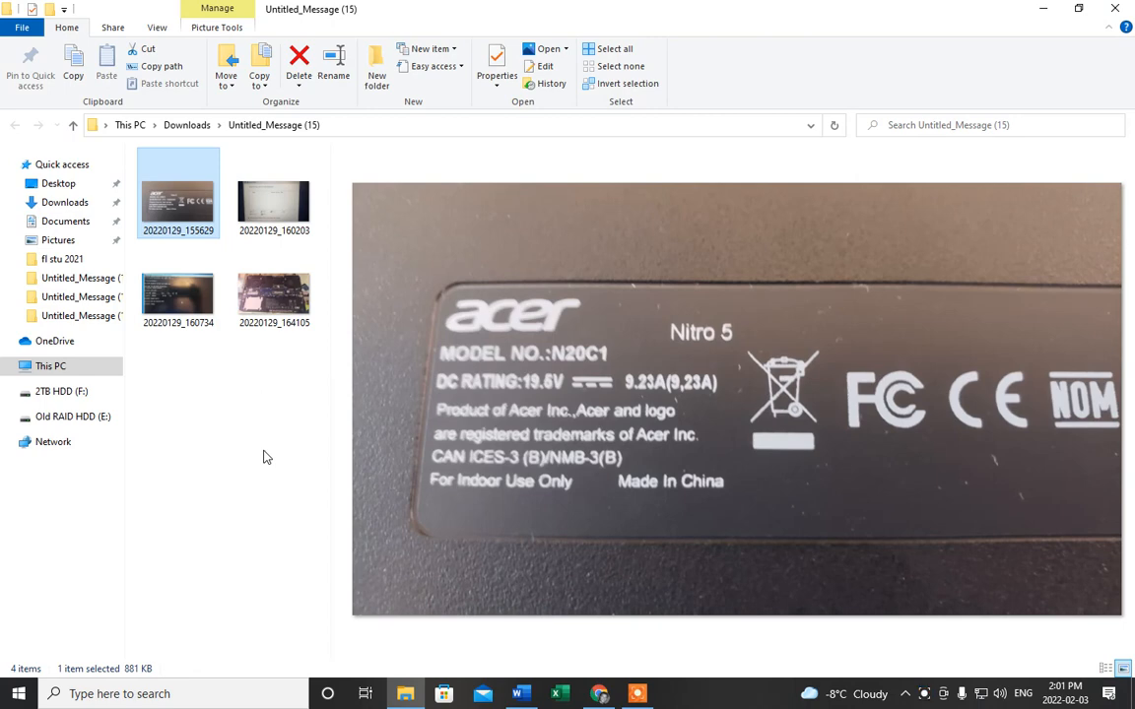
{"action": "mouse_move", "coordinate": [388, 487]}
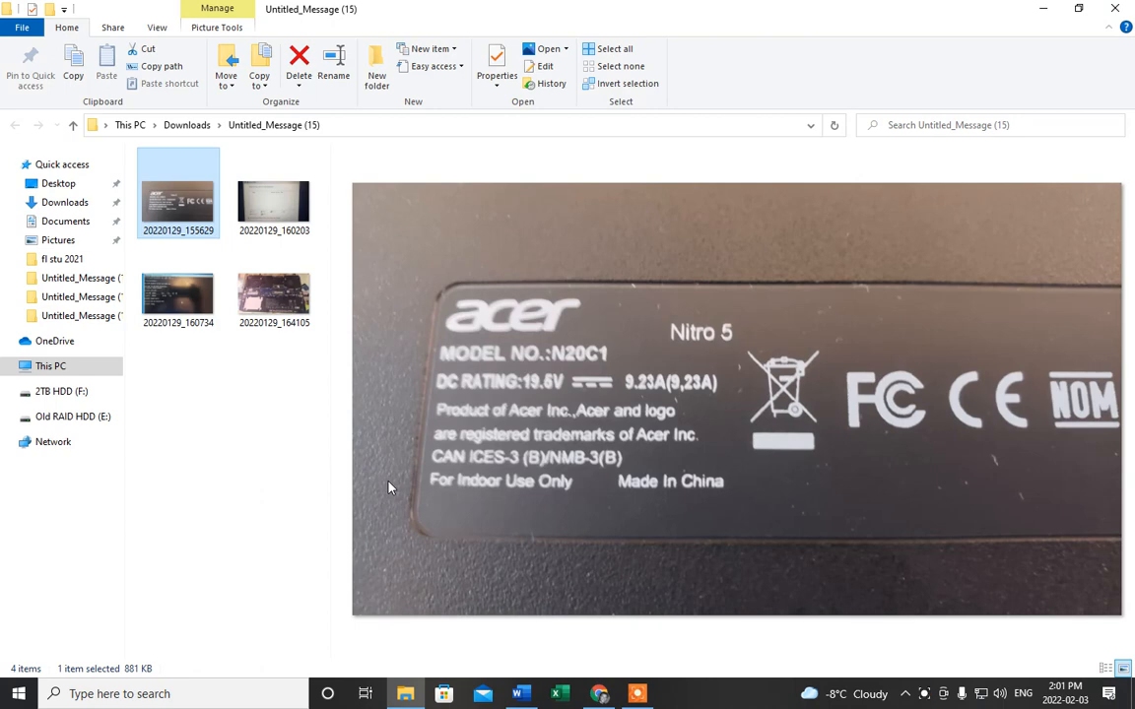
{"action": "mouse_move", "coordinate": [349, 421]}
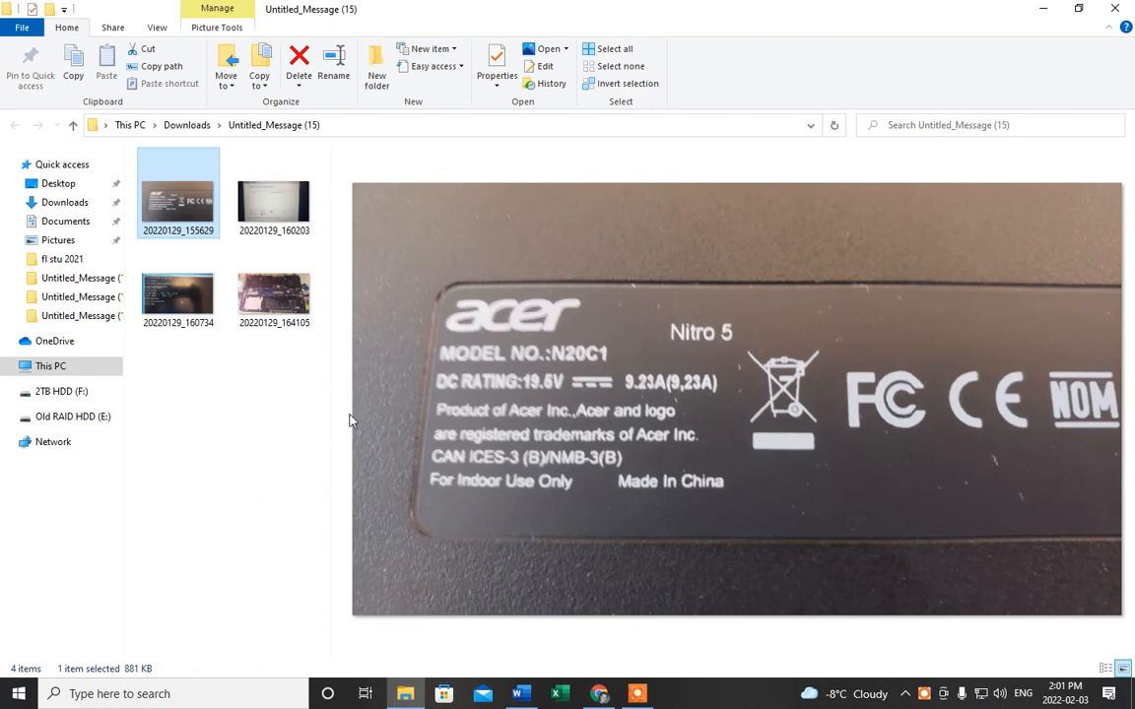
{"action": "mouse_move", "coordinate": [351, 418]}
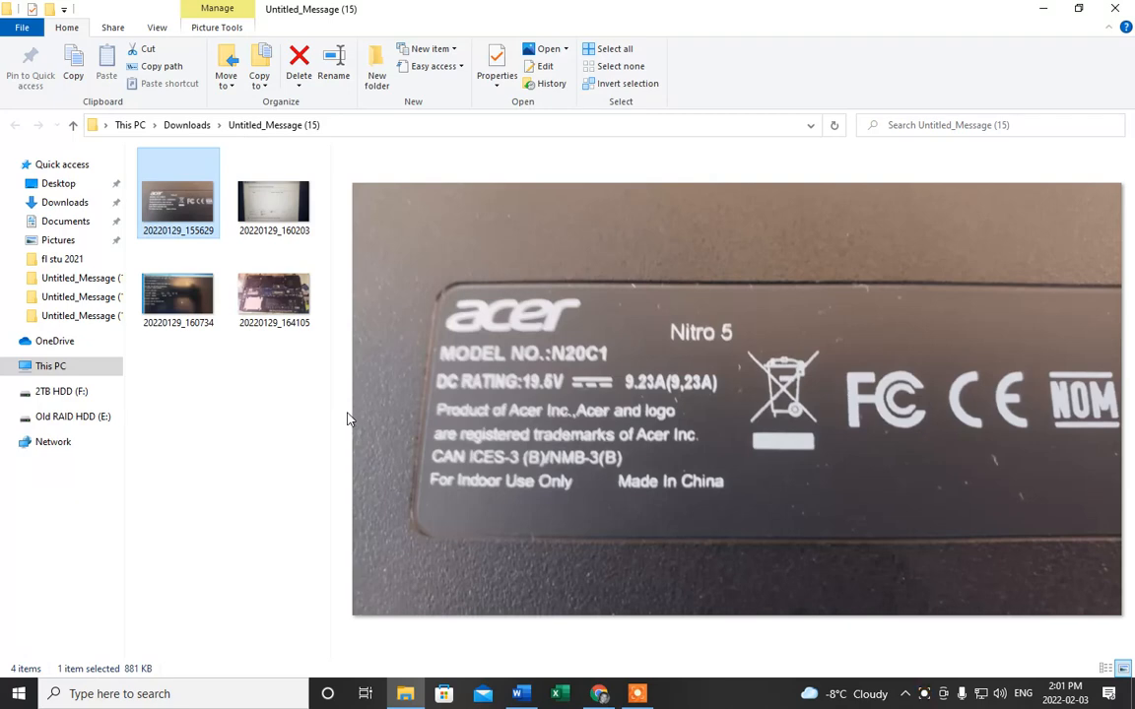
{"action": "mouse_move", "coordinate": [551, 360]}
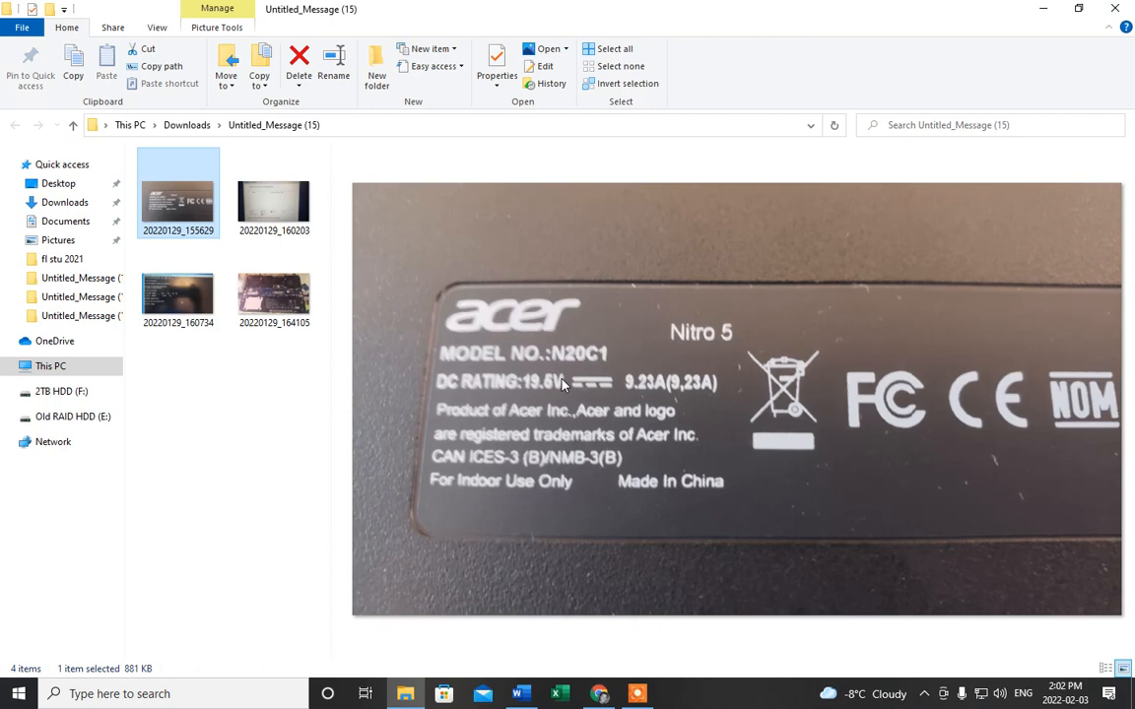
{"action": "mouse_move", "coordinate": [489, 334]}
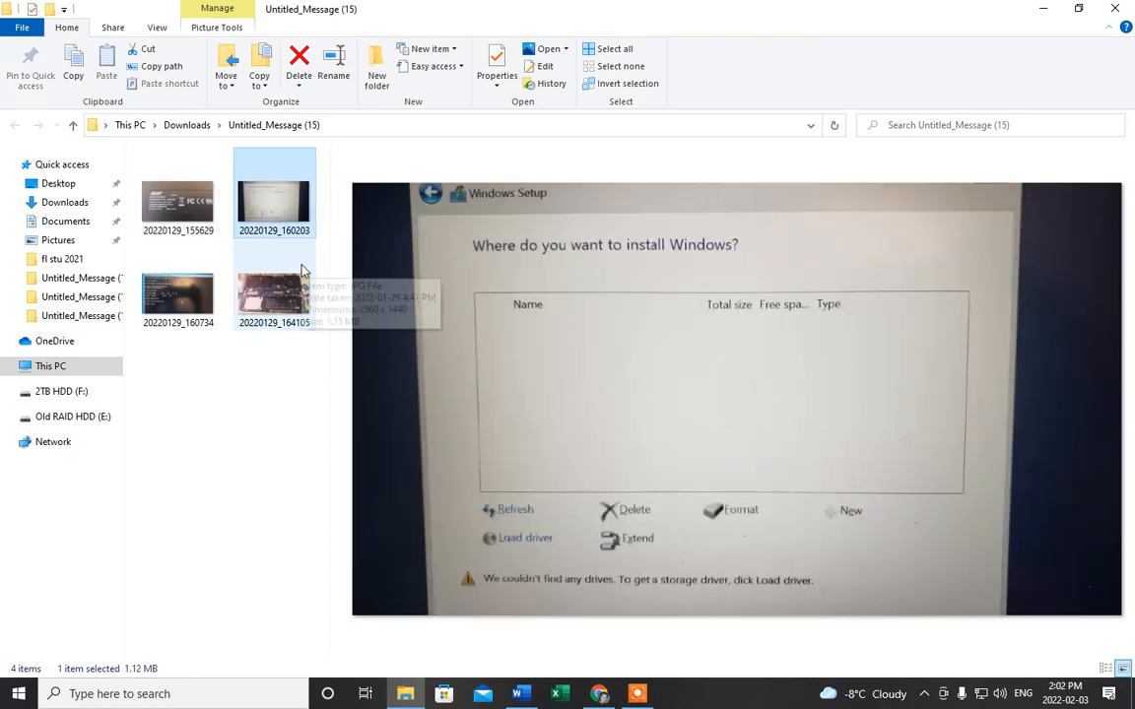
{"action": "mouse_move", "coordinate": [388, 497]}
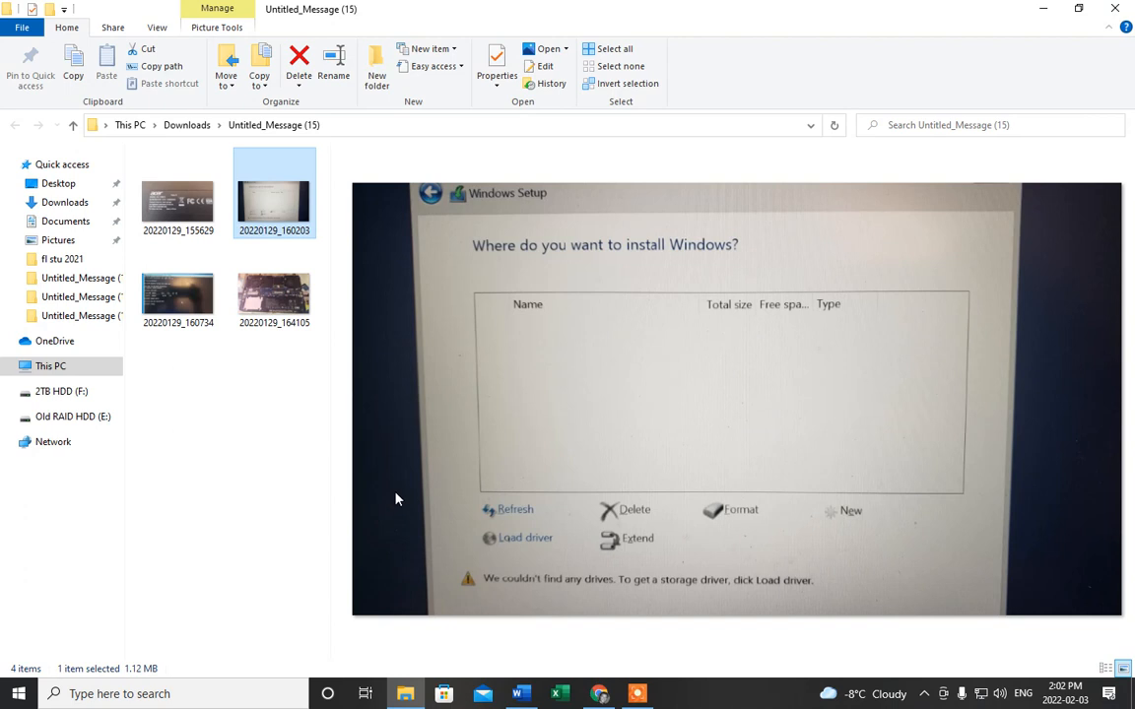
{"action": "mouse_move", "coordinate": [382, 495]}
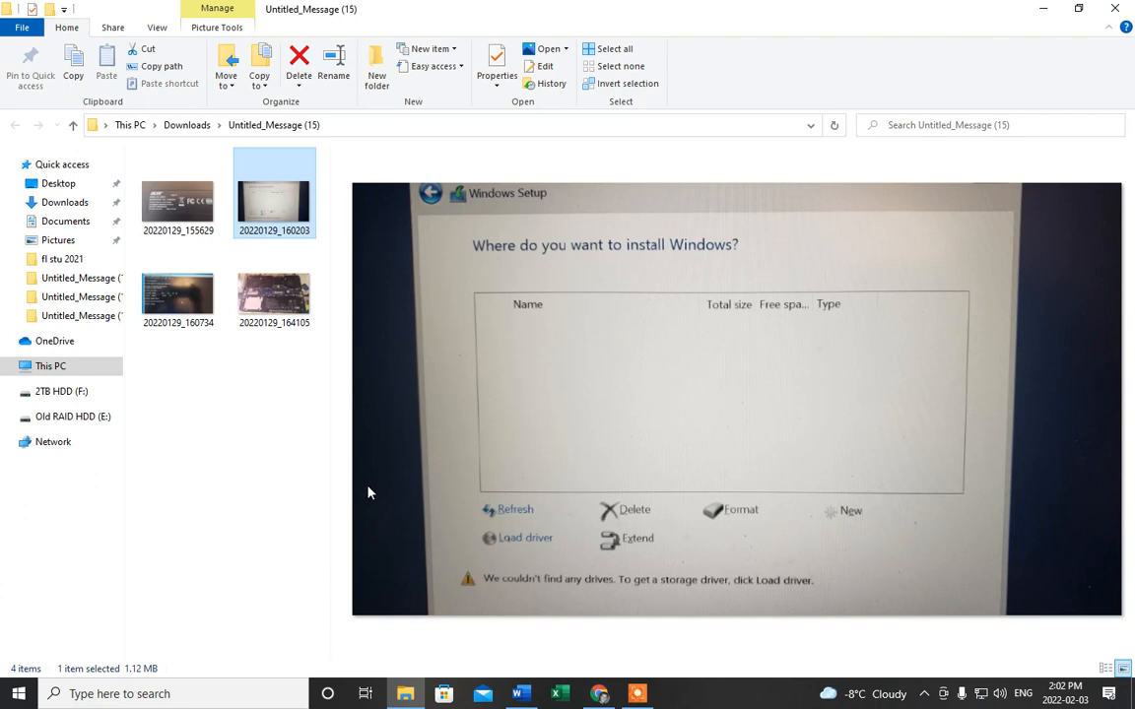
{"action": "mouse_move", "coordinate": [586, 451]}
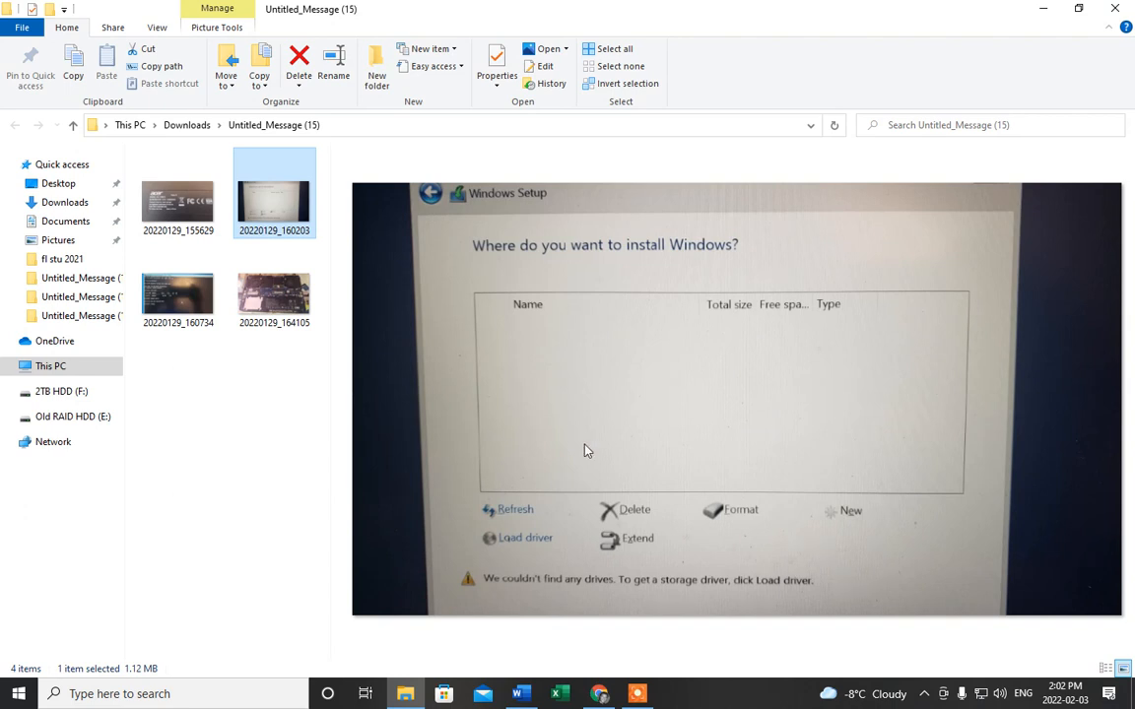
{"action": "mouse_move", "coordinate": [714, 409]}
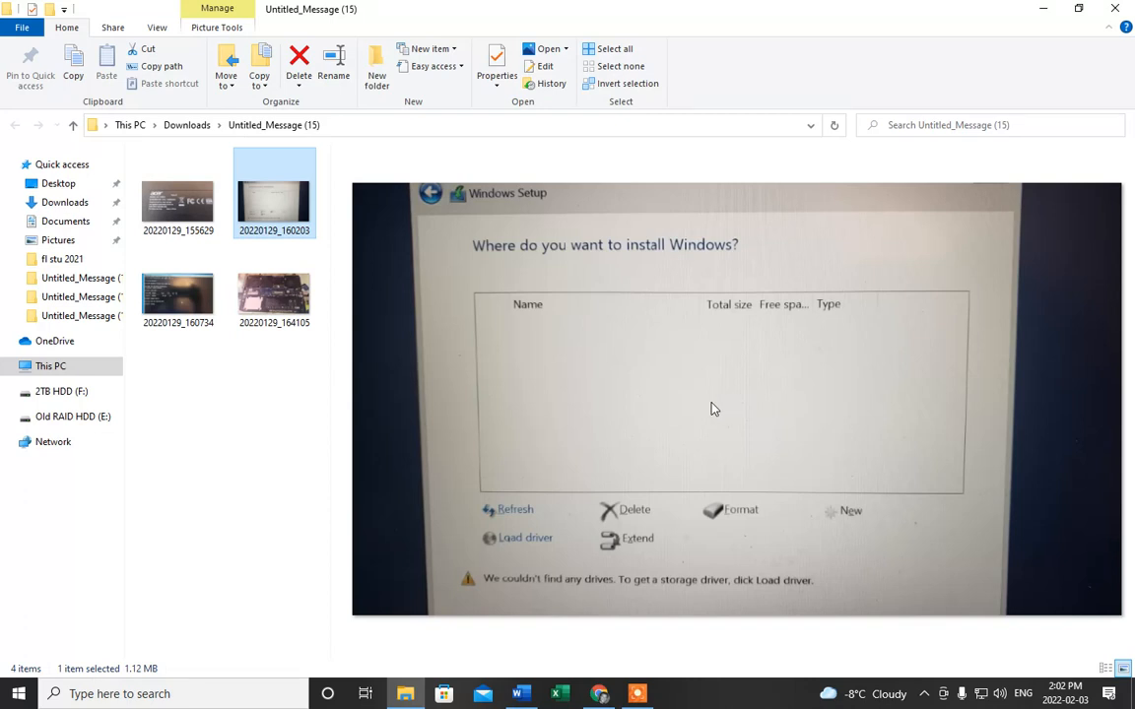
{"action": "mouse_move", "coordinate": [579, 405]}
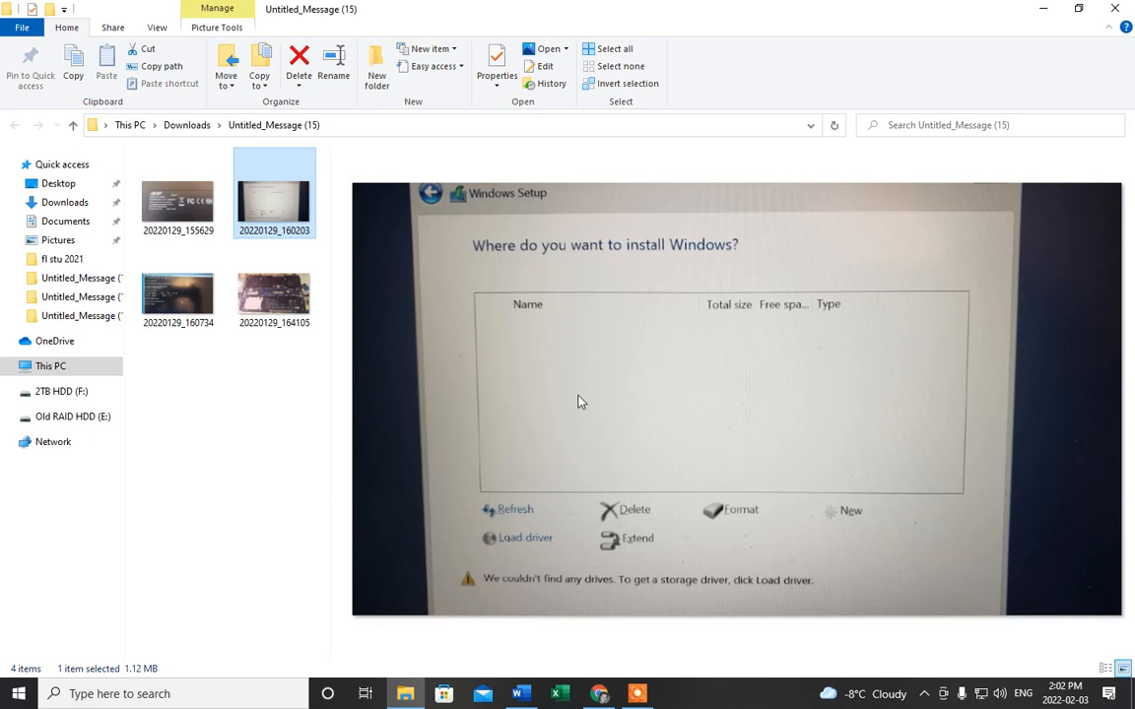
{"action": "mouse_move", "coordinate": [700, 377]}
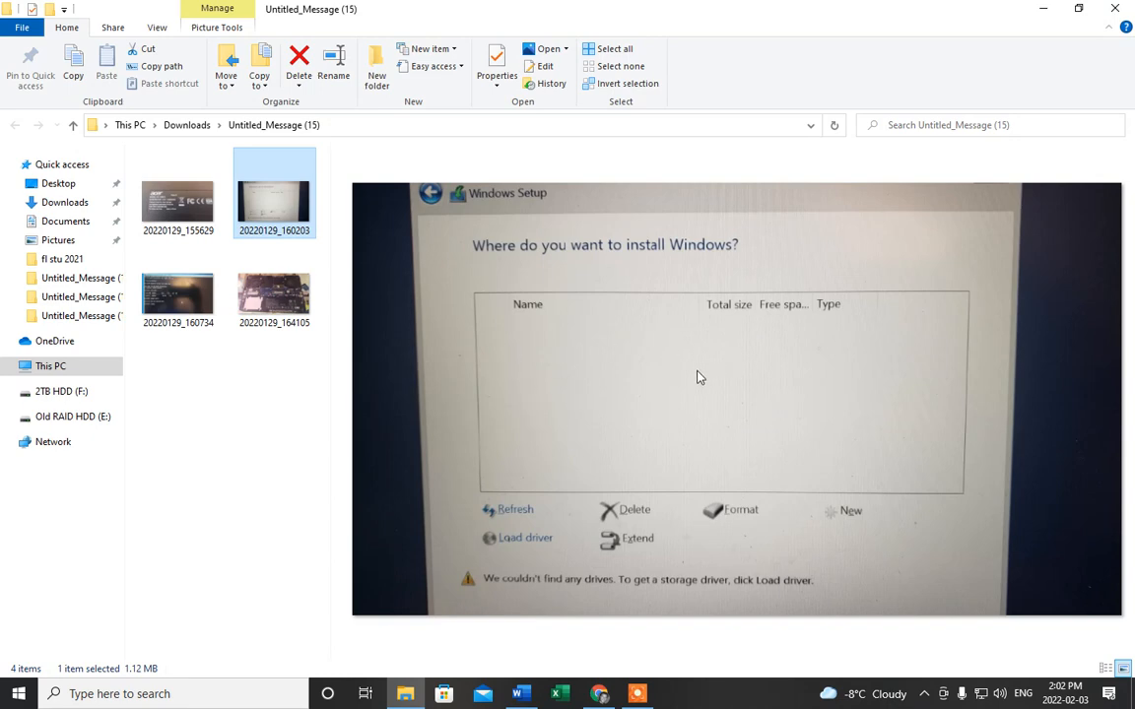
{"action": "mouse_move", "coordinate": [496, 355]}
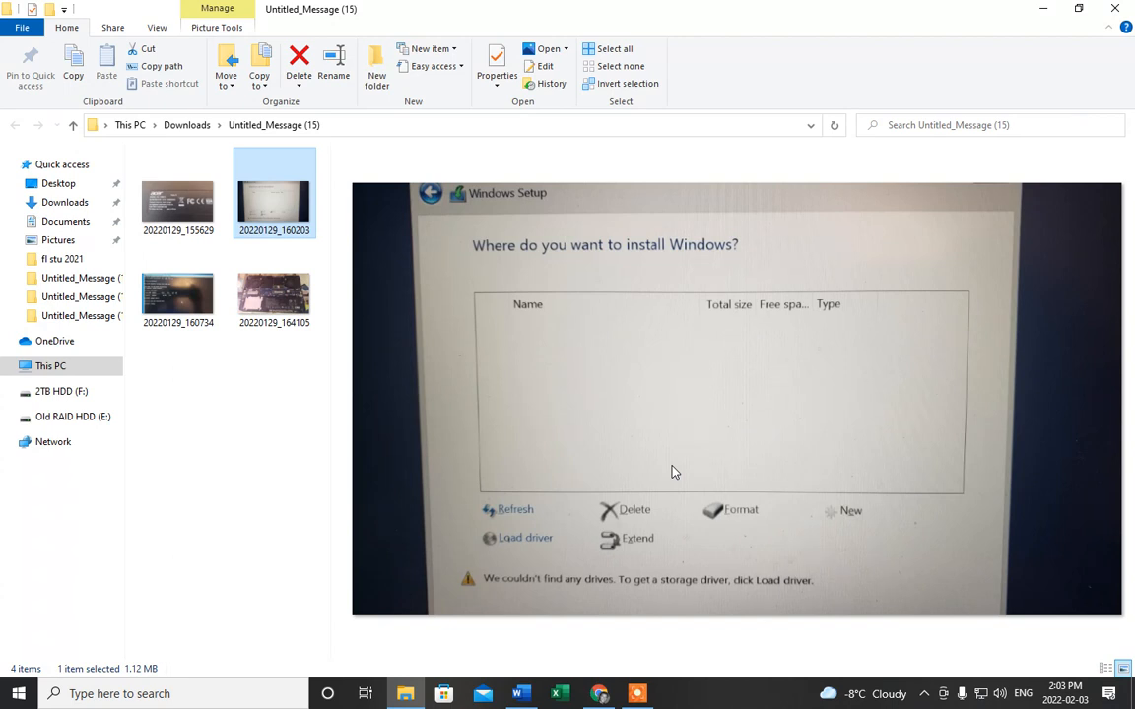
- Preview photo 20220129_155629 showing the Acer Nitro 5 N20C1 label with its 19.5V rating
{"action": "left_click", "coordinate": [179, 199]}
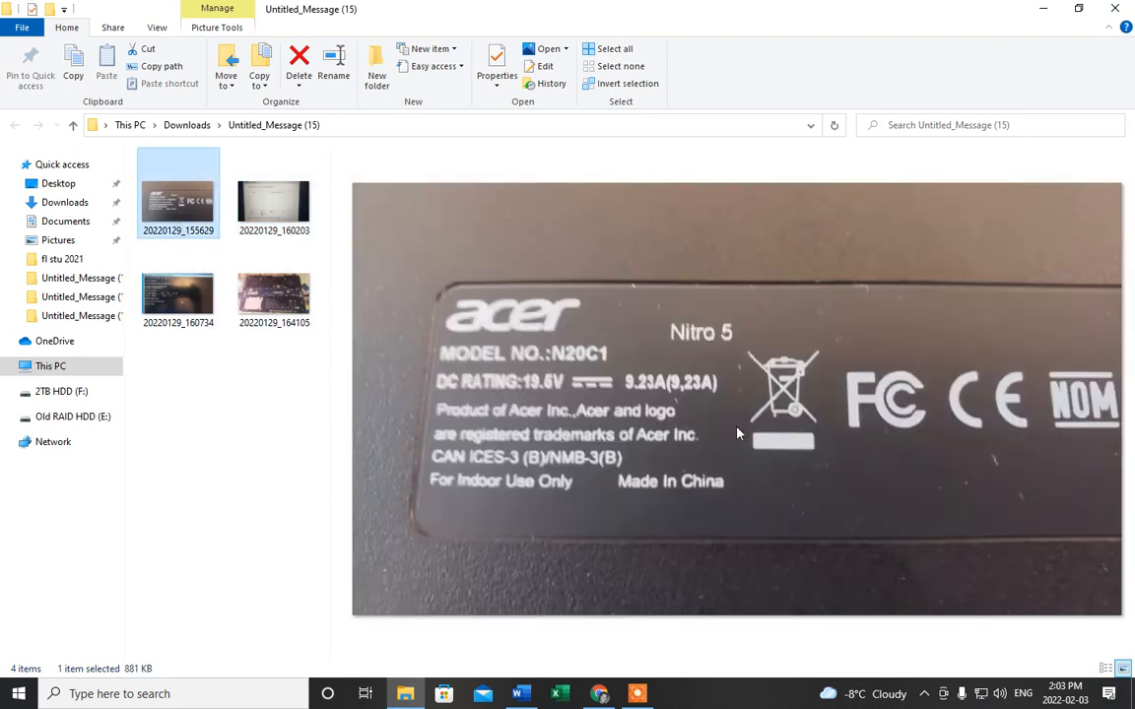
{"action": "mouse_move", "coordinate": [696, 430]}
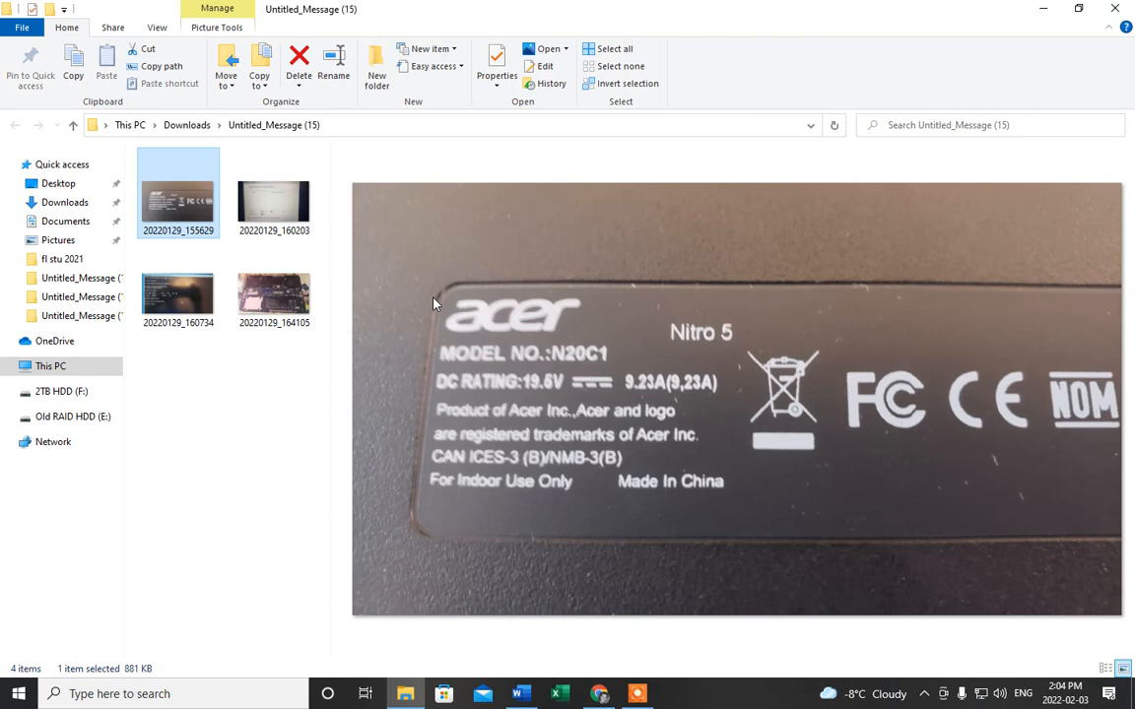
{"action": "mouse_move", "coordinate": [422, 303]}
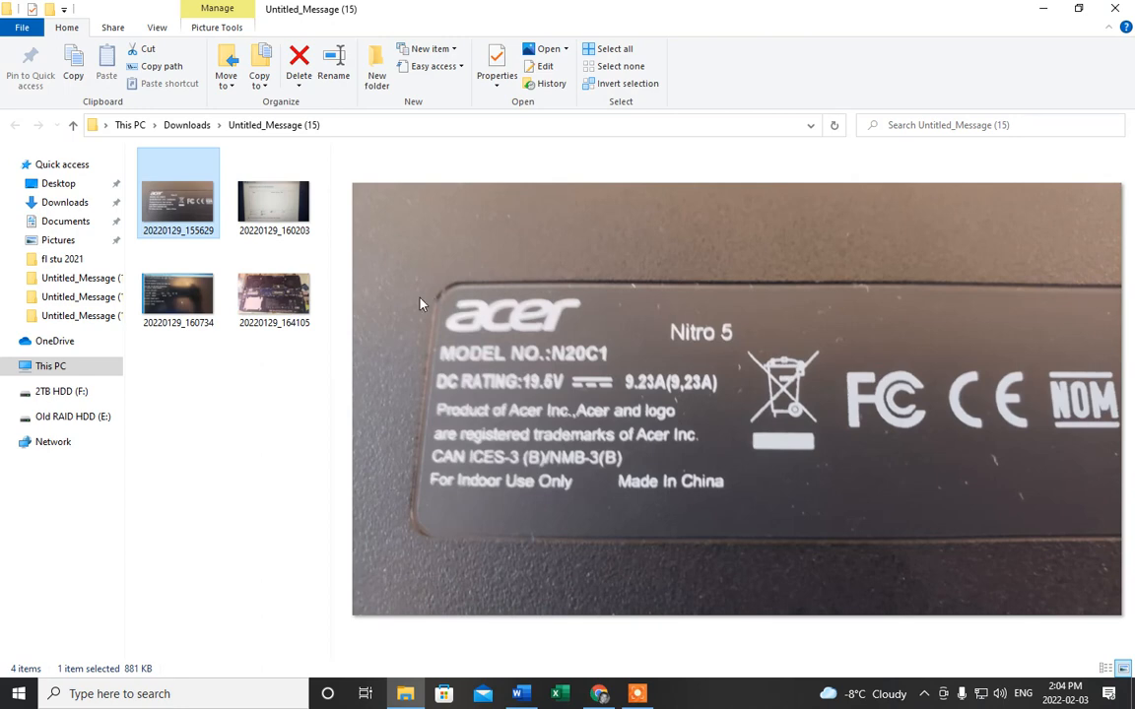
- Preview the second photo, showing Windows Setup reporting no drives found
{"action": "left_click", "coordinate": [274, 202]}
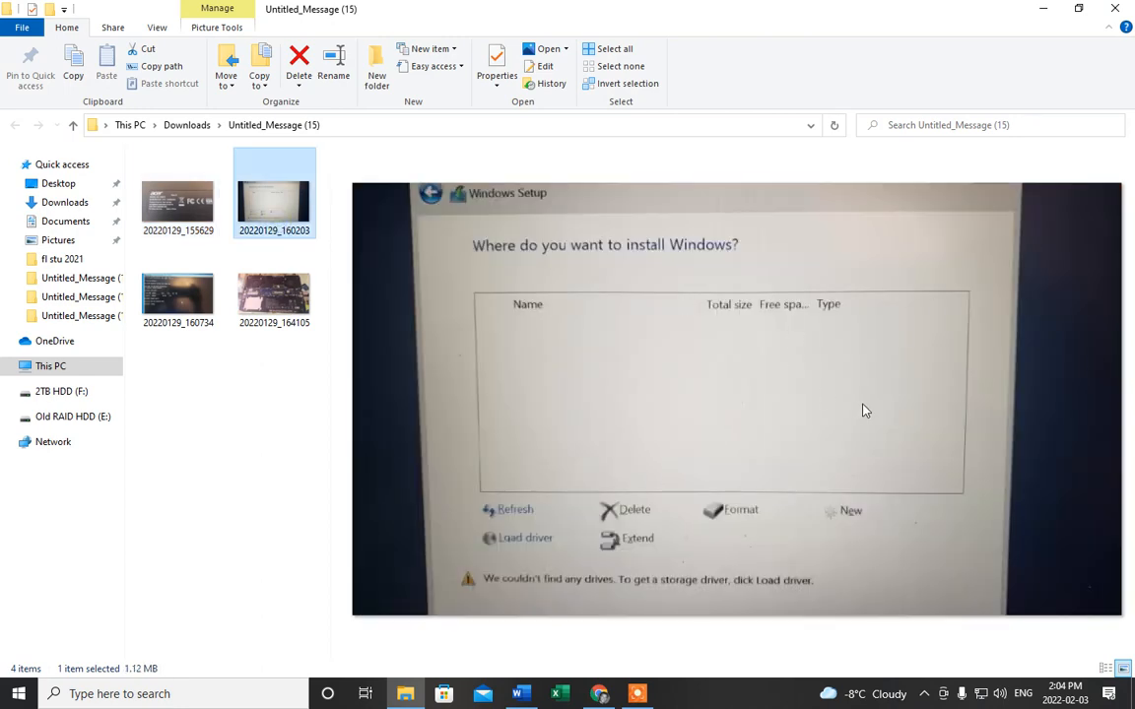
{"action": "mouse_move", "coordinate": [554, 387]}
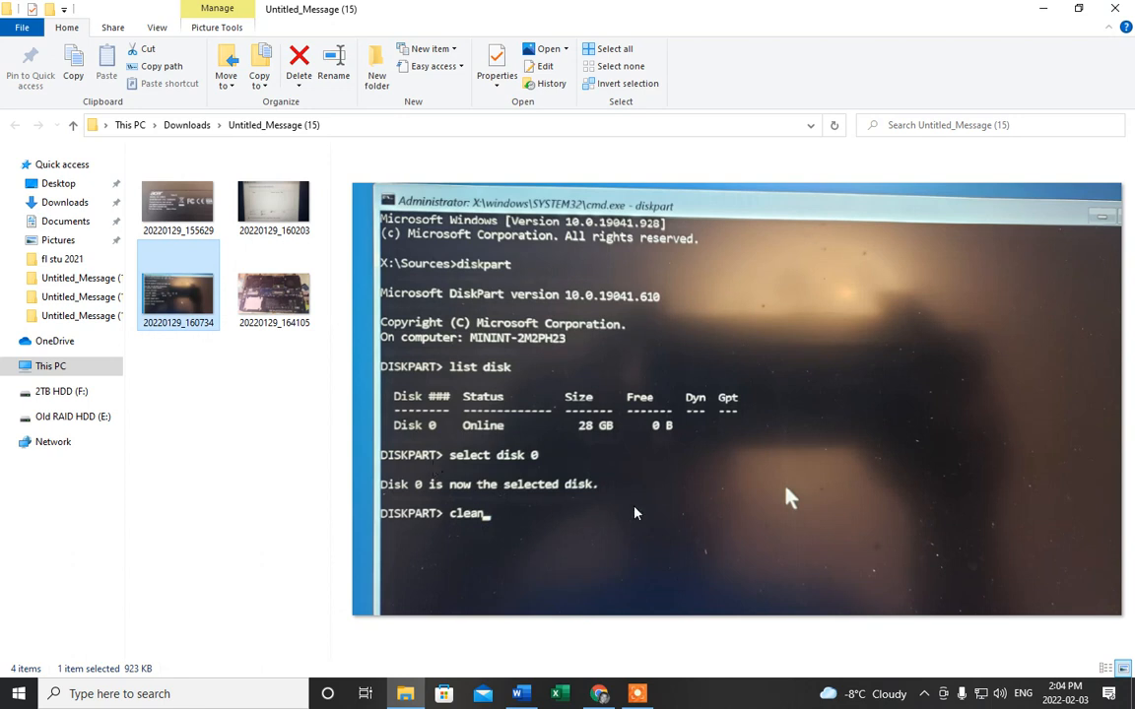
{"action": "mouse_move", "coordinate": [634, 510]}
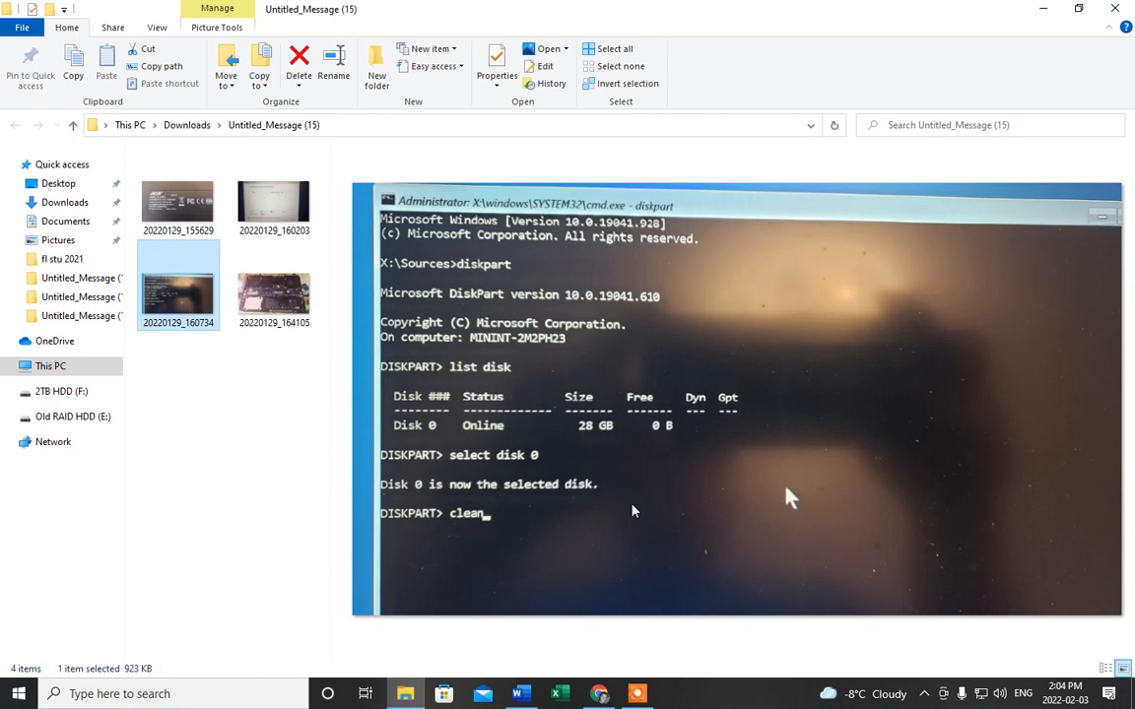
{"action": "mouse_move", "coordinate": [619, 441]}
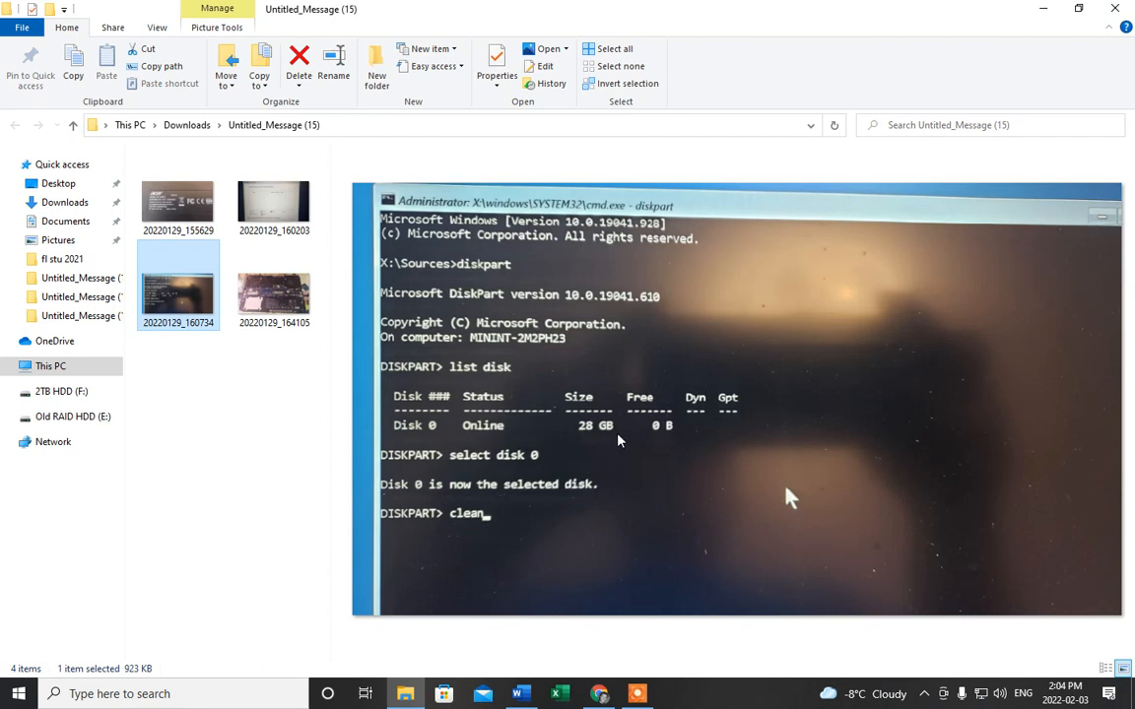
{"action": "mouse_move", "coordinate": [617, 451]}
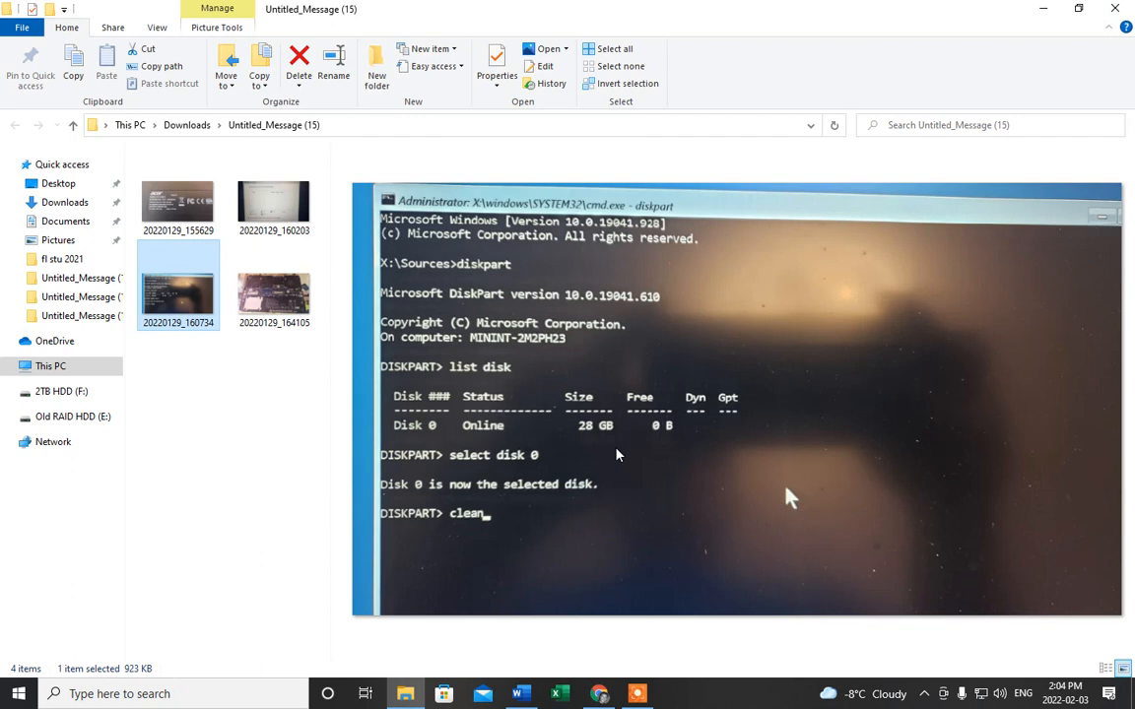
{"action": "mouse_move", "coordinate": [585, 516]}
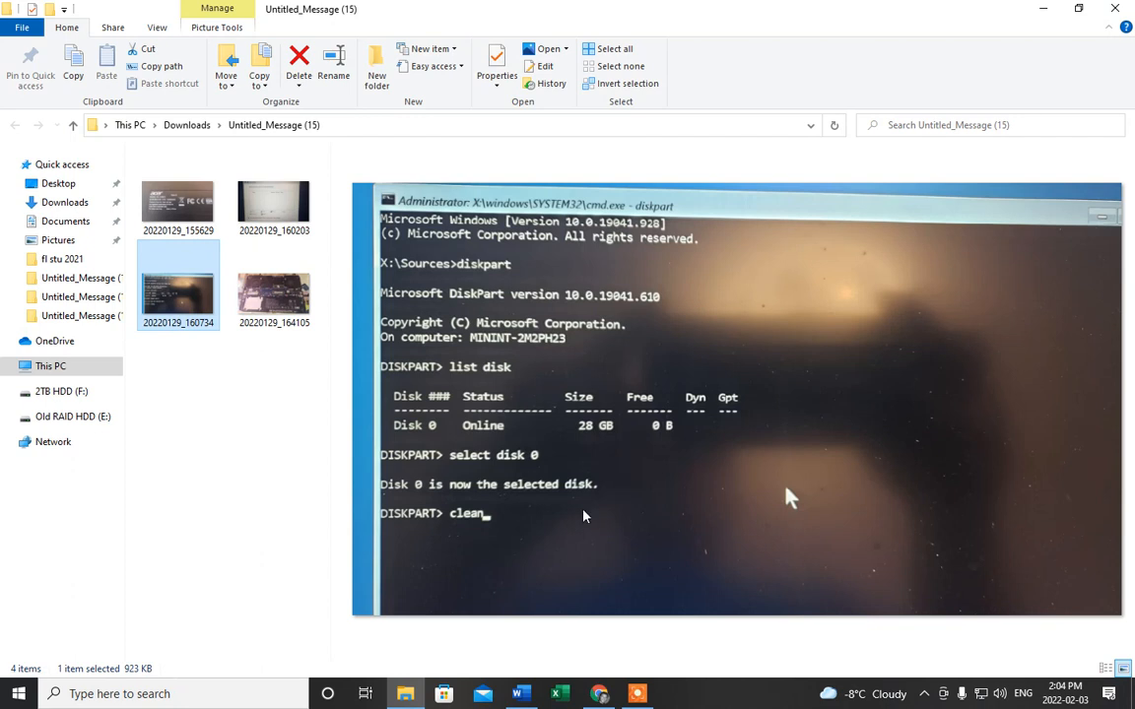
{"action": "mouse_move", "coordinate": [596, 550]}
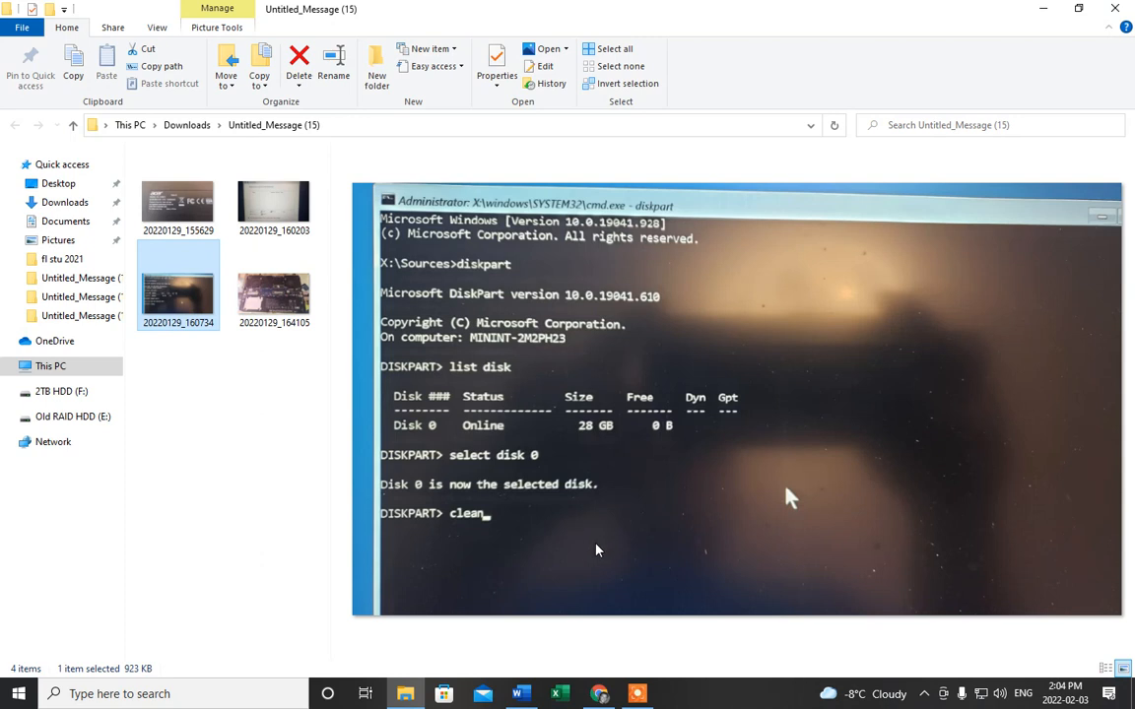
{"action": "mouse_move", "coordinate": [617, 576]}
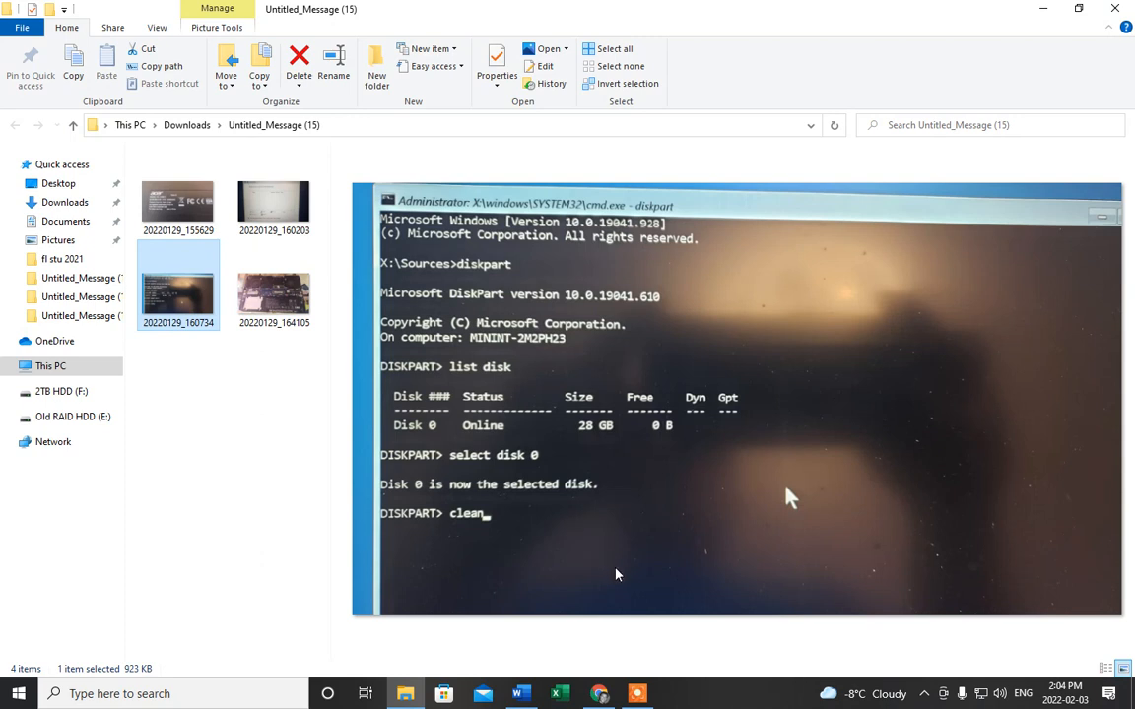
{"action": "mouse_move", "coordinate": [564, 674]}
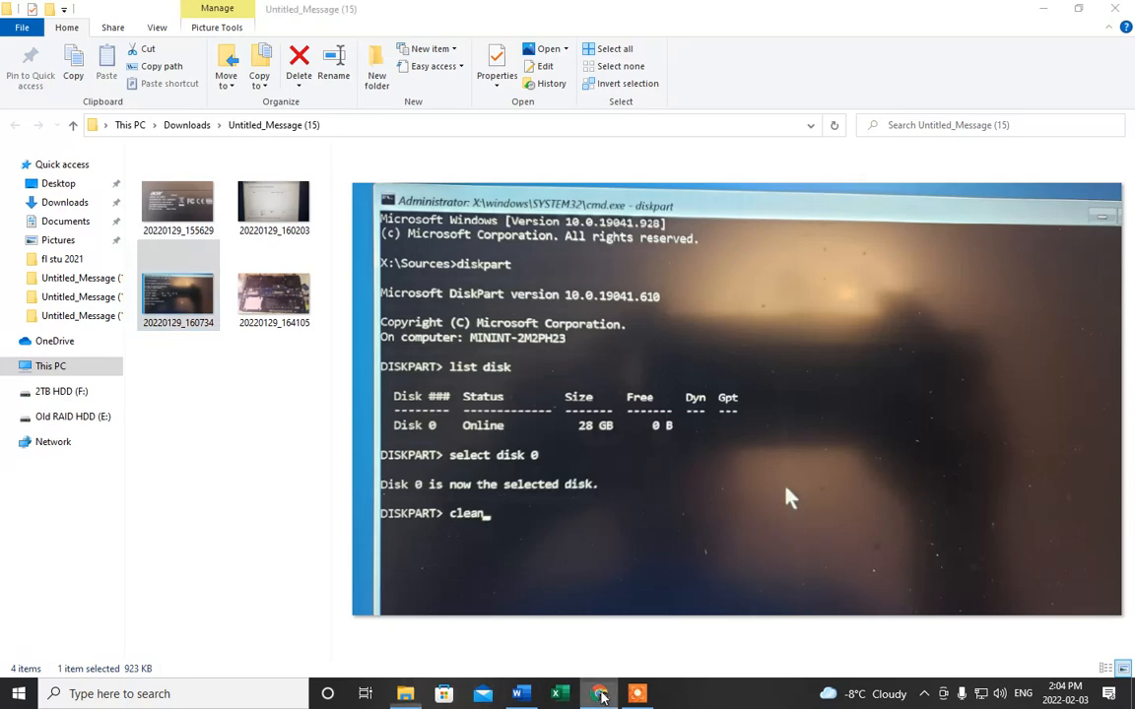
- Scroll the Intel RST 18.6.1.1016 page down to the SetupRST.exe and F6flpy download list
{"action": "left_click", "coordinate": [599, 694]}
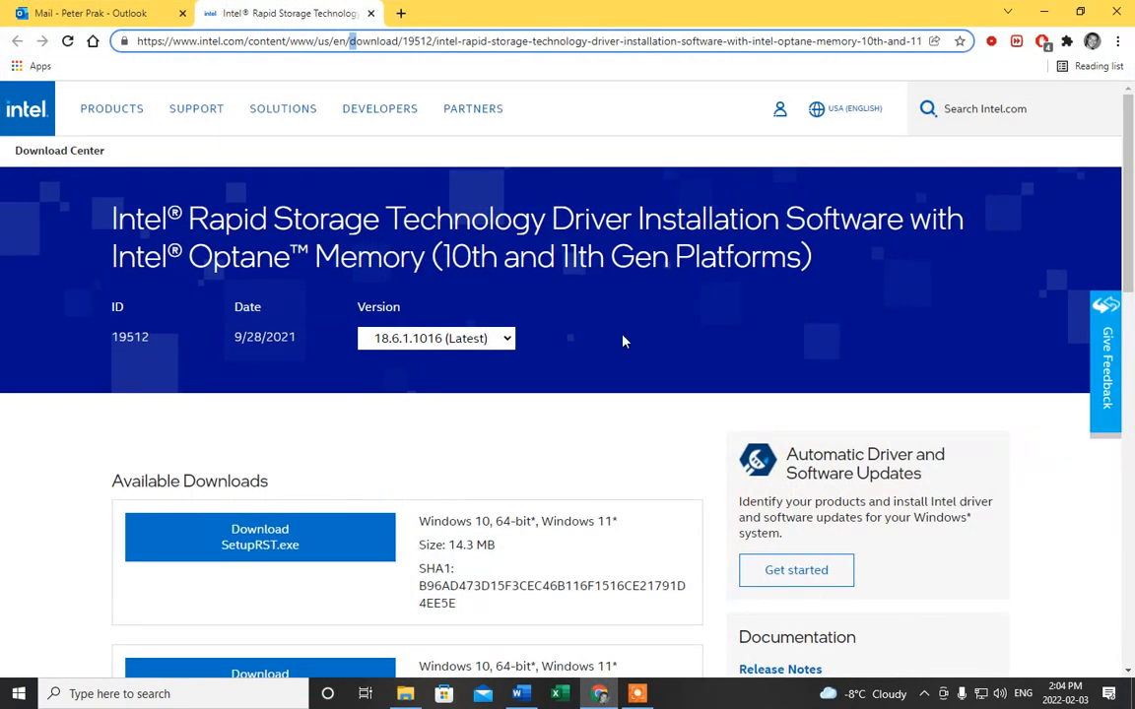
{"action": "scroll", "scroll_direction": "down", "scroll_amount": 3}
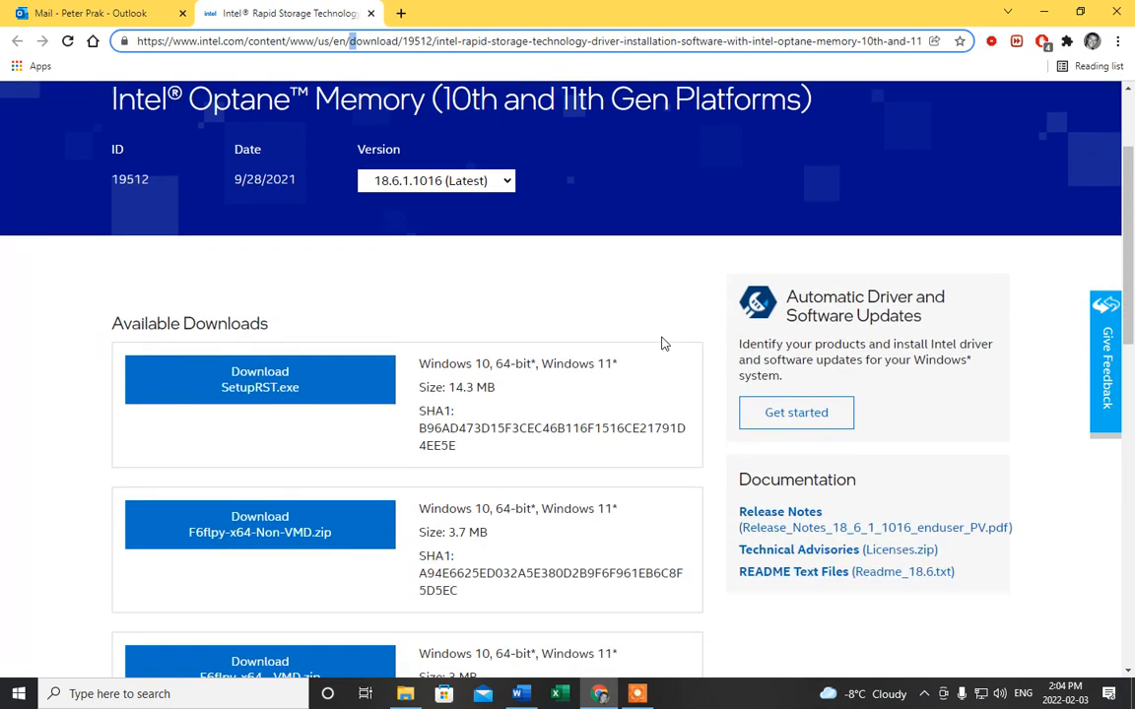
{"action": "scroll", "scroll_direction": "down", "scroll_amount": 3}
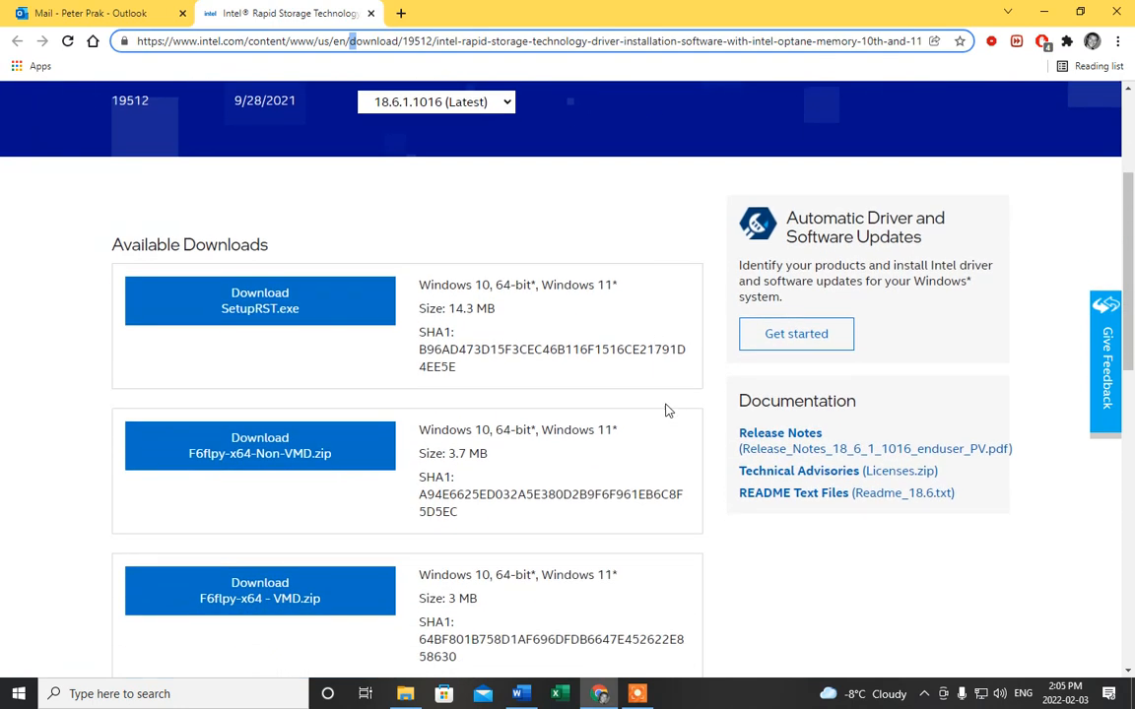
{"action": "mouse_move", "coordinate": [358, 465]}
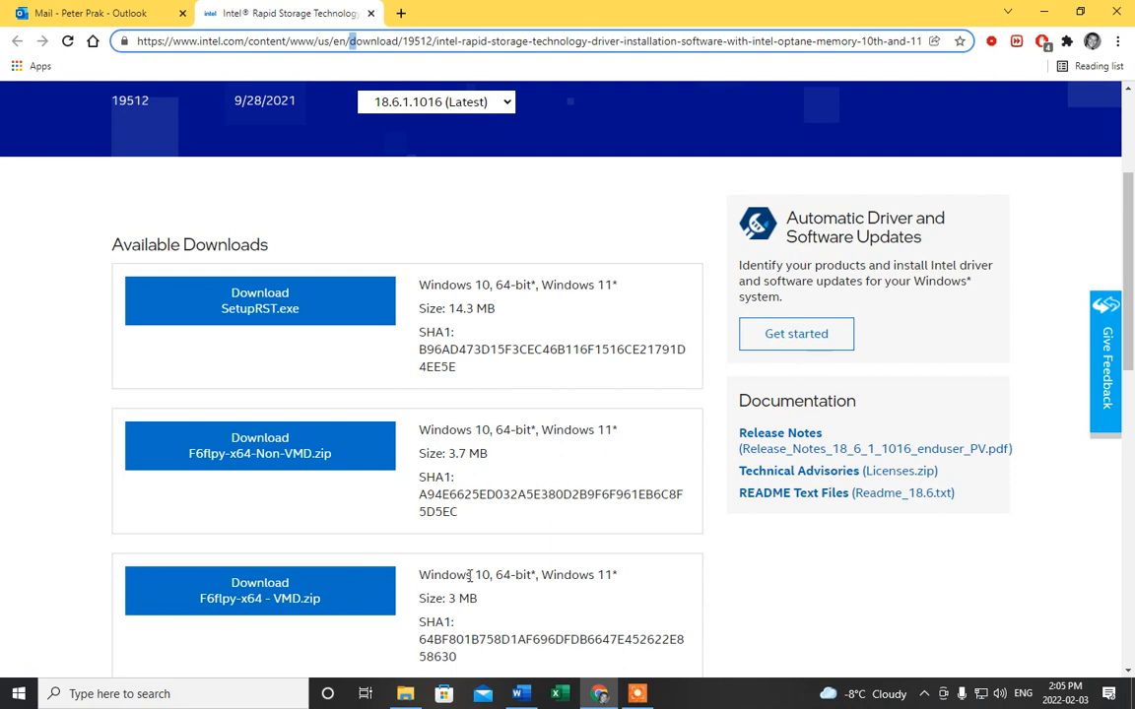
{"action": "mouse_move", "coordinate": [476, 574]}
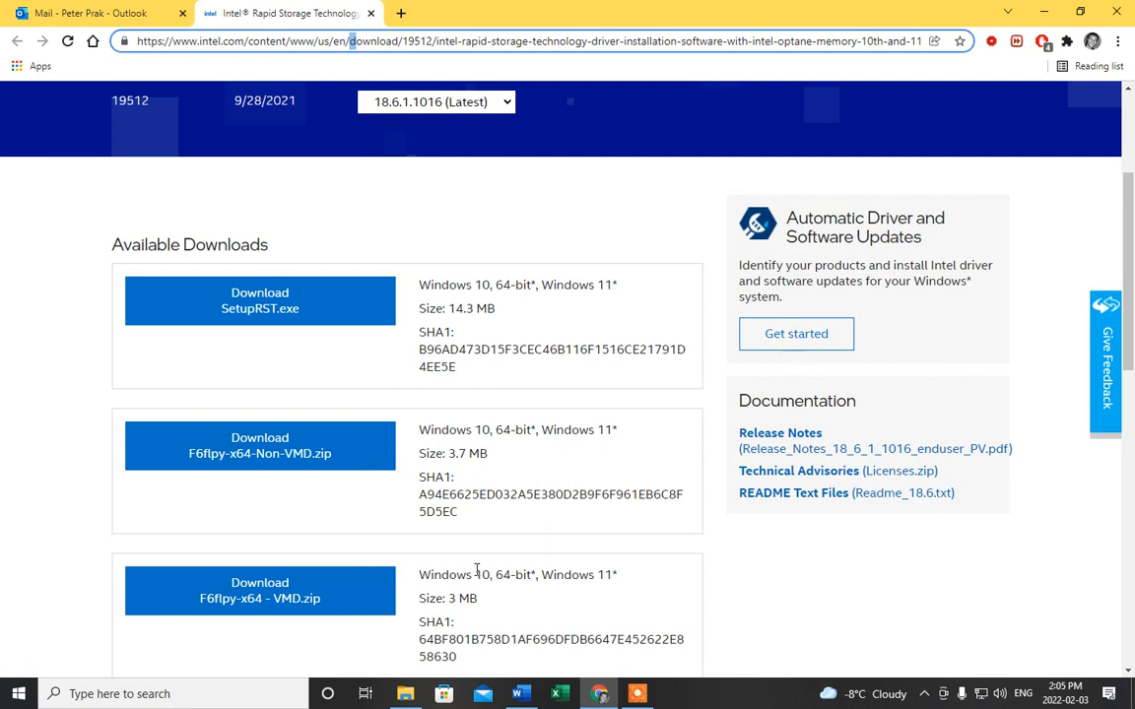
{"action": "mouse_move", "coordinate": [537, 519]}
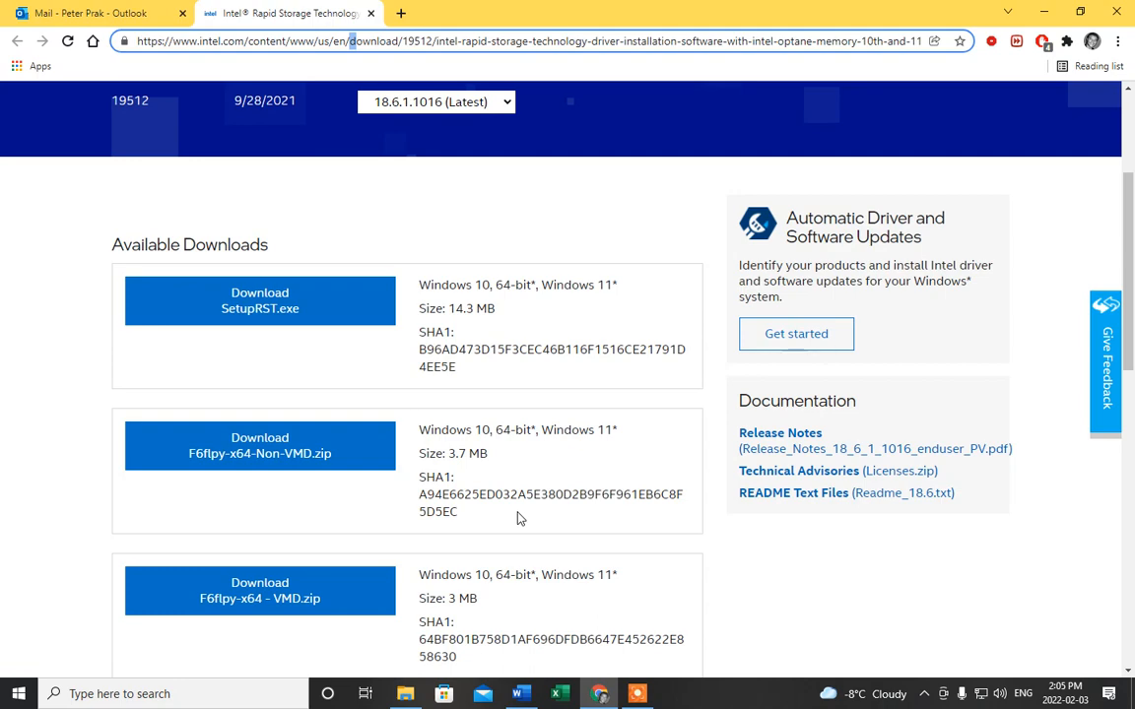
- Return to File Explorer and preview the 20220129_160203 Windows Setup no-drives photo
{"action": "left_click", "coordinate": [405, 694]}
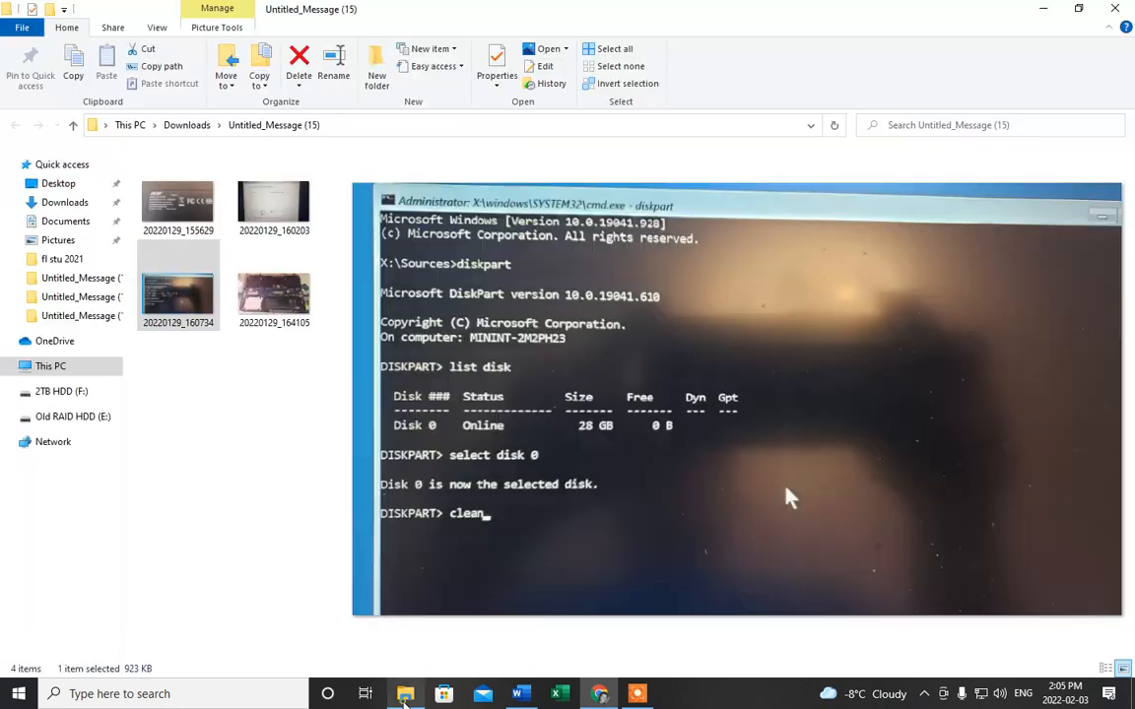
{"action": "left_click", "coordinate": [274, 201]}
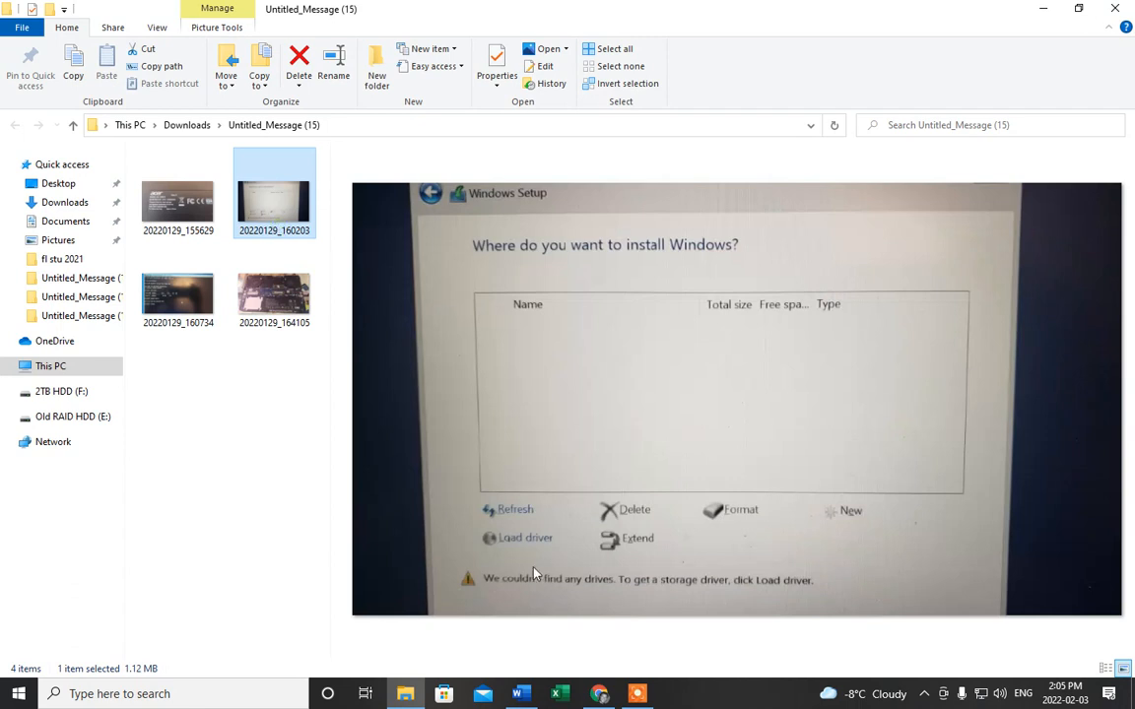
{"action": "mouse_move", "coordinate": [566, 559]}
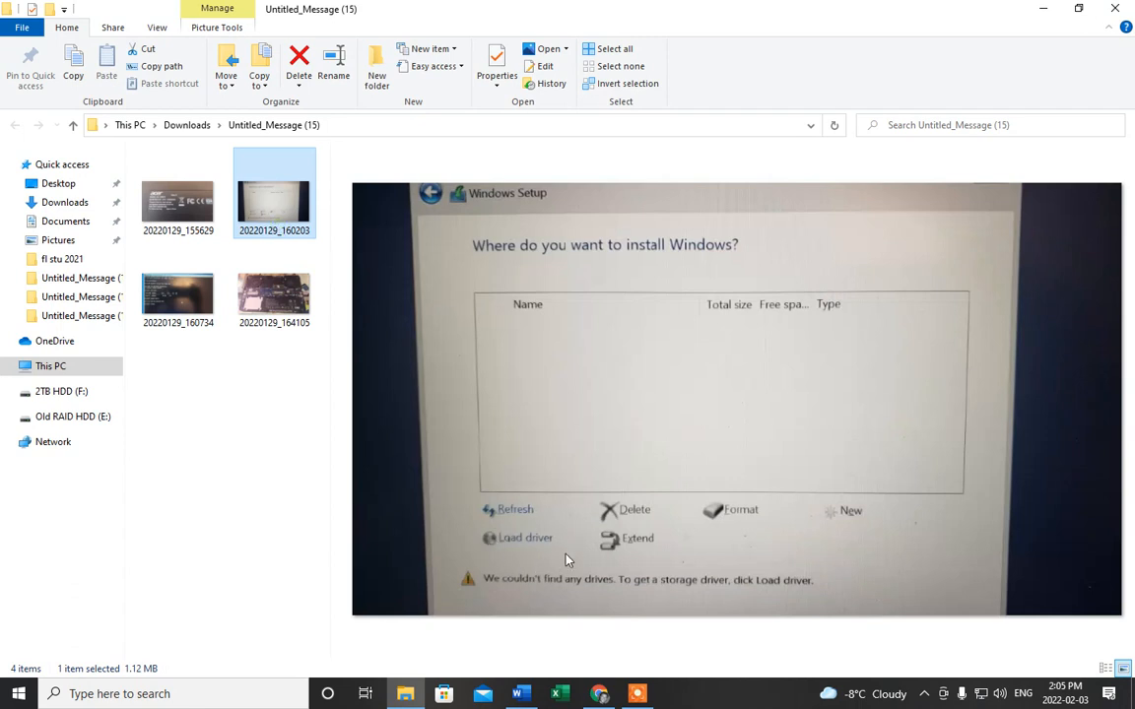
{"action": "mouse_move", "coordinate": [541, 542]}
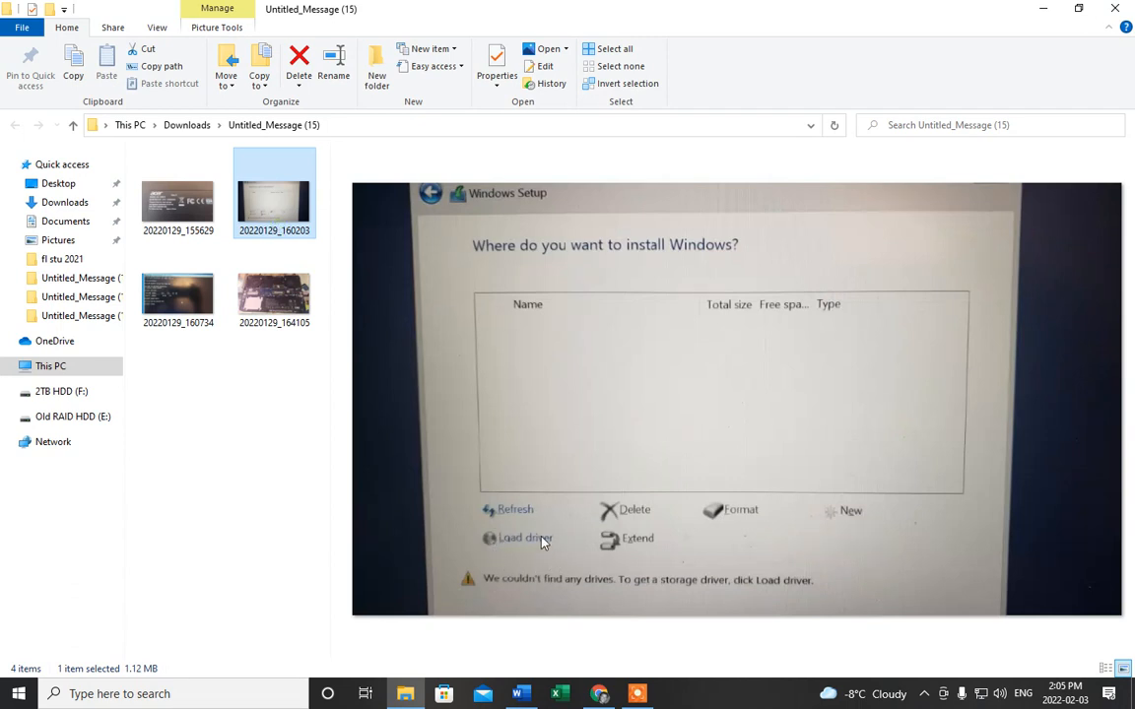
{"action": "mouse_move", "coordinate": [505, 549]}
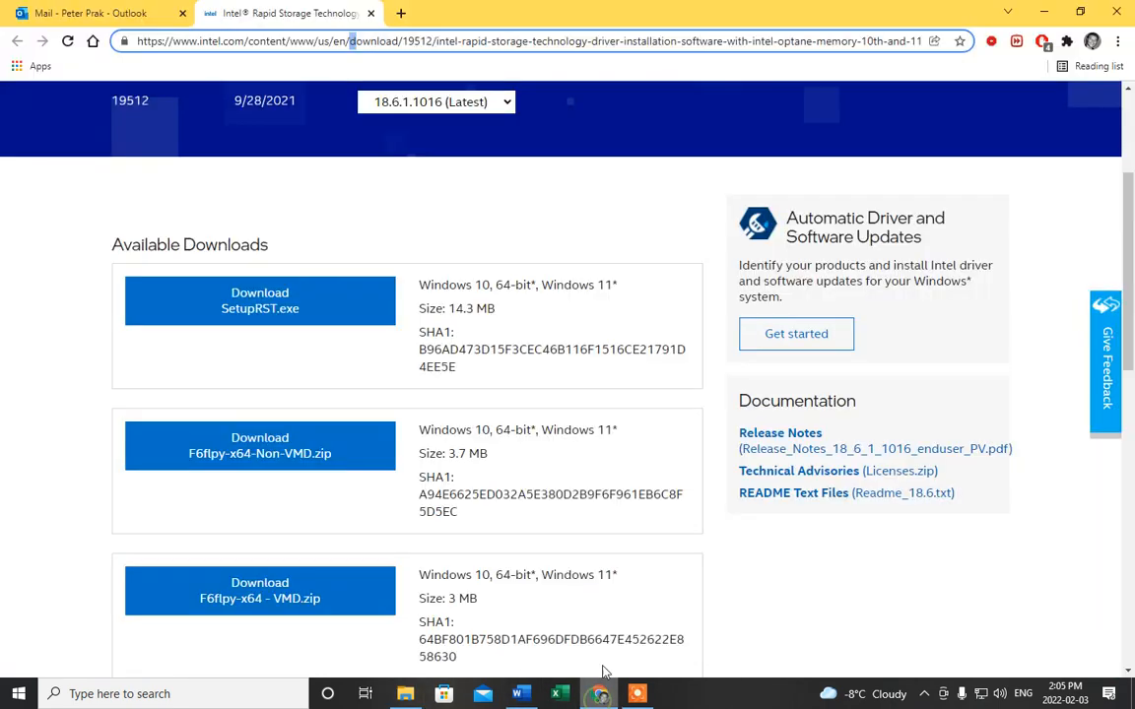
{"action": "mouse_move", "coordinate": [339, 450]}
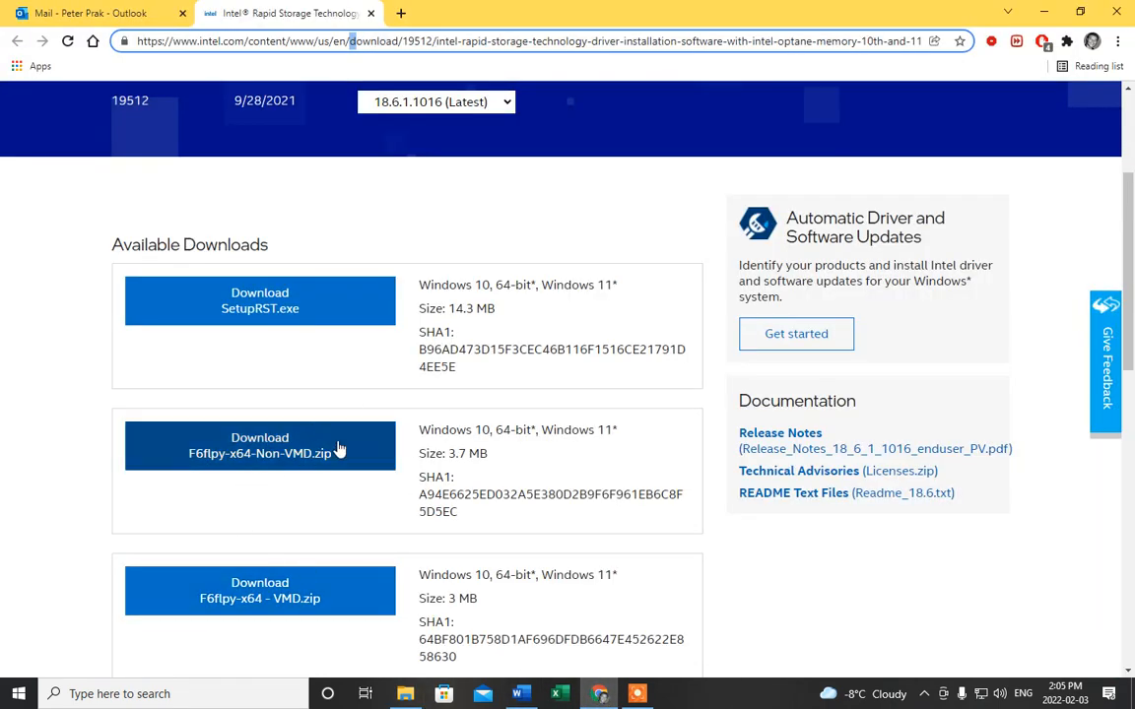
- Download F6flpy-x64-Non-VMD.zip and get the English 64-bit WinRAR 6.10 installer
{"action": "left_click", "coordinate": [400, 13]}
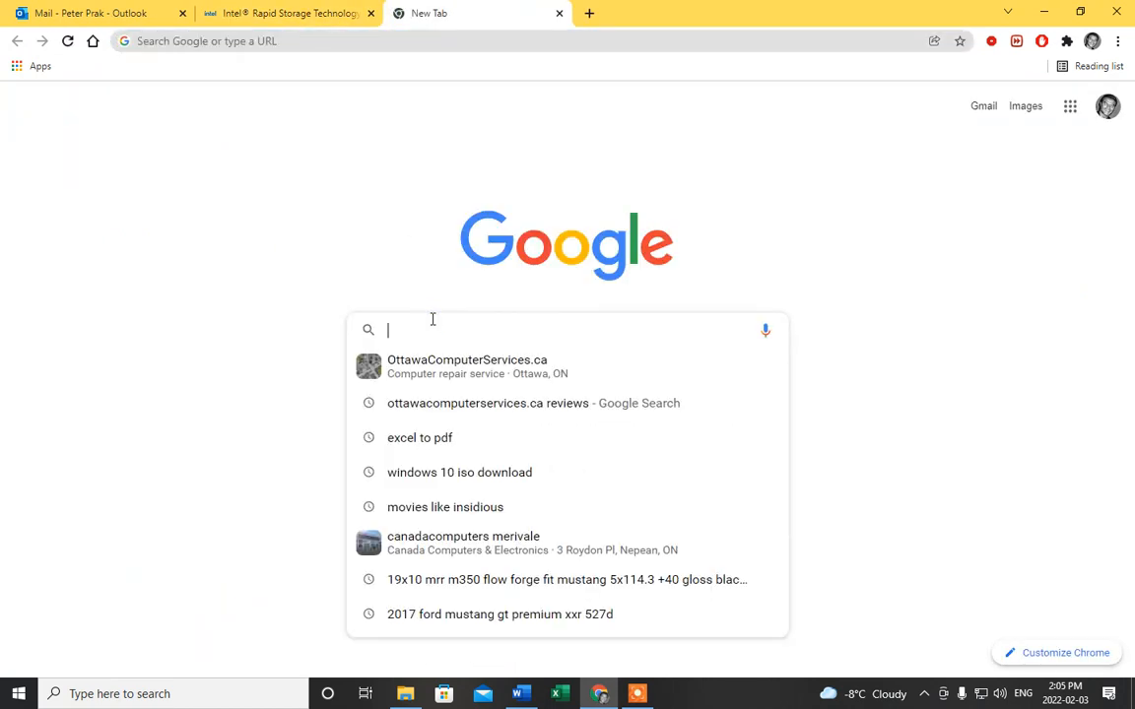
{"action": "type", "text": "winrar"}
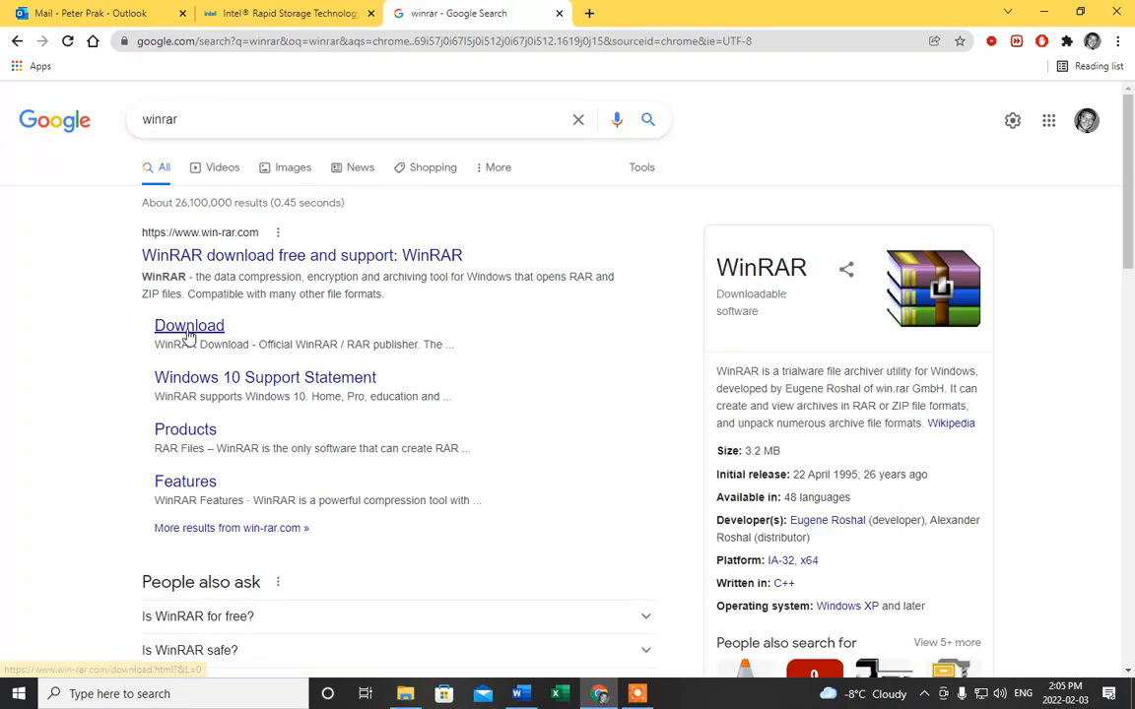
{"action": "left_click", "coordinate": [189, 325]}
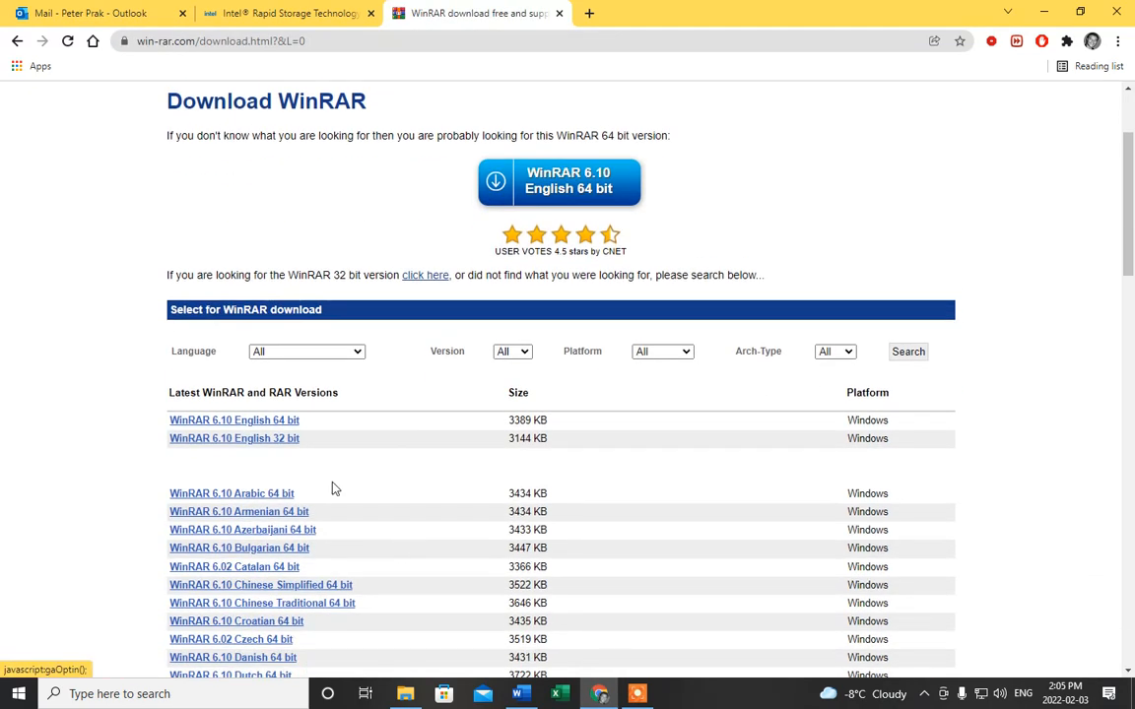
{"action": "left_click", "coordinate": [558, 181]}
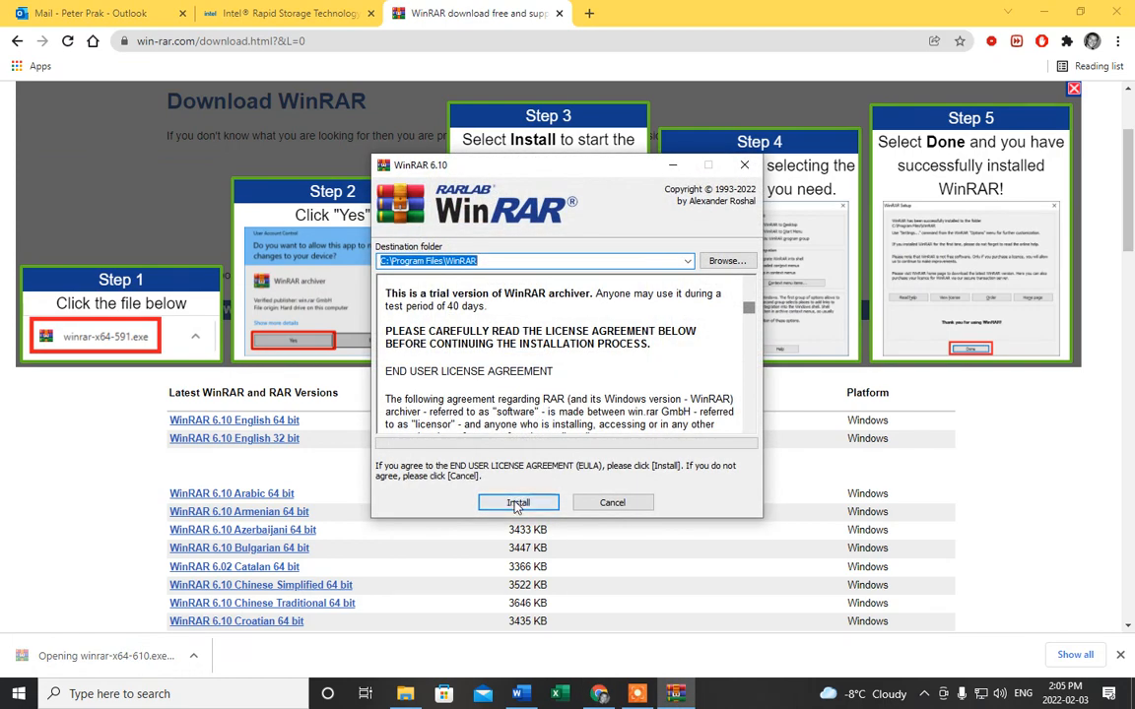
- Install WinRAR and open the downloaded Non-VMD driver zip
{"action": "left_click", "coordinate": [518, 503]}
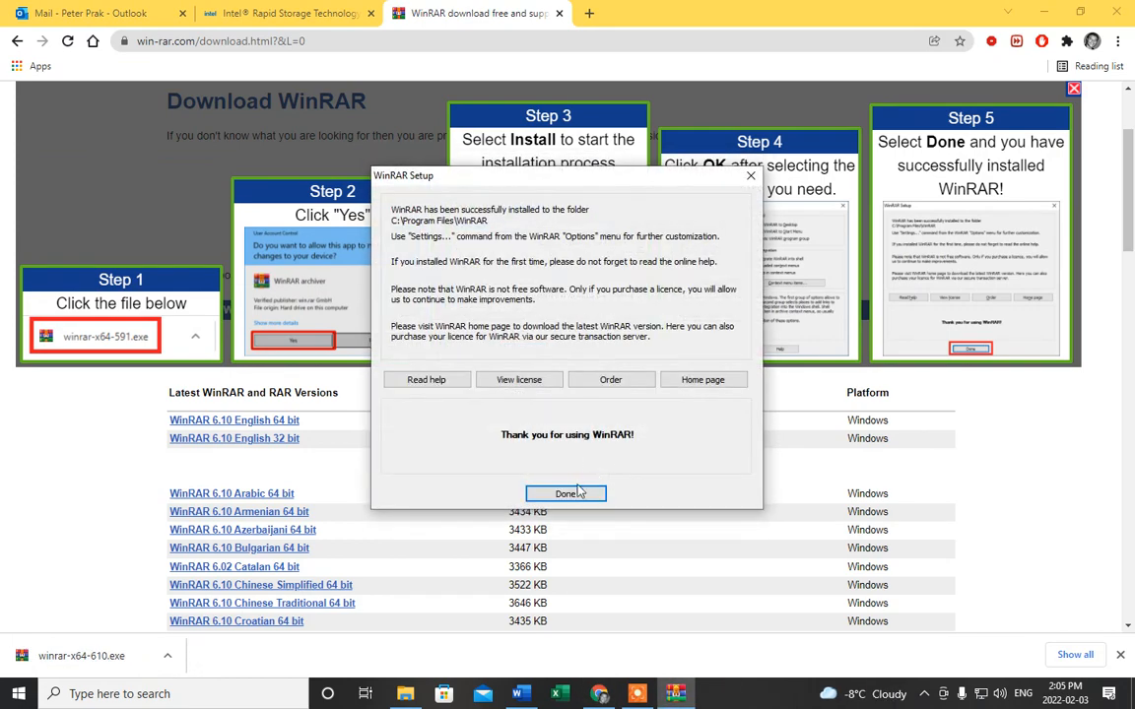
{"action": "left_click", "coordinate": [565, 494]}
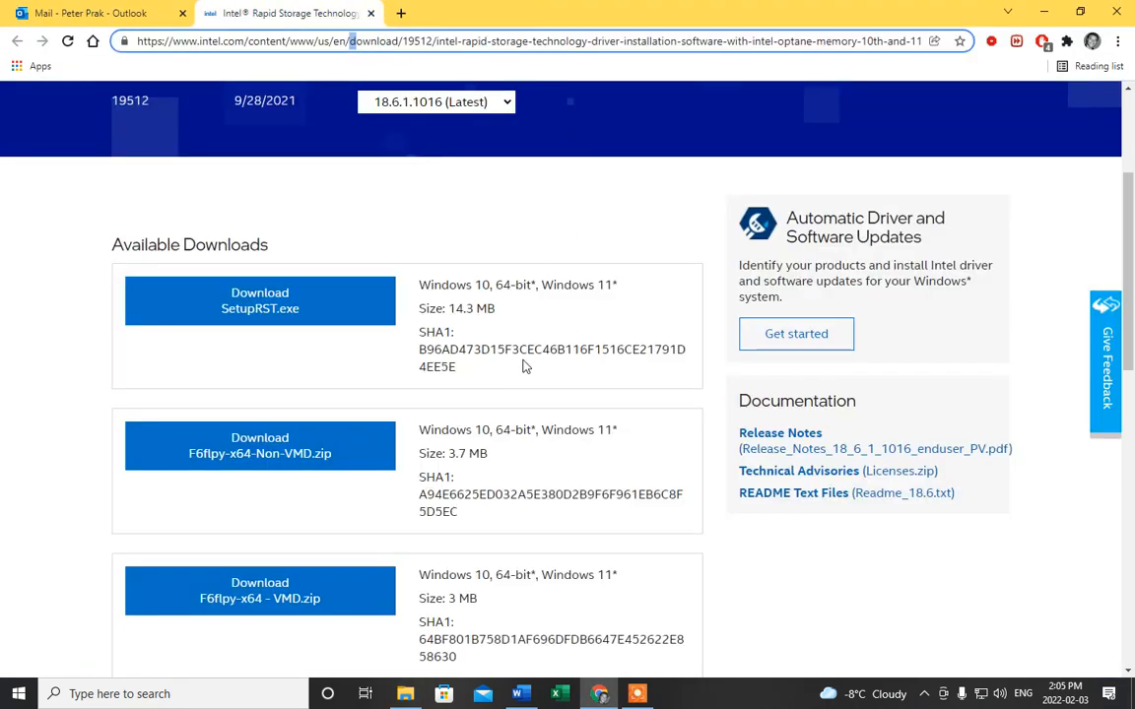
{"action": "left_click", "coordinate": [259, 445]}
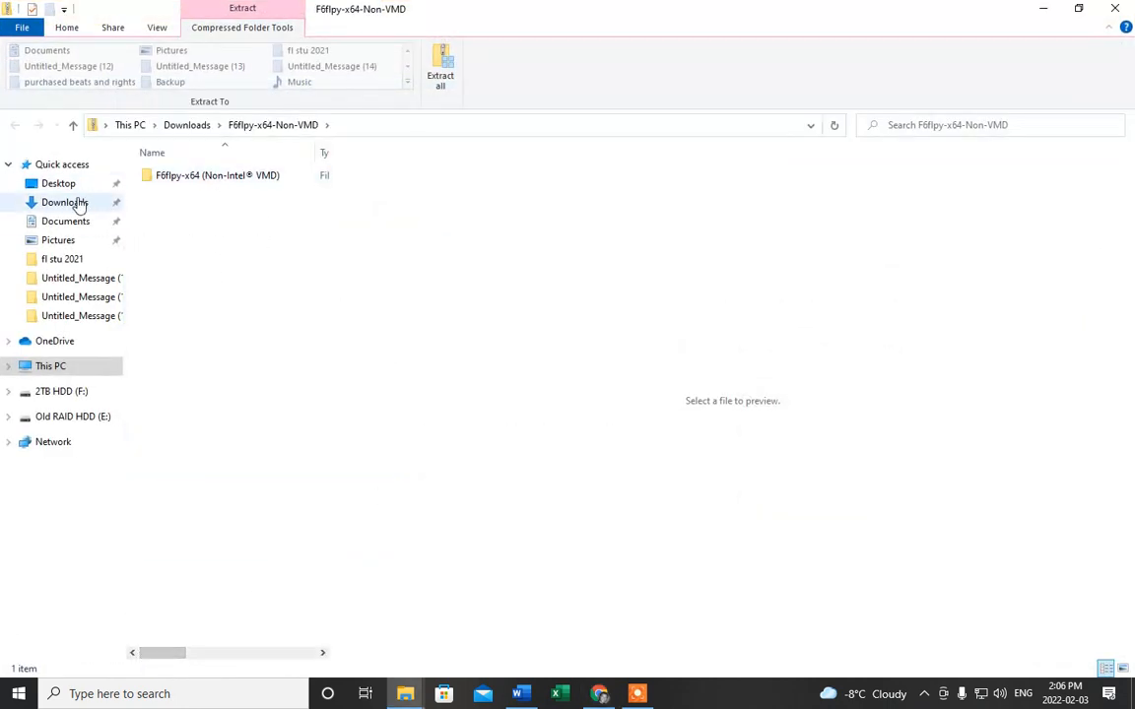
- Open the Non-VMD zip from Downloads with WinRAR, then dismiss the extraction options
{"action": "left_click", "coordinate": [65, 202]}
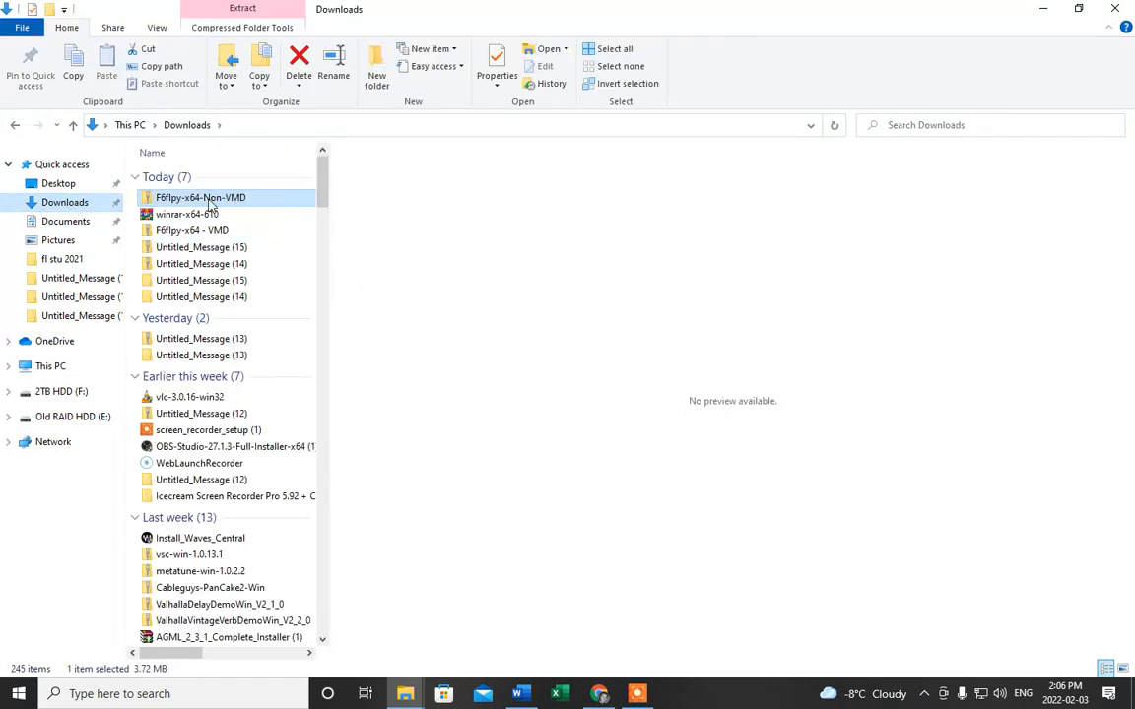
{"action": "right_click", "coordinate": [201, 197]}
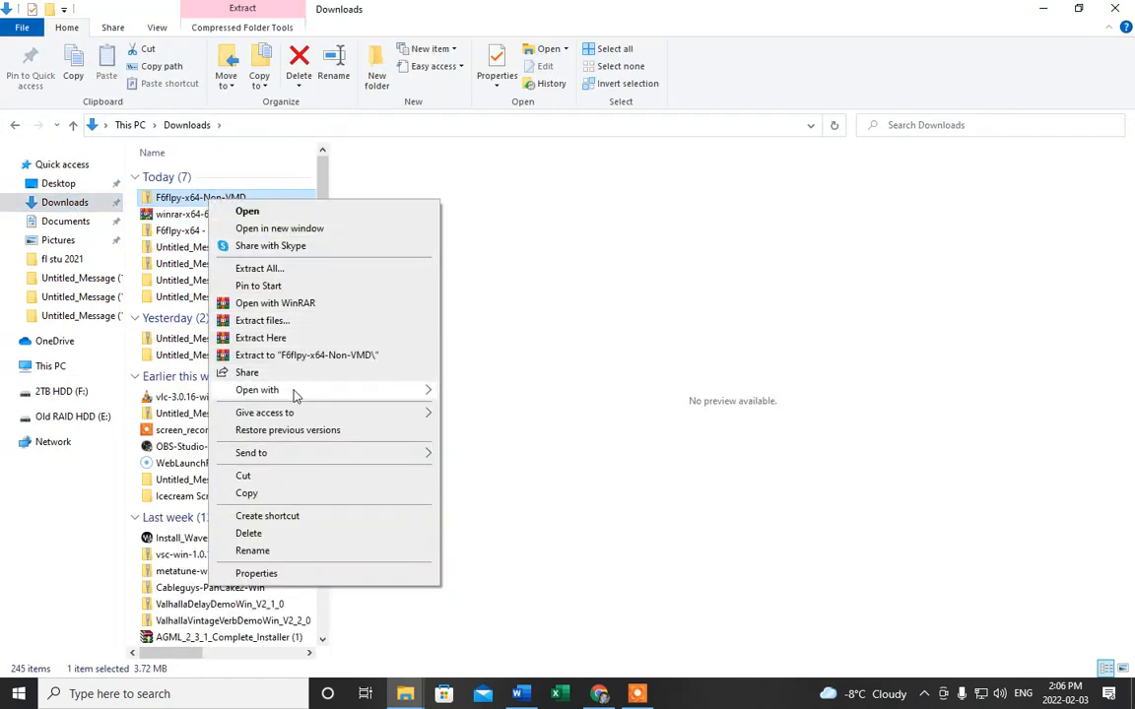
{"action": "left_click", "coordinate": [257, 389]}
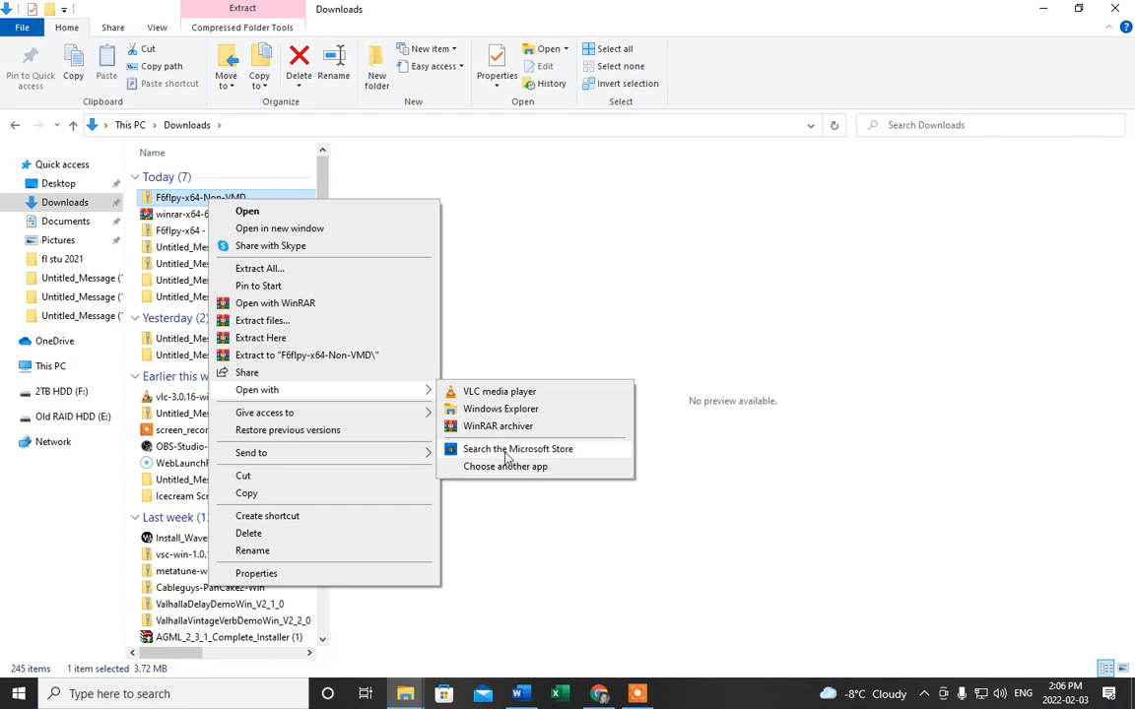
{"action": "mouse_move", "coordinate": [504, 466]}
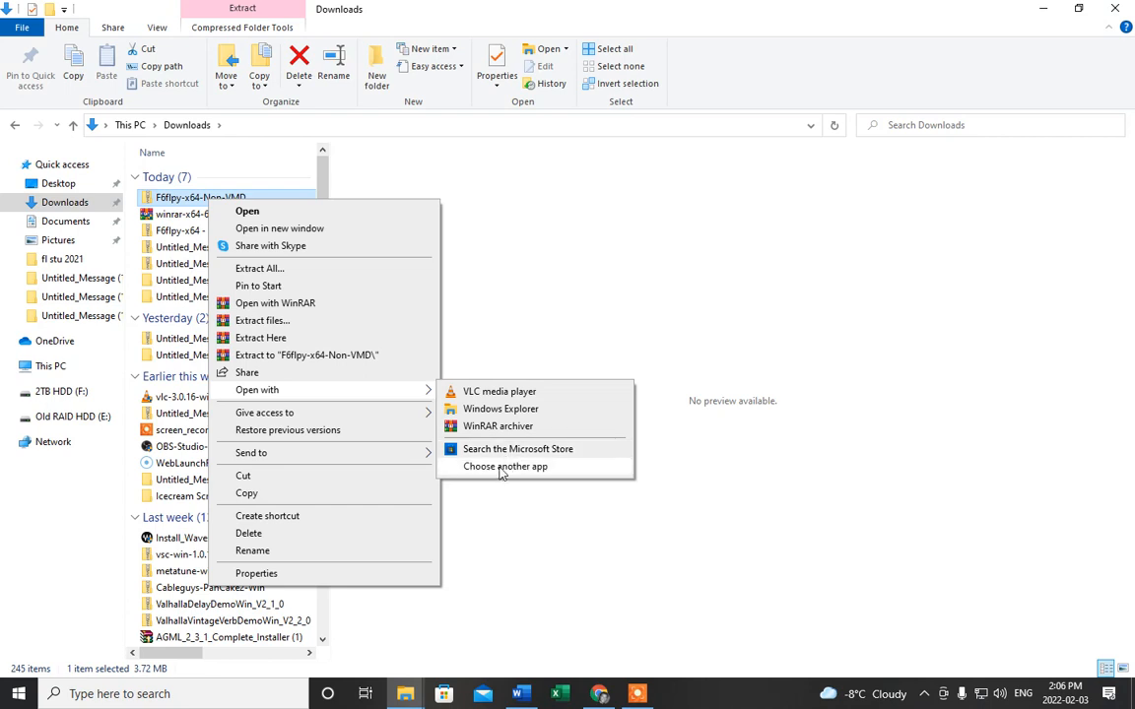
{"action": "left_click", "coordinate": [504, 466]}
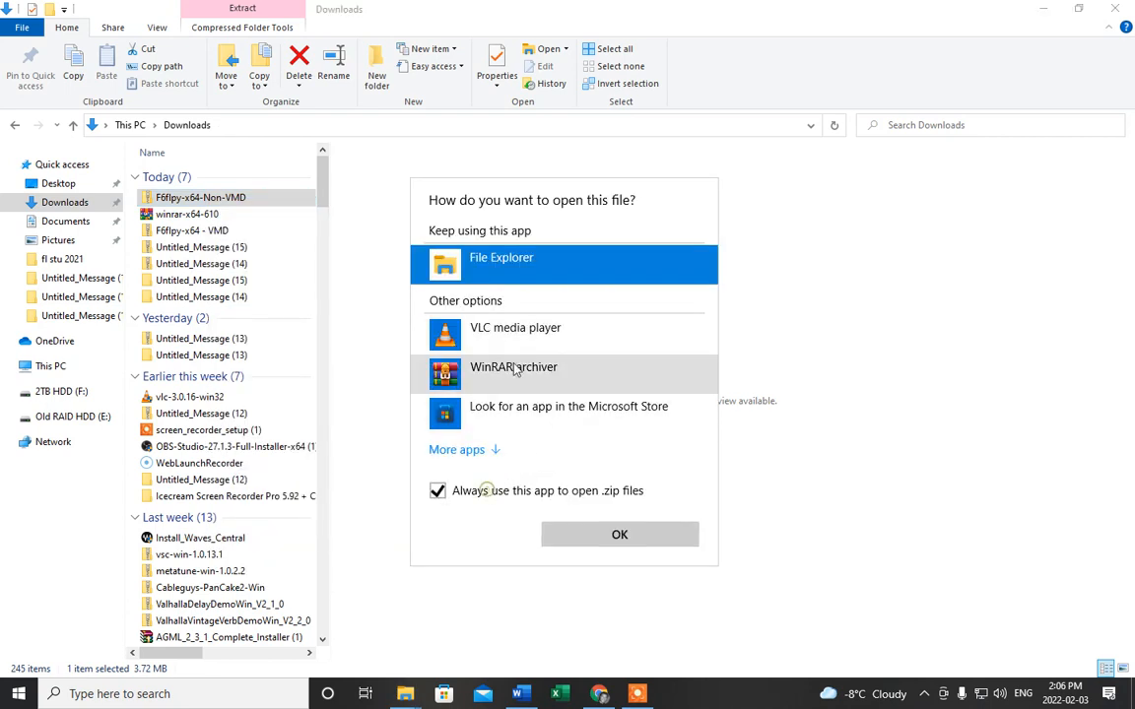
{"action": "left_click", "coordinate": [619, 534]}
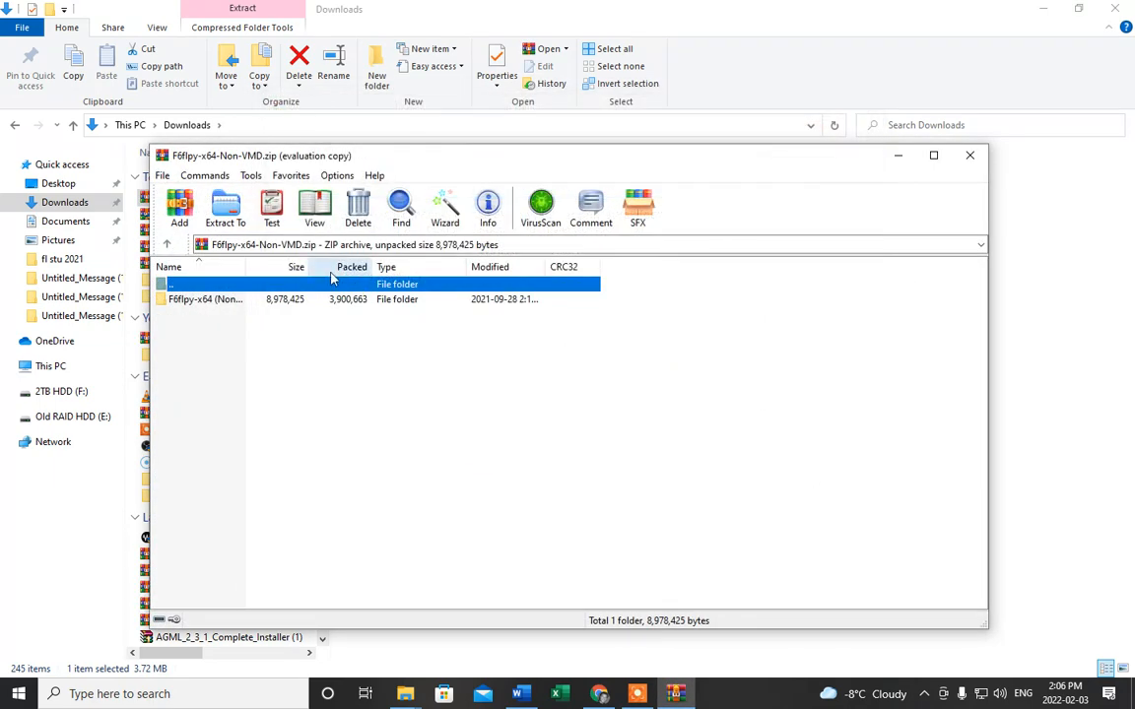
{"action": "left_click", "coordinate": [224, 207]}
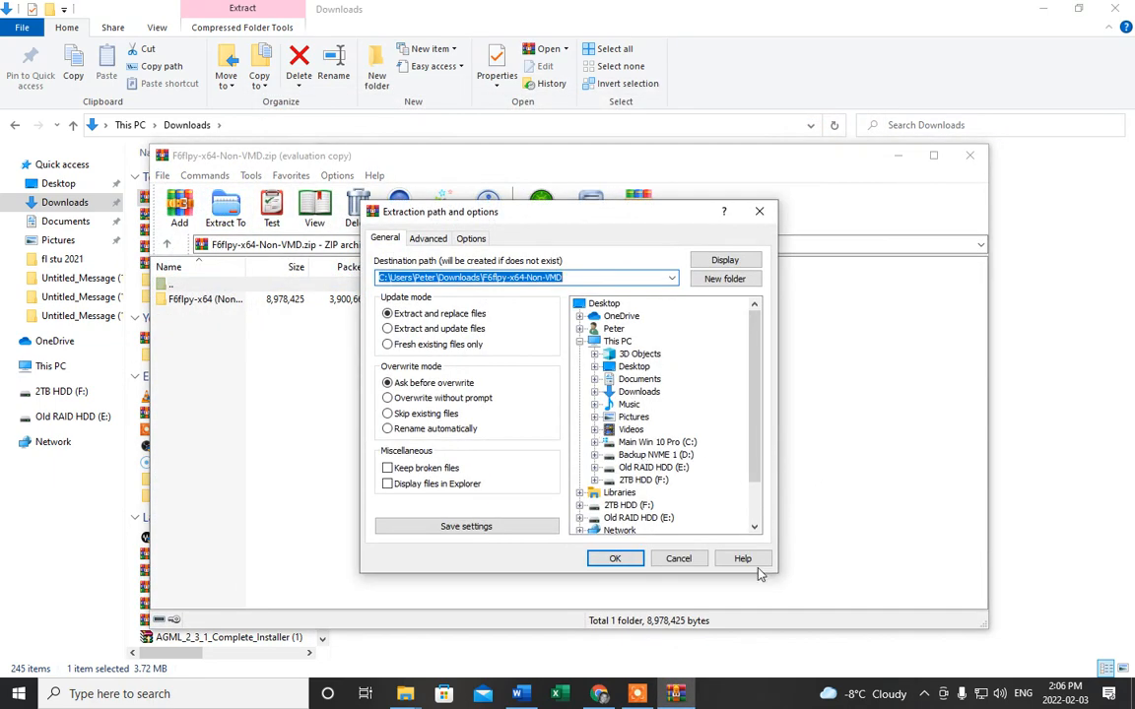
{"action": "left_click", "coordinate": [614, 558]}
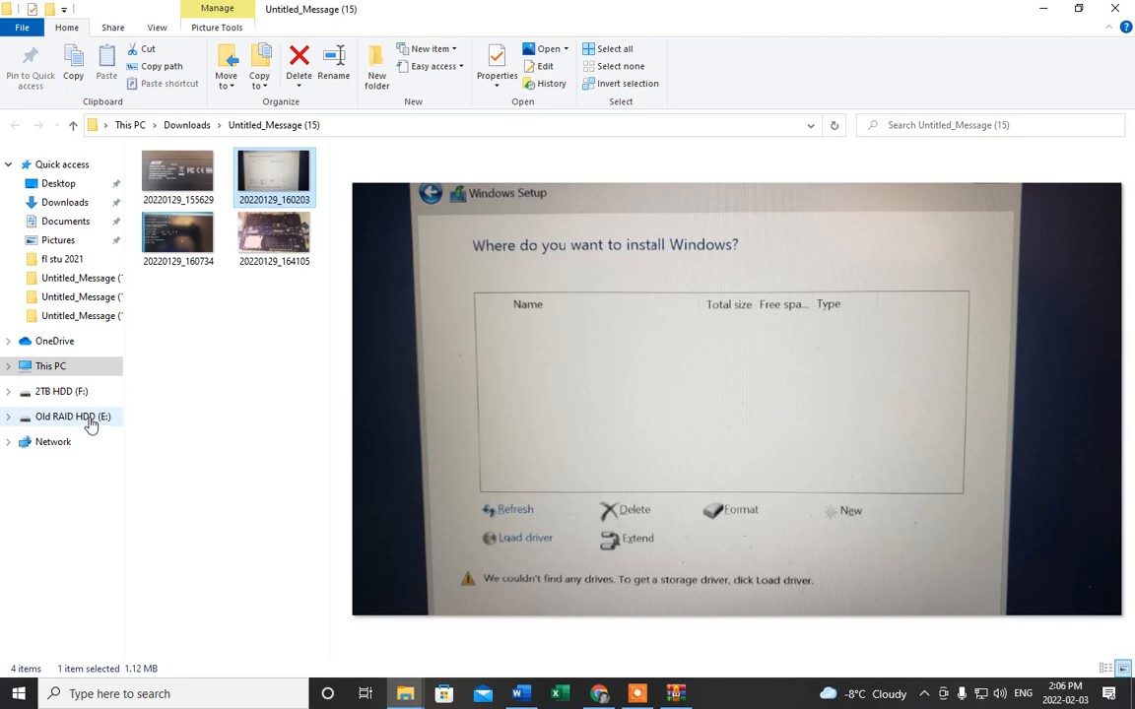
- Add a new folder named Intel at the root of Old RAID HDD (E:)
{"action": "left_click", "coordinate": [73, 416]}
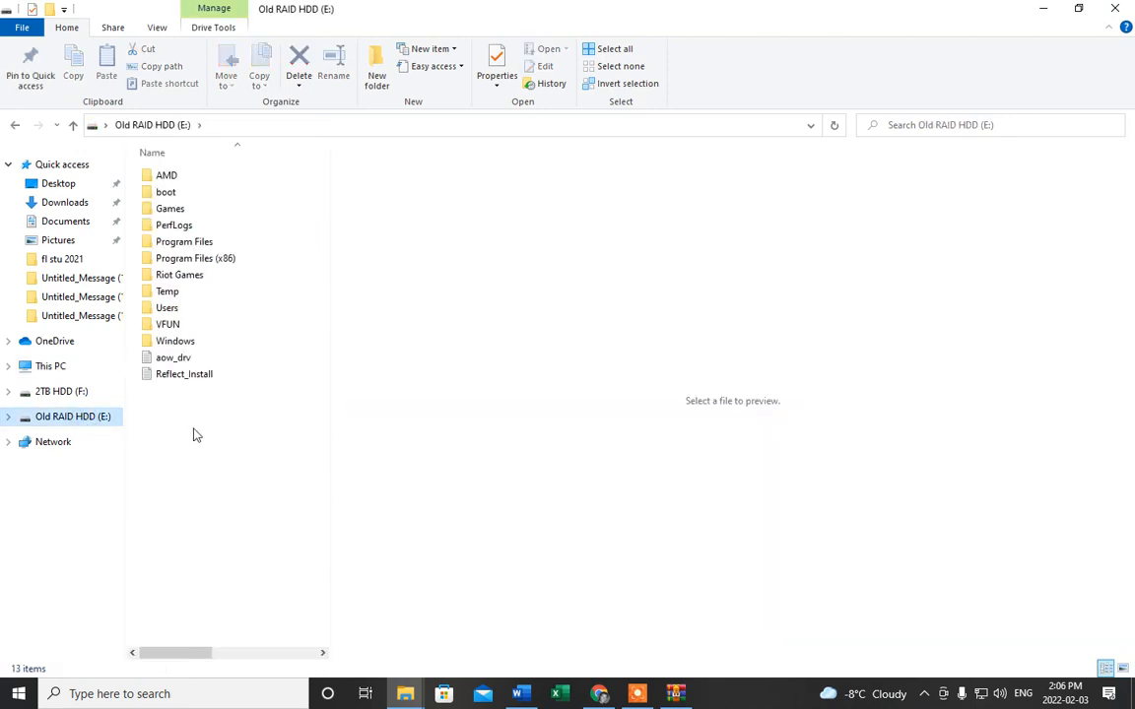
{"action": "right_click", "coordinate": [197, 433]}
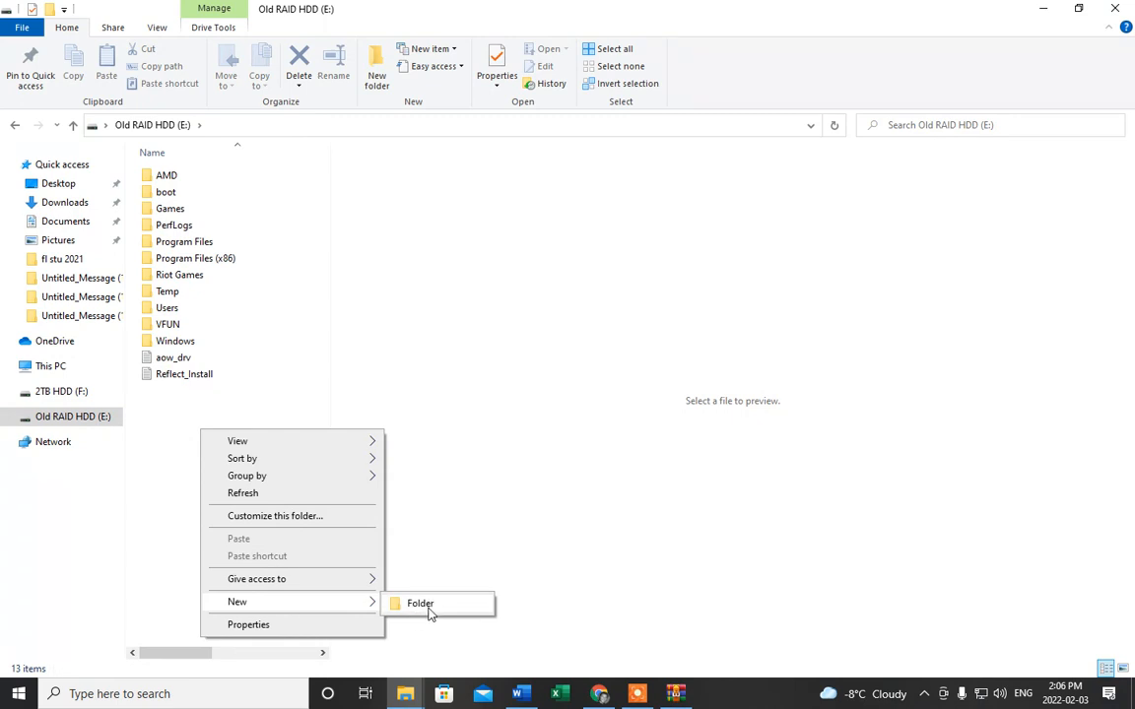
{"action": "left_click", "coordinate": [420, 603]}
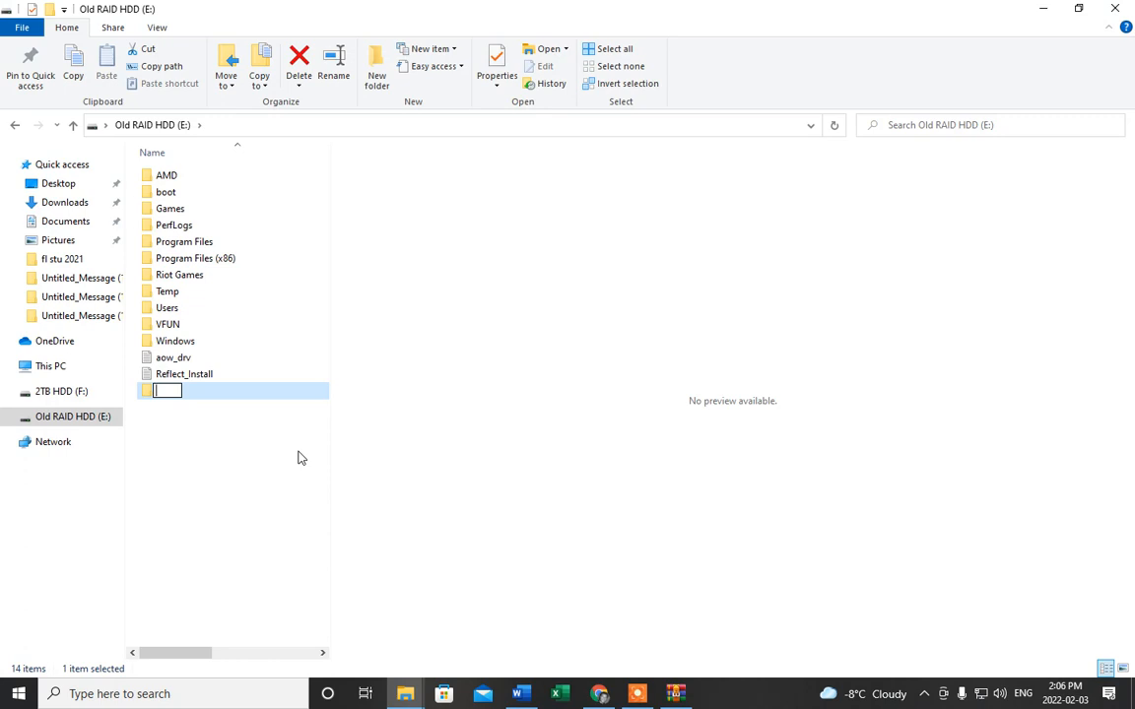
{"action": "type", "text": "Intel"}
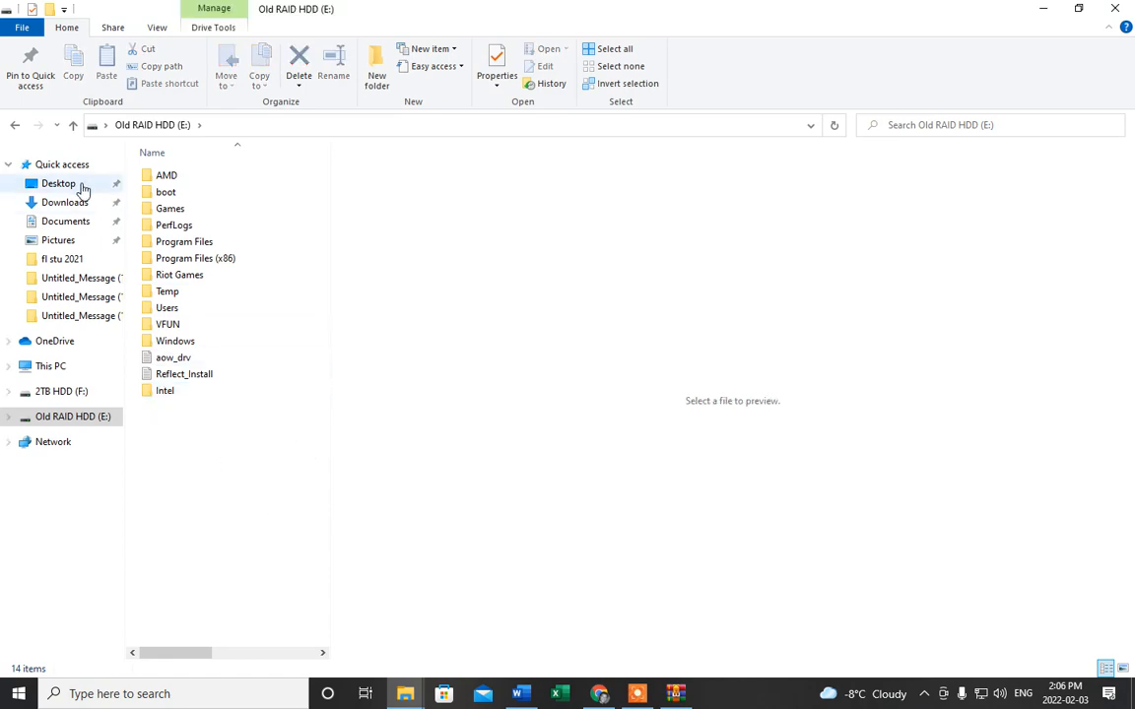
{"action": "left_click", "coordinate": [65, 202]}
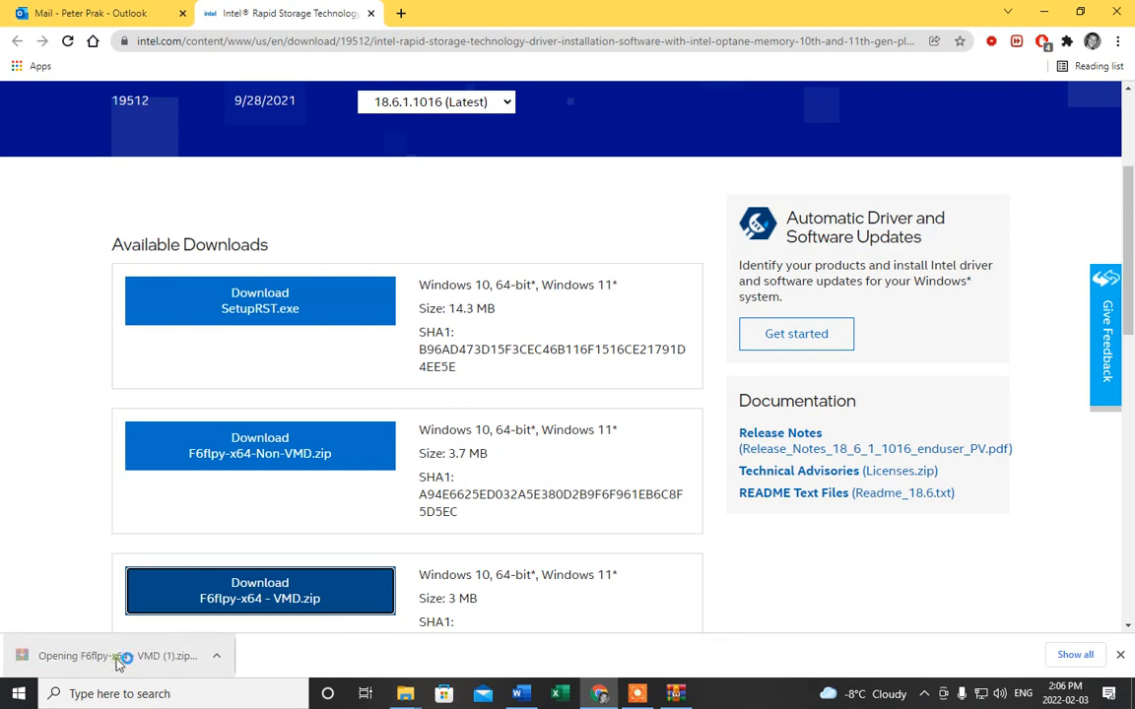
- Open the VMD (1) zip, locate E:\Intel under Extract To, close, and return to Downloads
{"action": "left_click", "coordinate": [115, 655]}
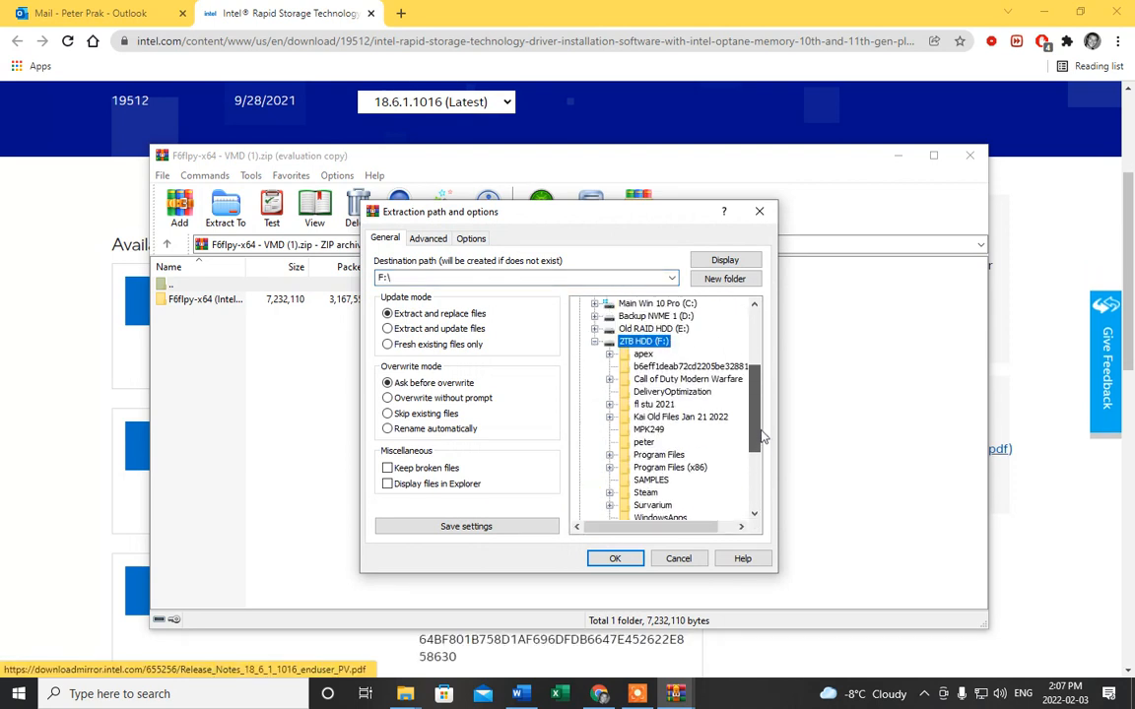
{"action": "scroll", "scroll_direction": "down", "scroll_amount": 3}
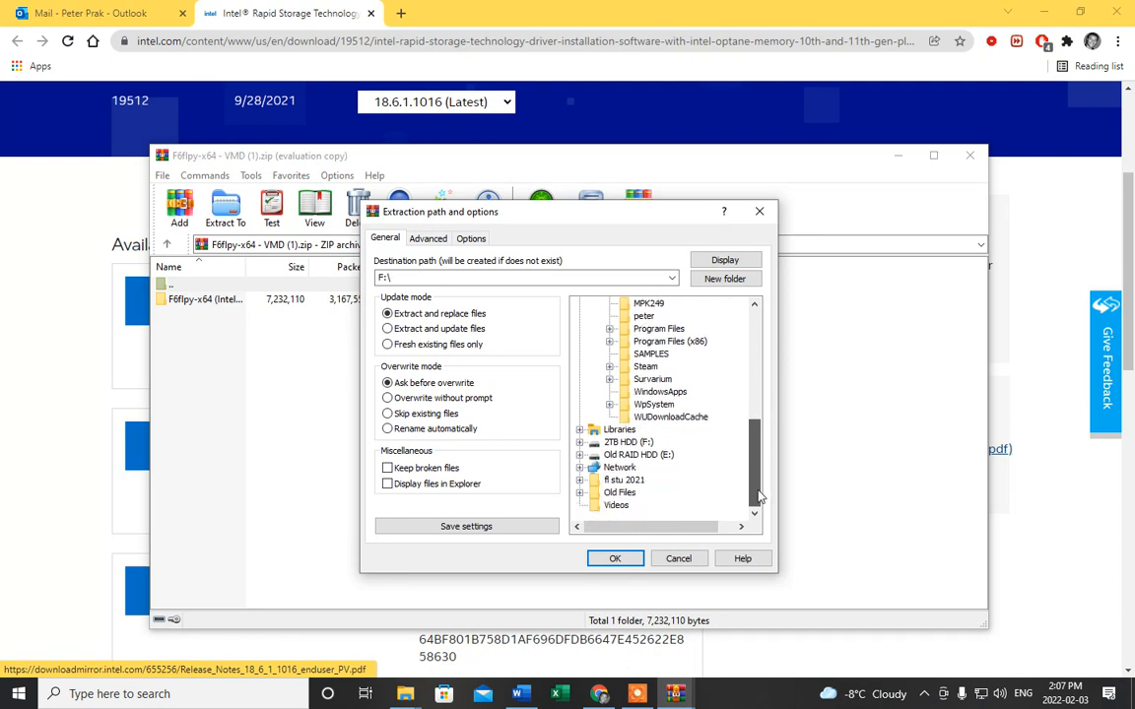
{"action": "scroll", "scroll_direction": "down", "scroll_amount": 3}
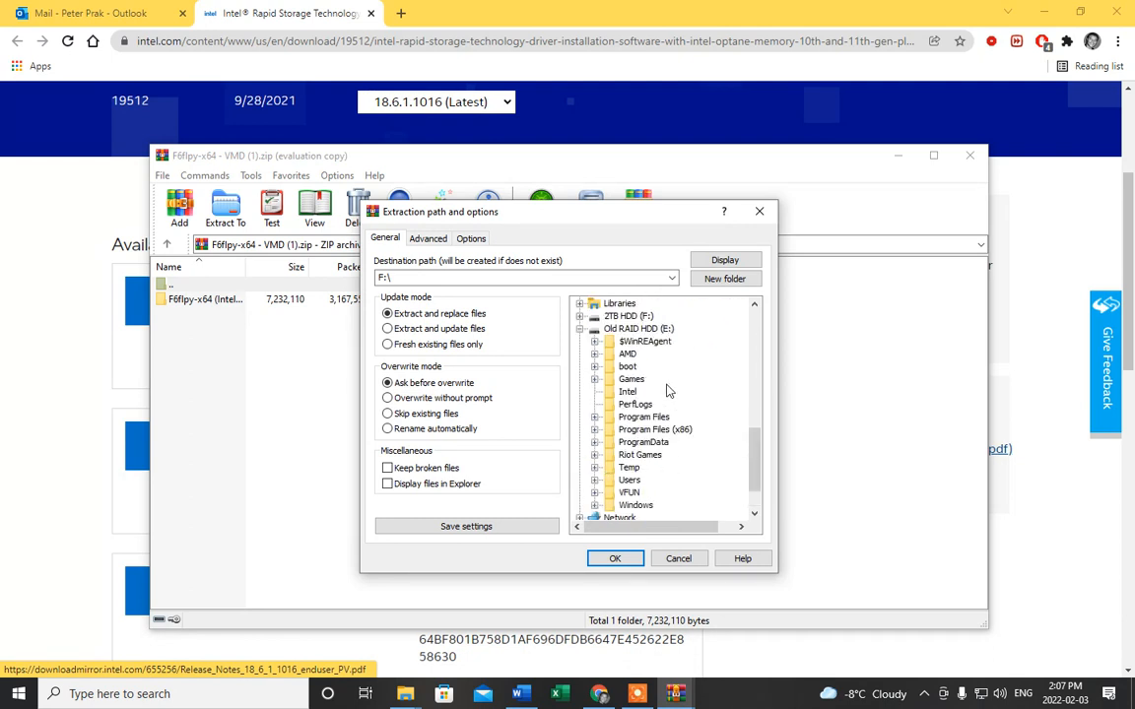
{"action": "left_click", "coordinate": [615, 558]}
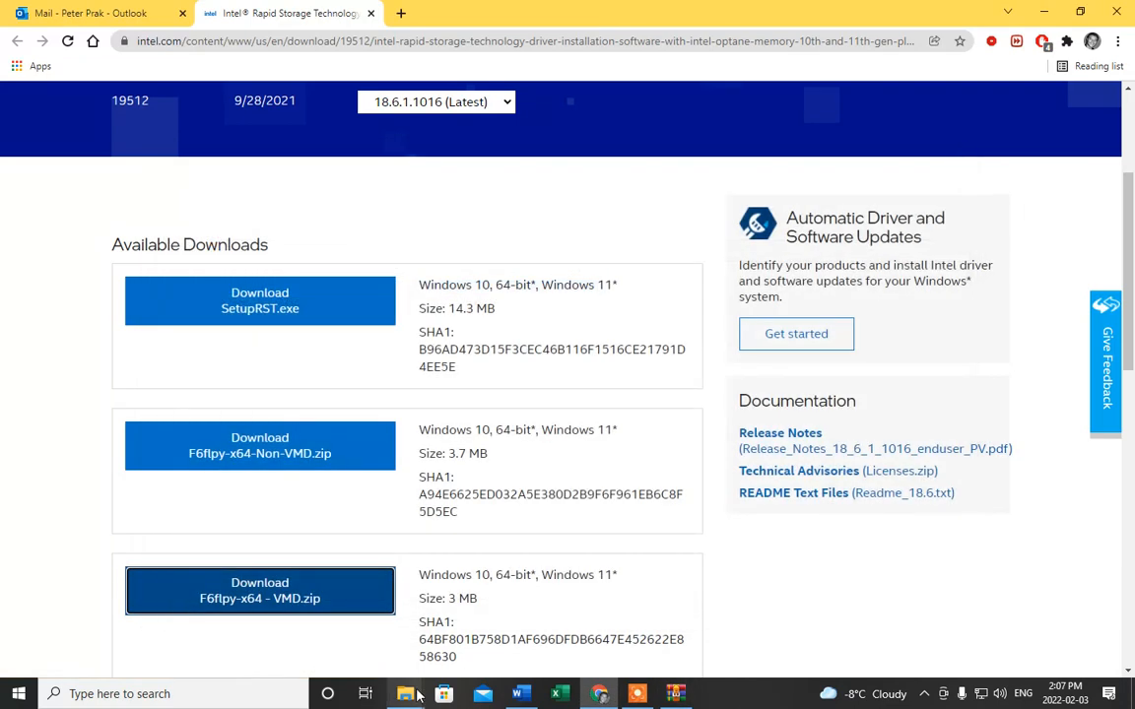
{"action": "left_click", "coordinate": [405, 693]}
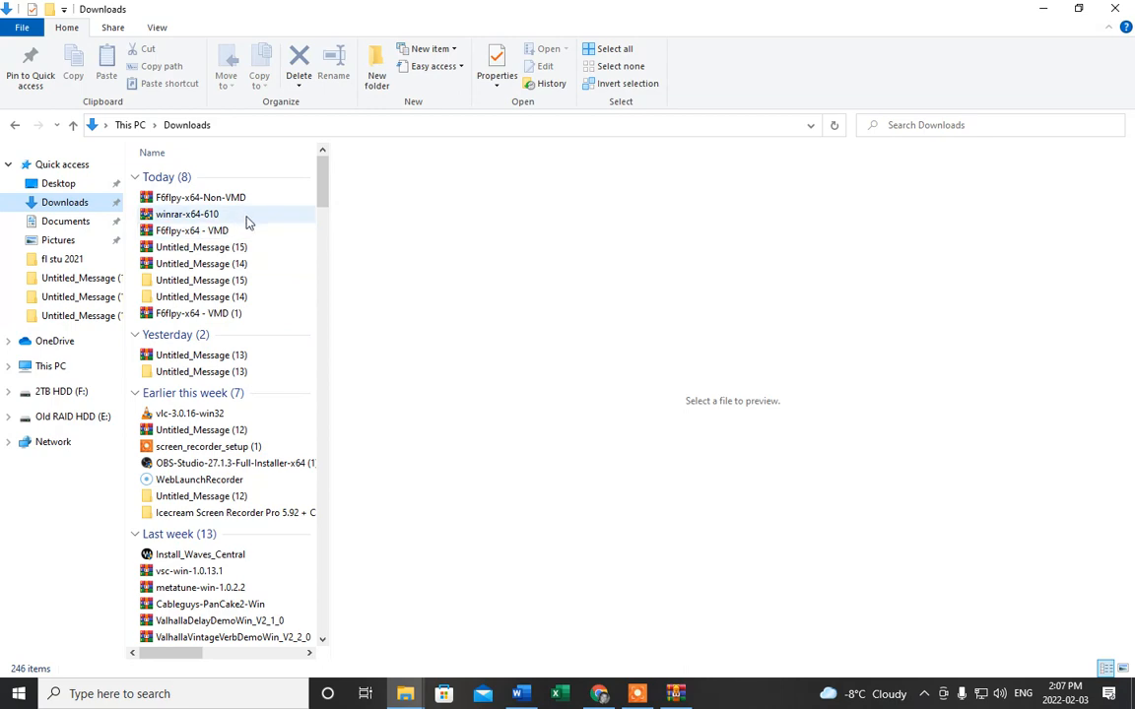
{"action": "double_click", "coordinate": [192, 230]}
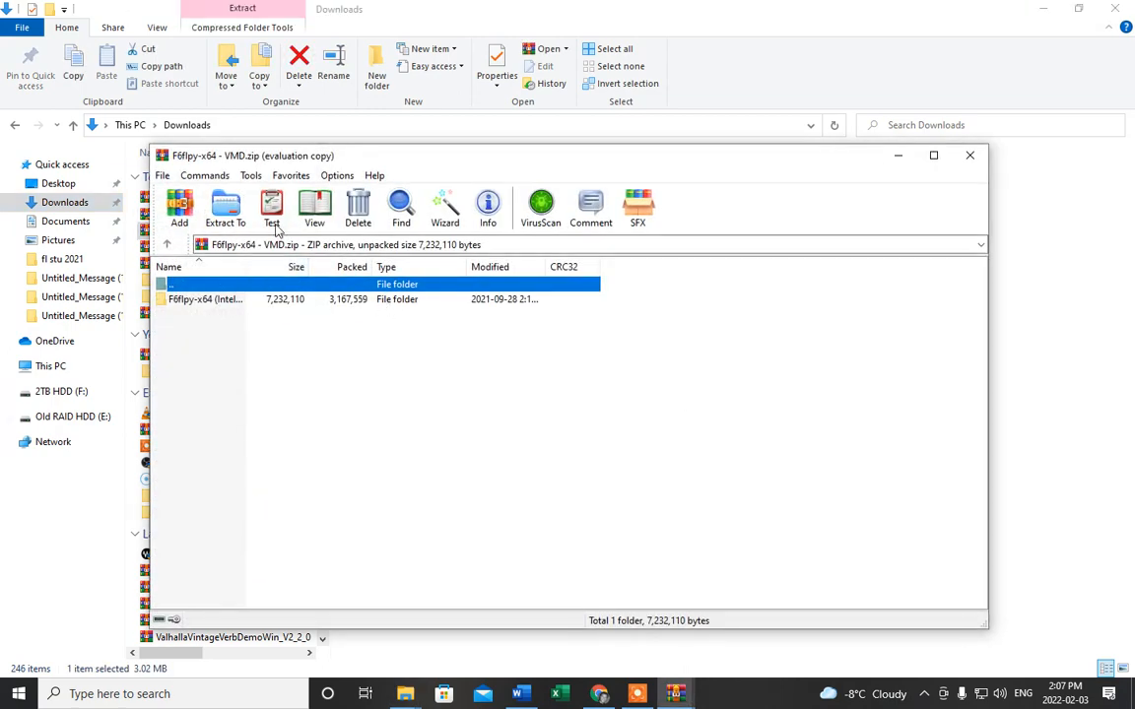
{"action": "left_click", "coordinate": [224, 207]}
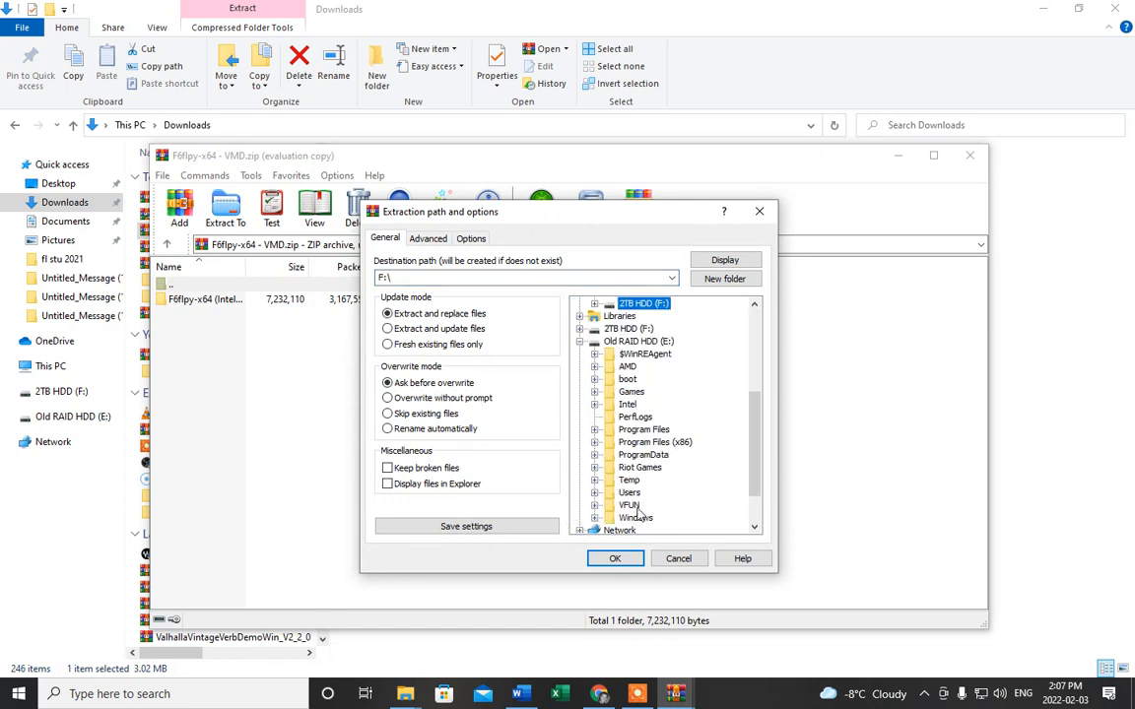
{"action": "left_click", "coordinate": [615, 558]}
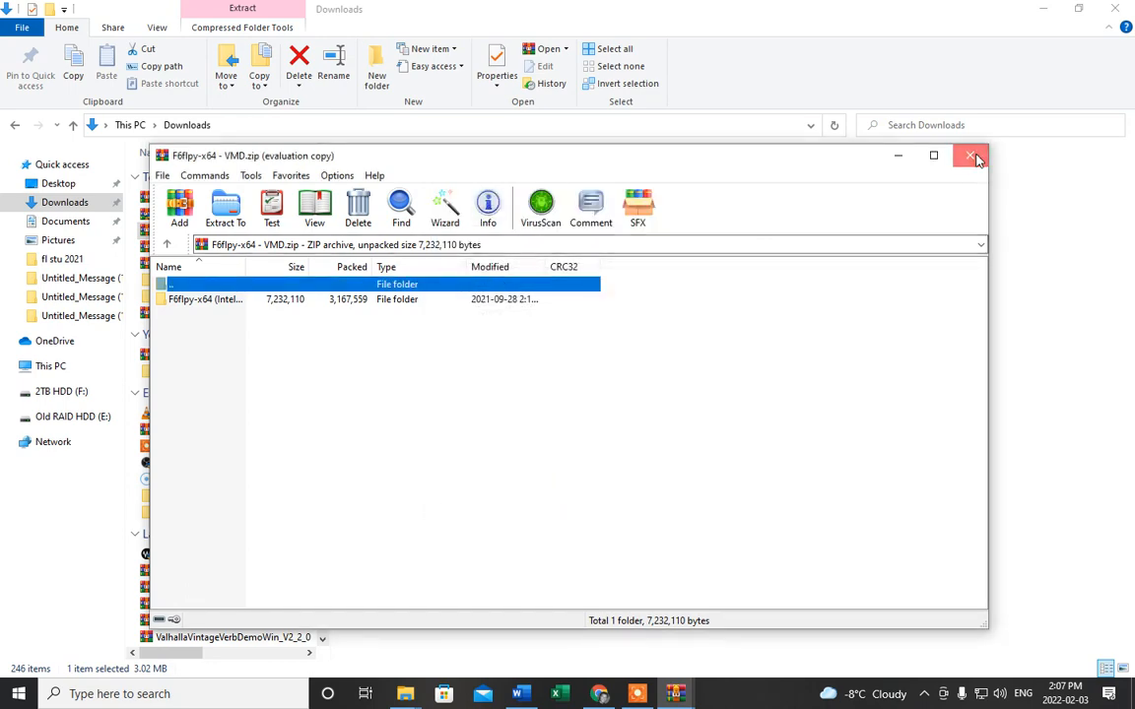
{"action": "left_click", "coordinate": [976, 156]}
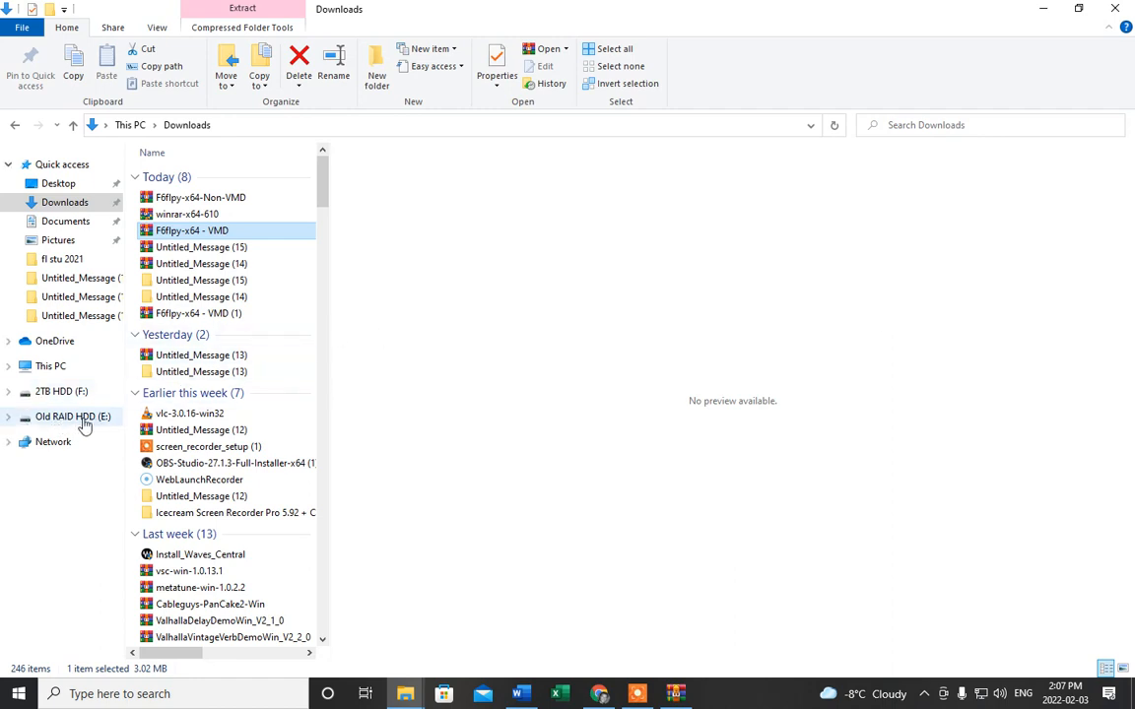
{"action": "mouse_move", "coordinate": [109, 421]}
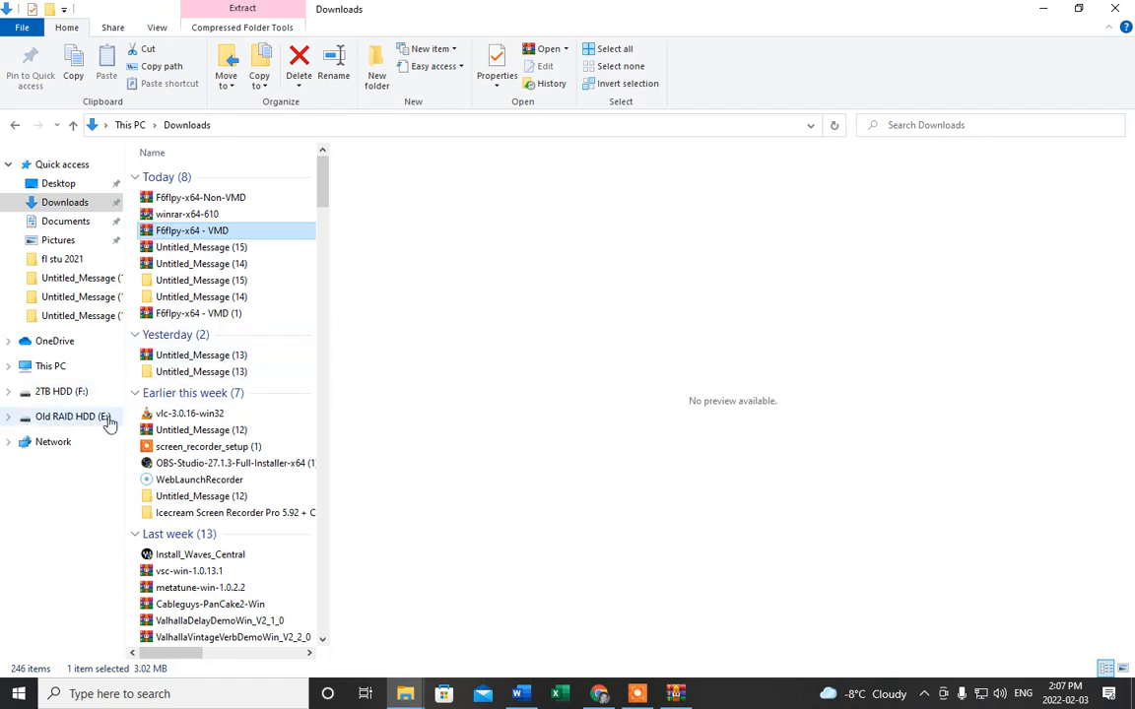
{"action": "mouse_move", "coordinate": [88, 416]}
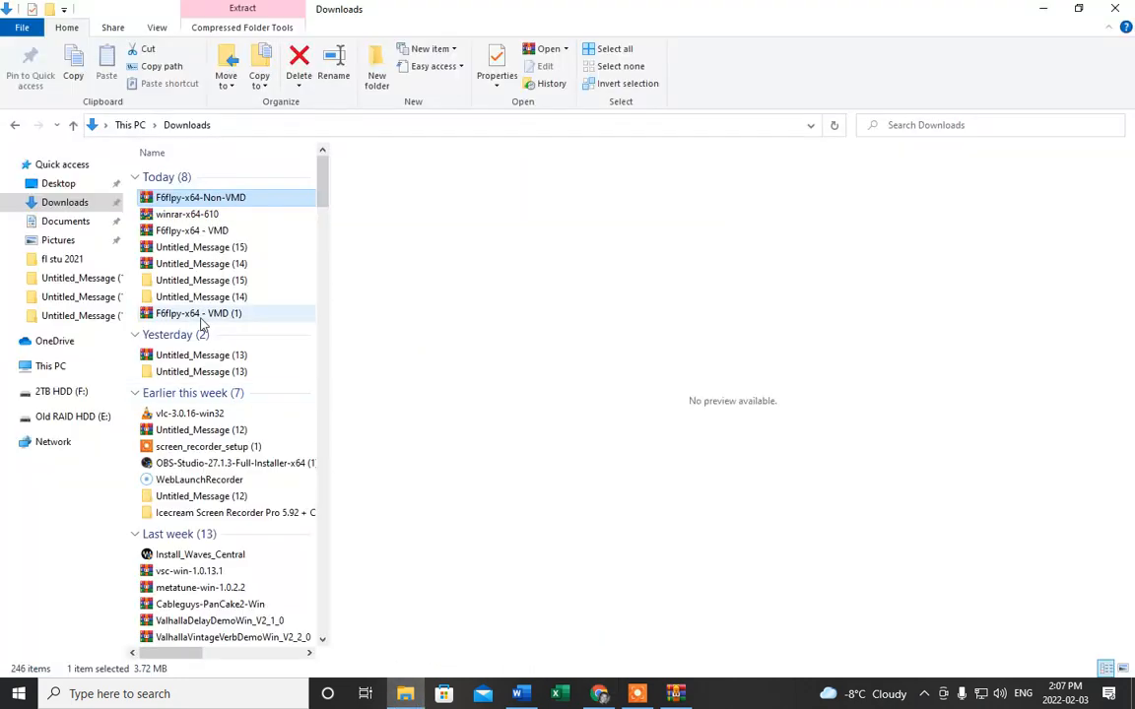
- Open the F6flpy-x64 - VMD (1) archive from the Downloads list
{"action": "double_click", "coordinate": [201, 355]}
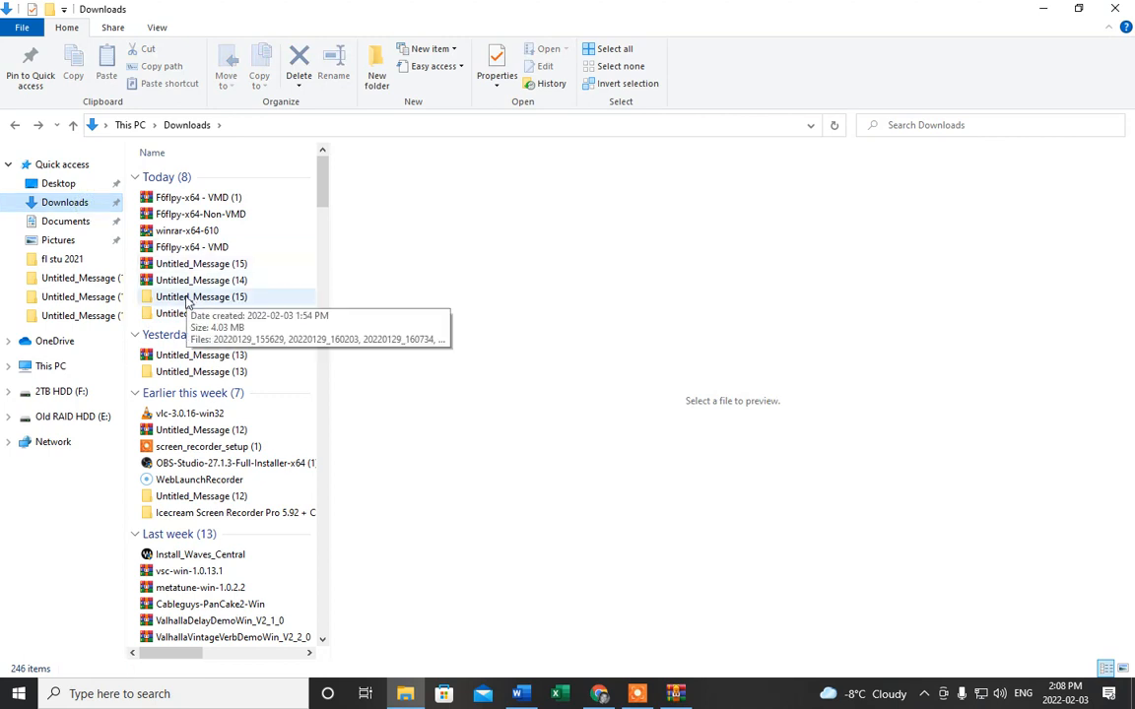
- Enter Untitled_Message (15) and preview image 20220129_160203 of Windows Setup finding no drives
{"action": "double_click", "coordinate": [201, 297]}
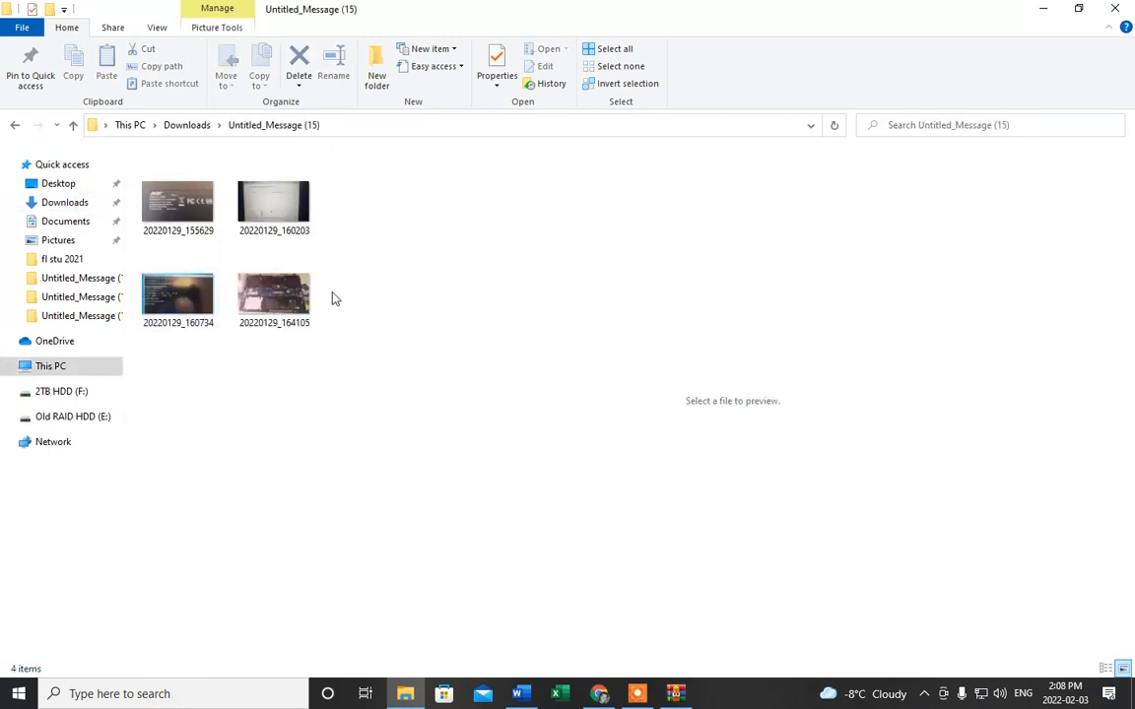
{"action": "left_click", "coordinate": [274, 202]}
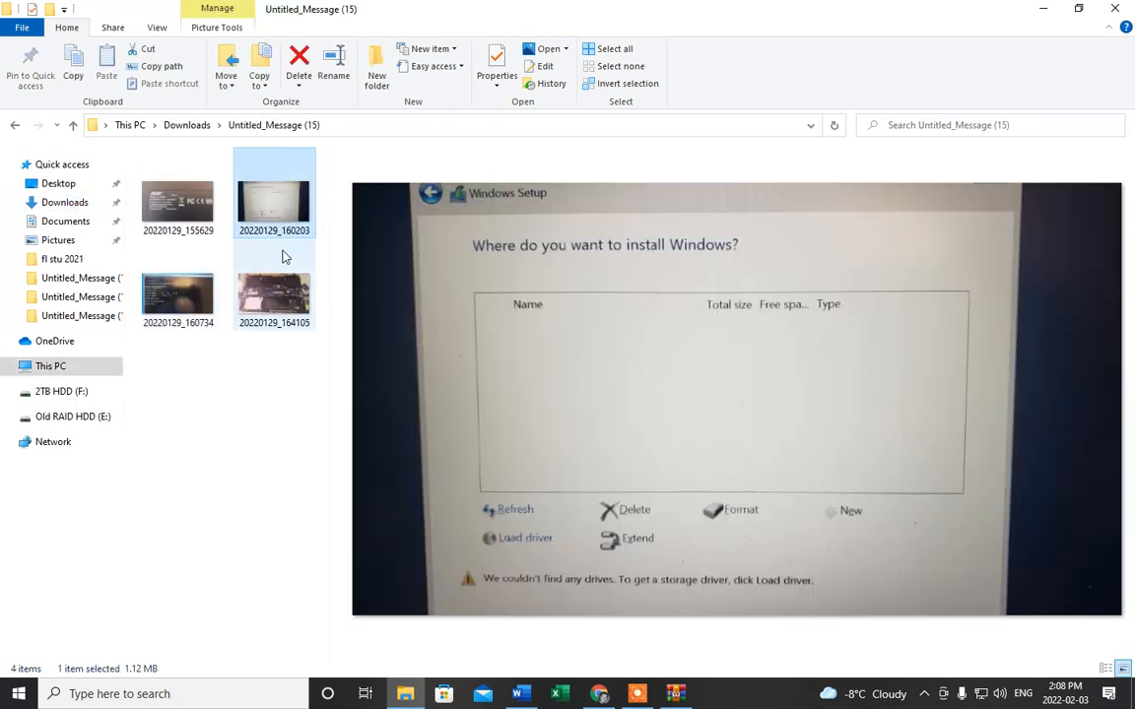
{"action": "mouse_move", "coordinate": [273, 296]}
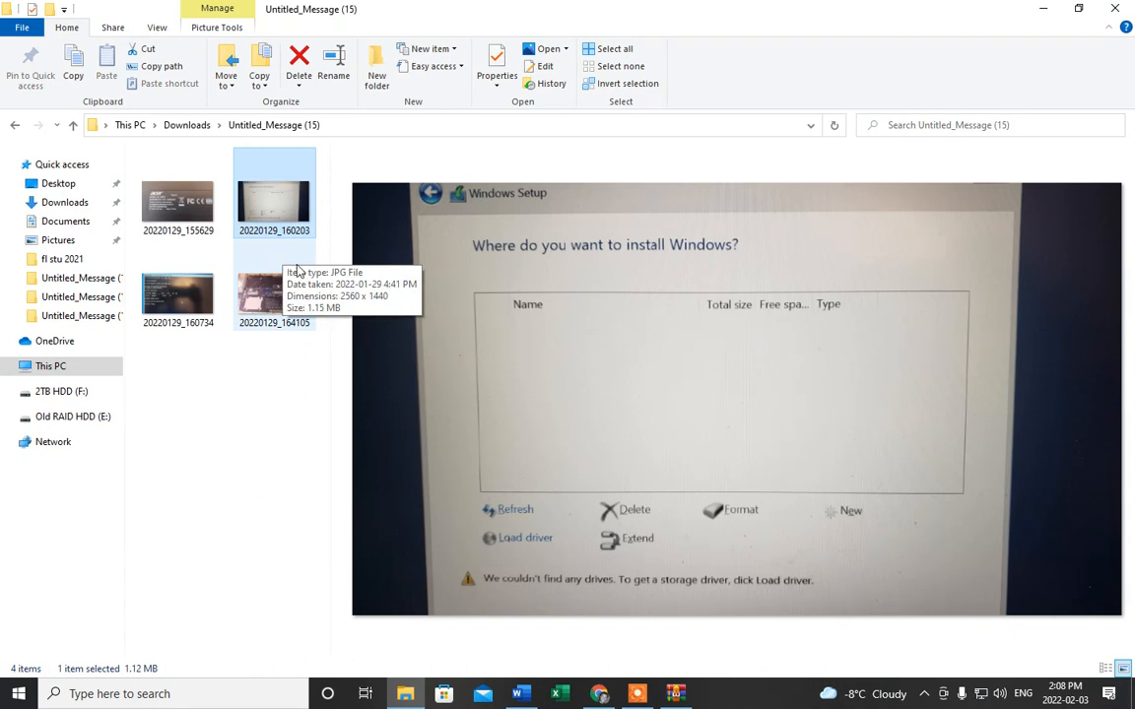
{"action": "mouse_move", "coordinate": [538, 549]}
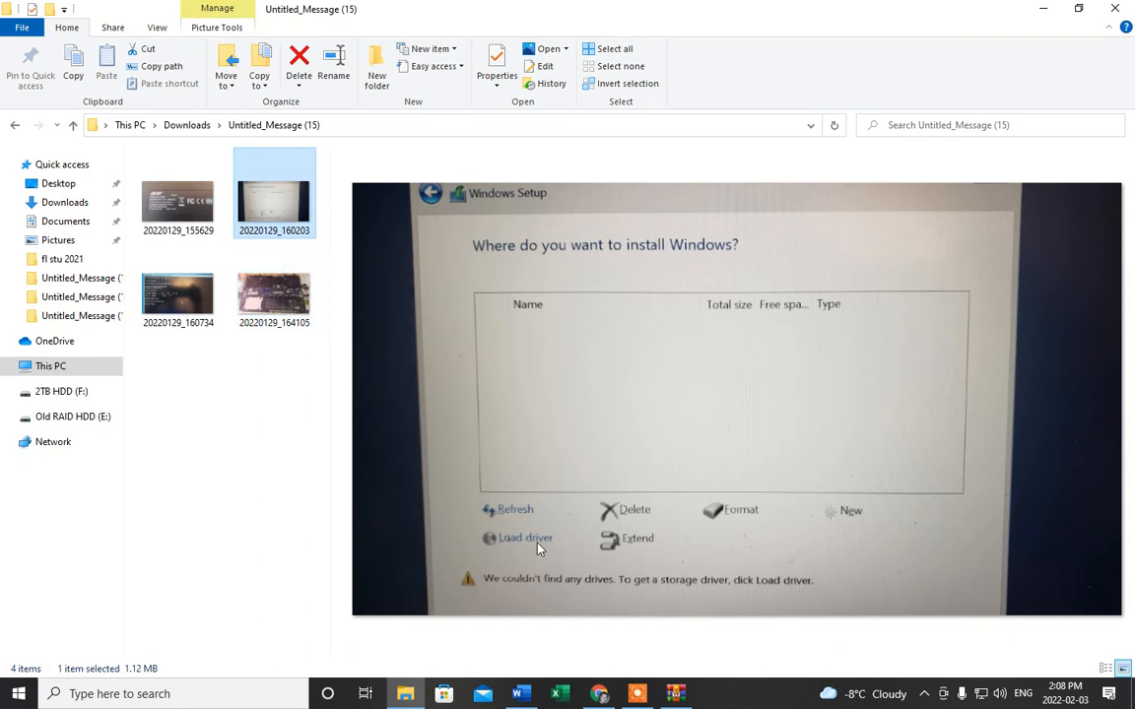
{"action": "mouse_move", "coordinate": [547, 561]}
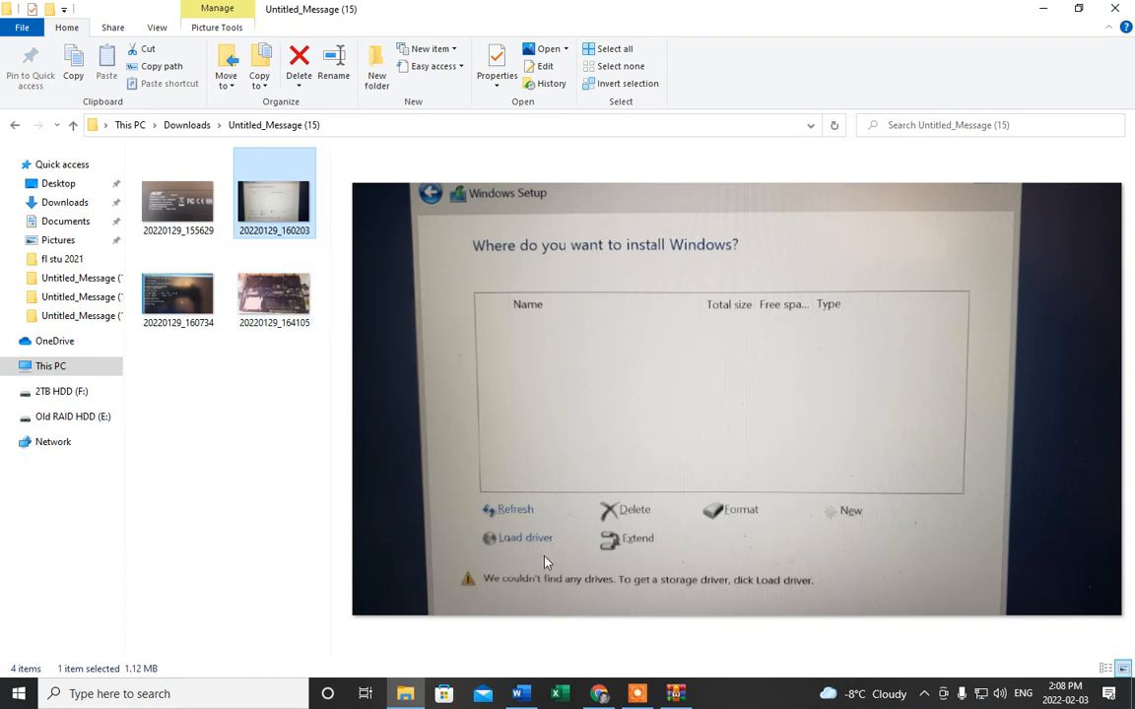
{"action": "mouse_move", "coordinate": [582, 538]}
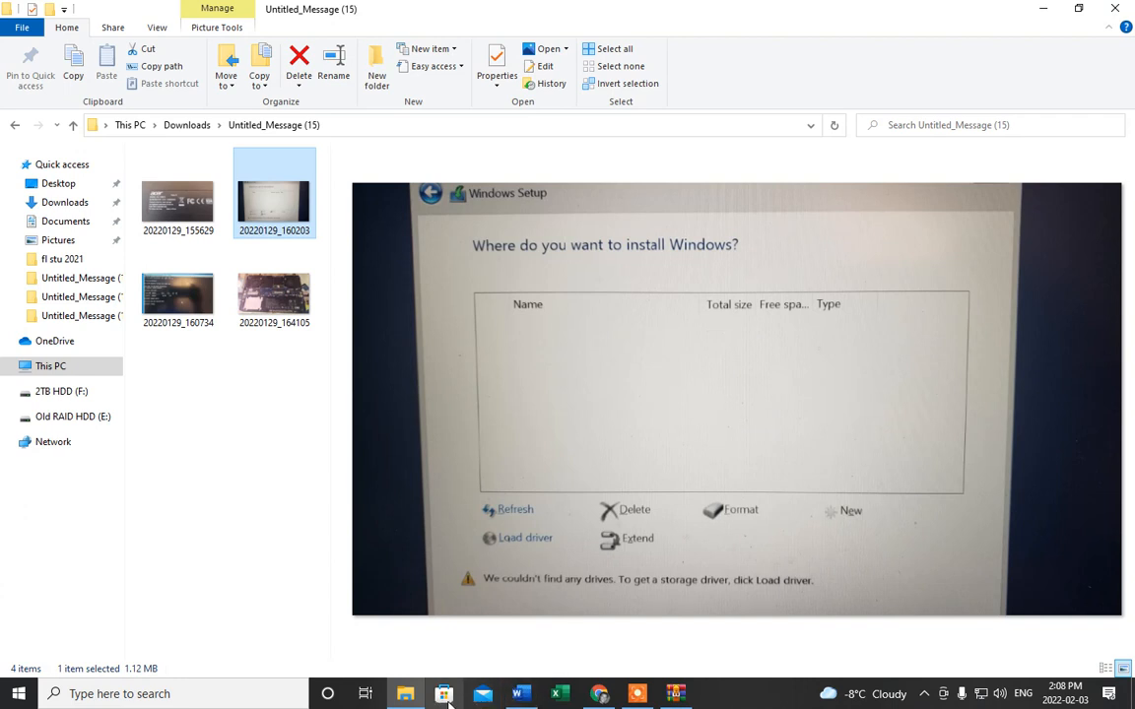
{"action": "mouse_move", "coordinate": [443, 694]}
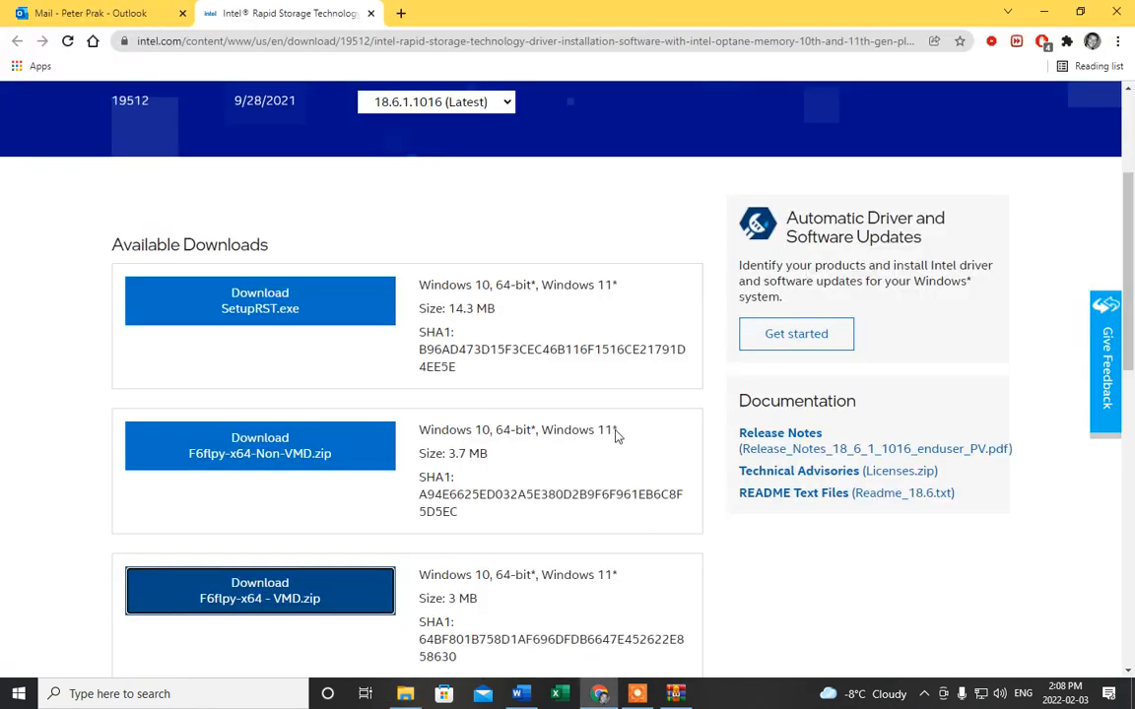
{"action": "scroll", "scroll_direction": "up", "scroll_amount": 3}
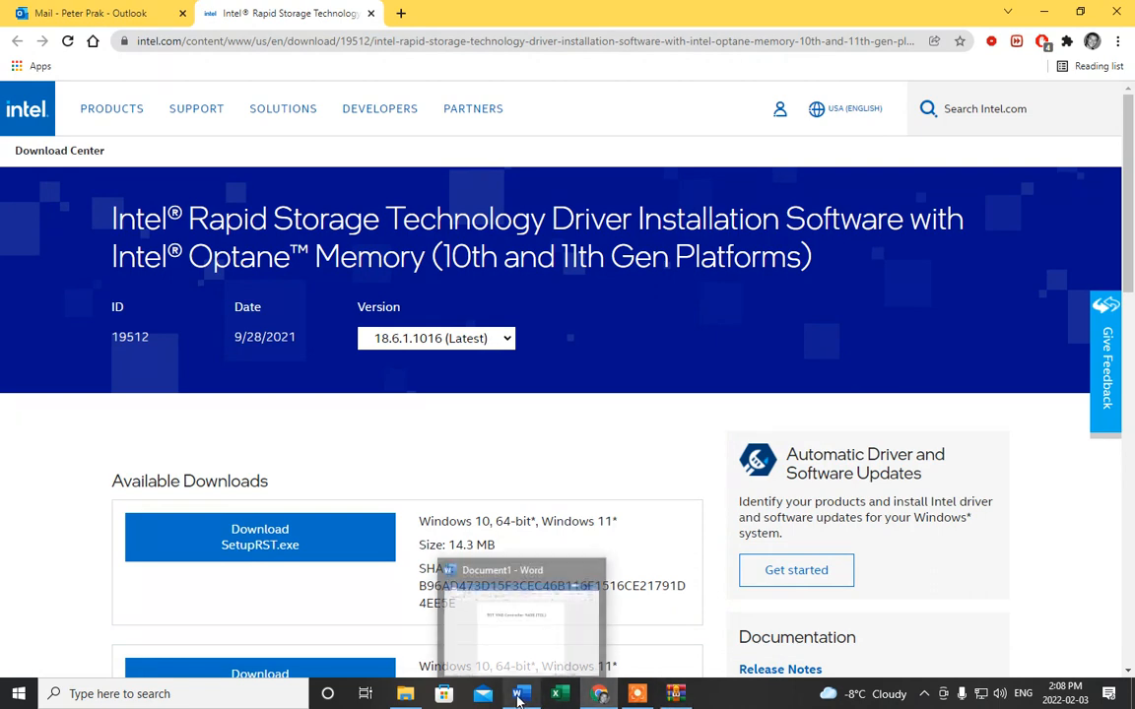
- Confirm the Word note reads 'RST VMD Controller 9A08 (TGL)', then minimize Word
{"action": "left_click", "coordinate": [521, 693]}
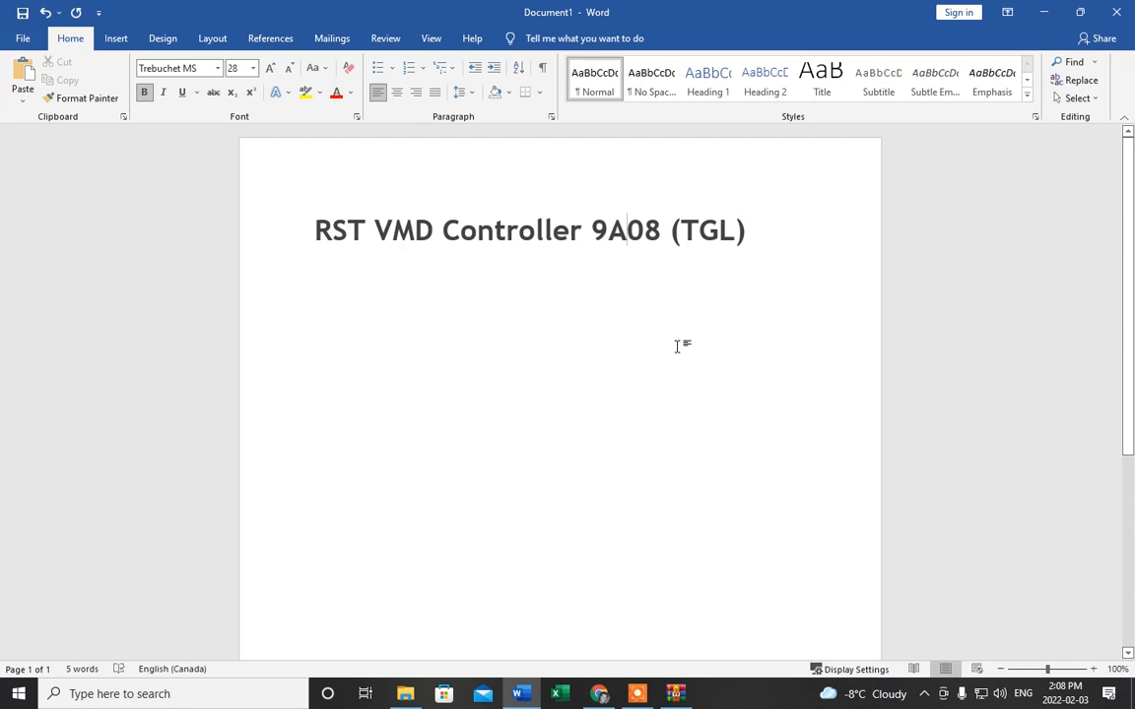
{"action": "mouse_move", "coordinate": [684, 298]}
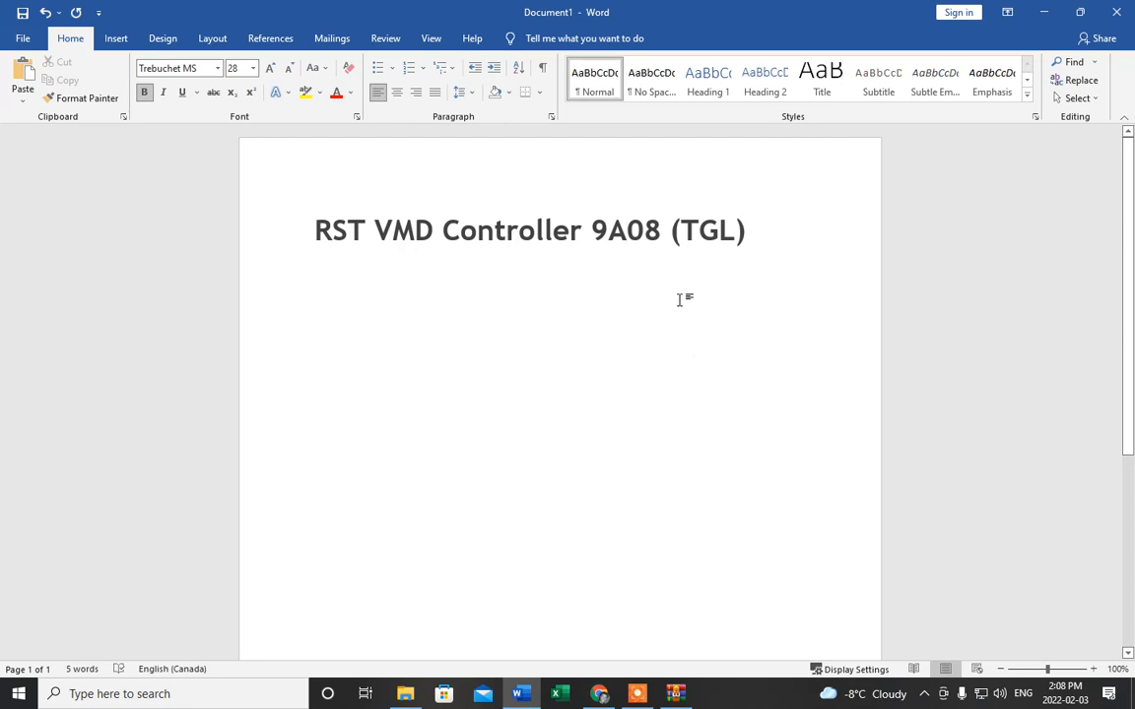
{"action": "mouse_move", "coordinate": [397, 276]}
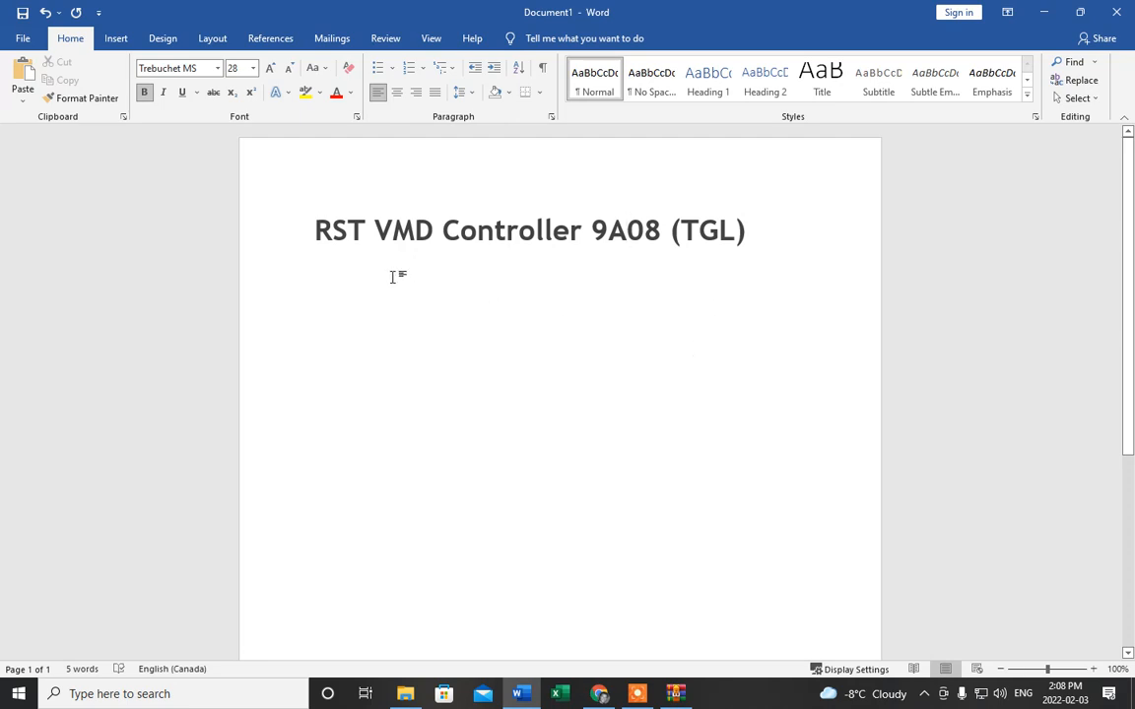
{"action": "left_click", "coordinate": [627, 230]}
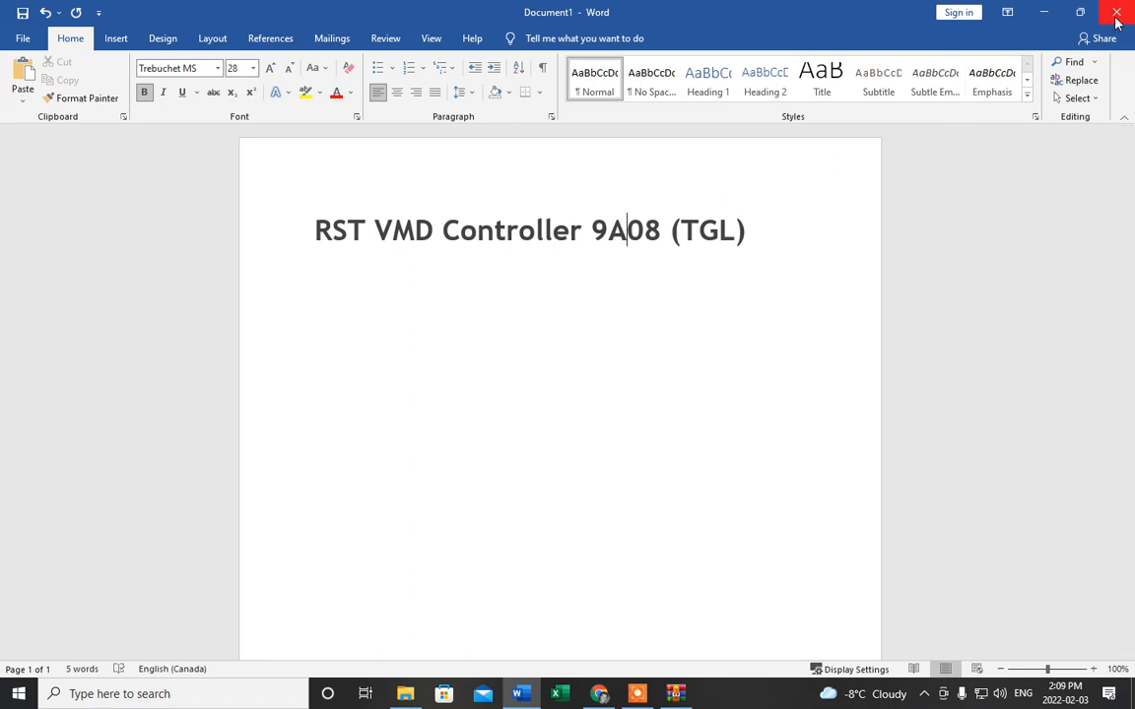
{"action": "left_click", "coordinate": [1116, 12]}
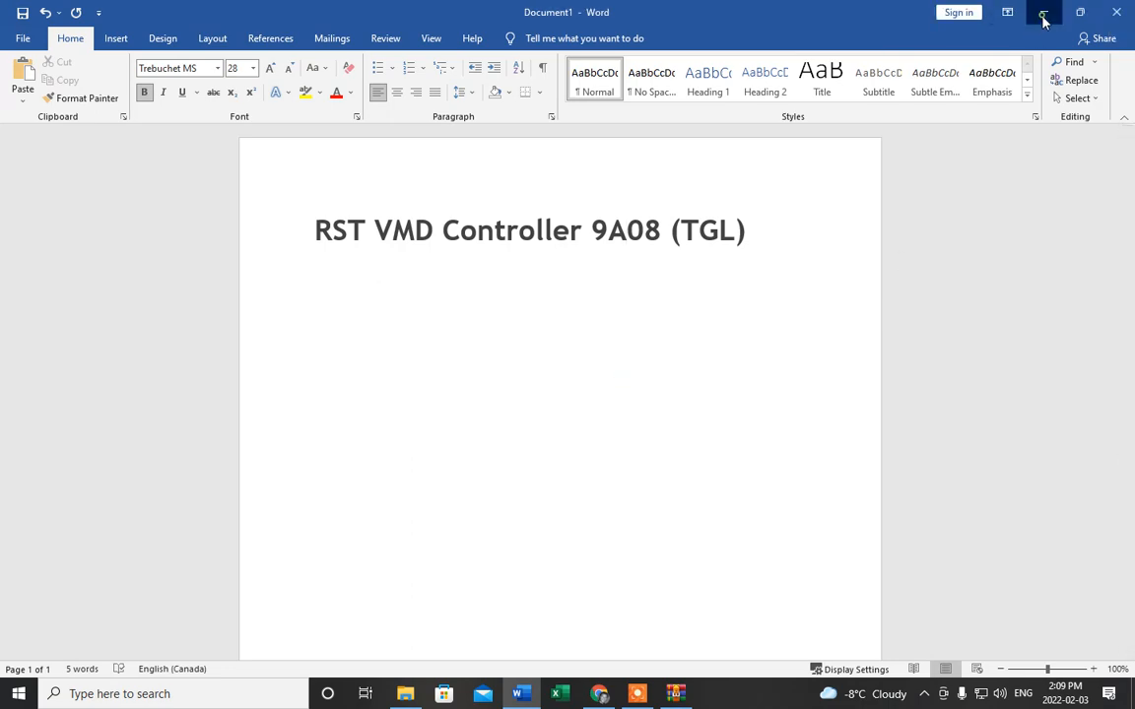
{"action": "left_click", "coordinate": [599, 693]}
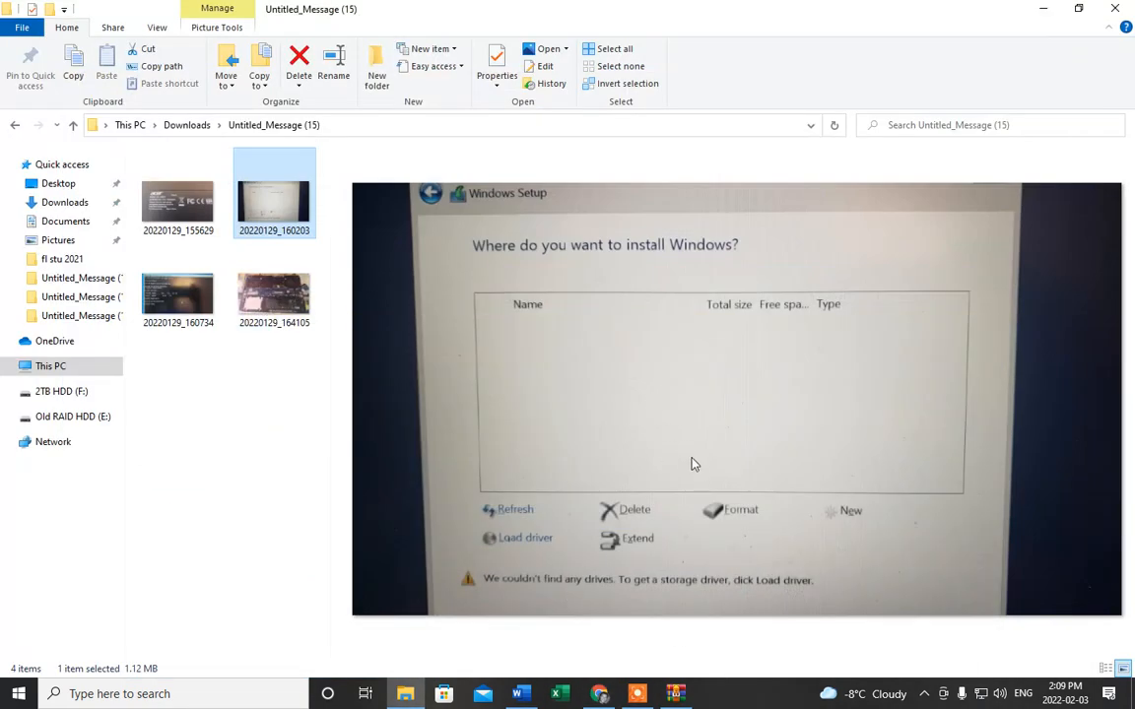
{"action": "mouse_move", "coordinate": [486, 325]}
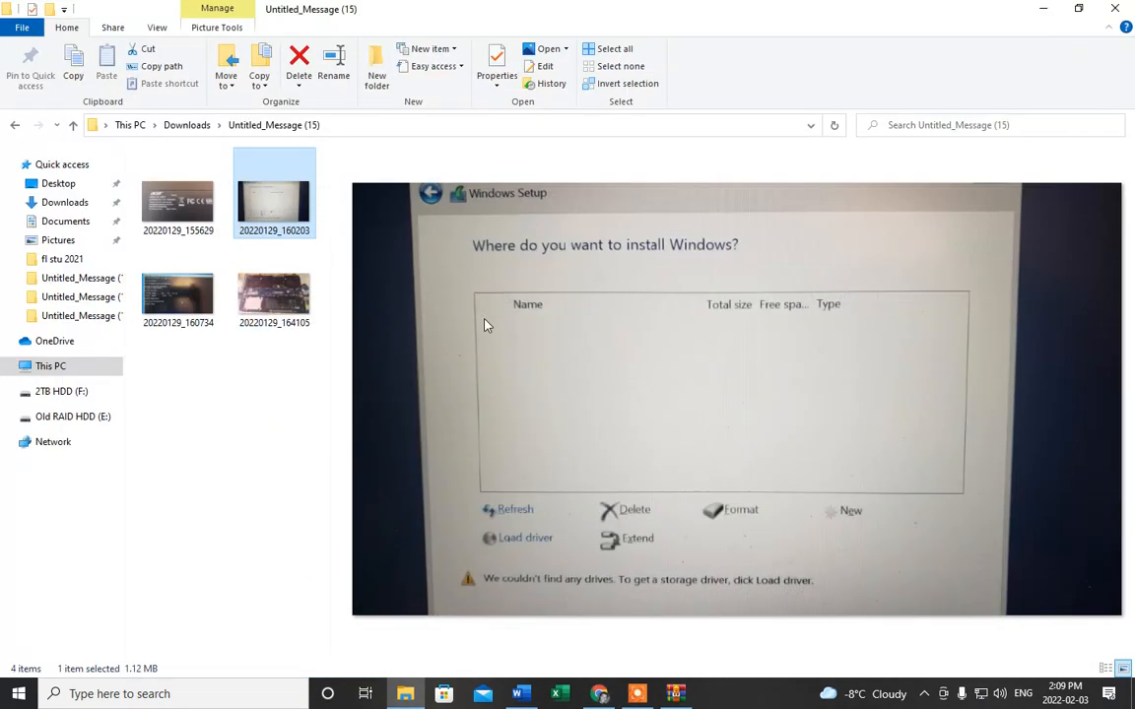
{"action": "mouse_move", "coordinate": [592, 335]}
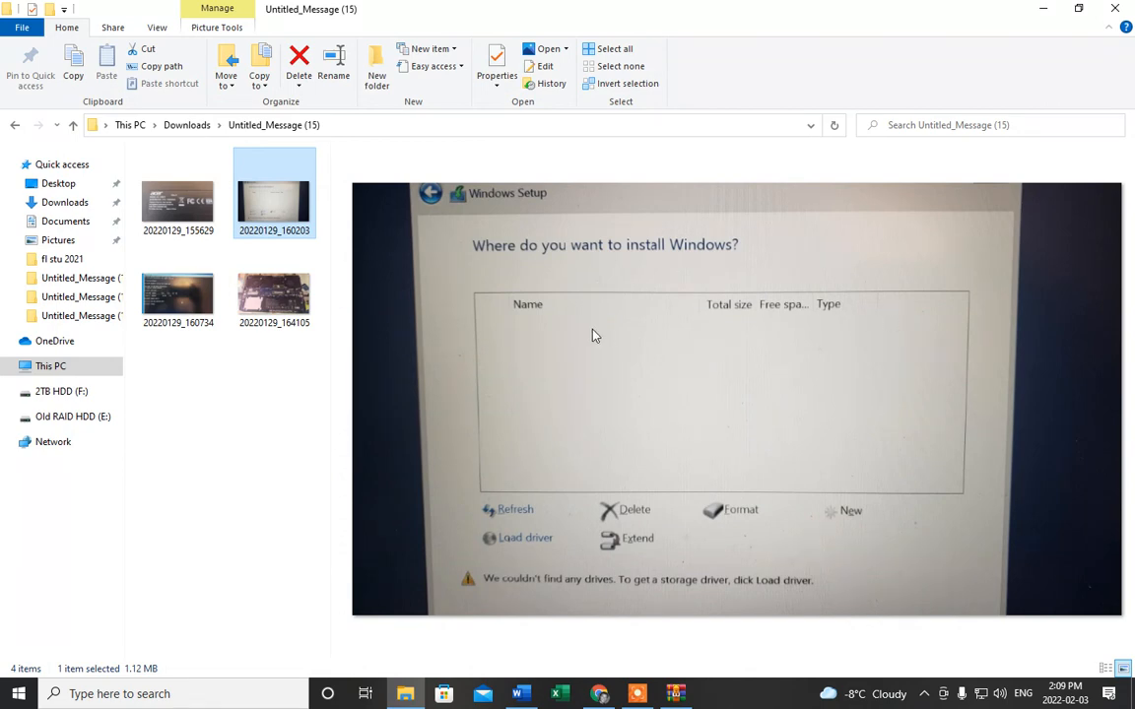
{"action": "mouse_move", "coordinate": [615, 384]}
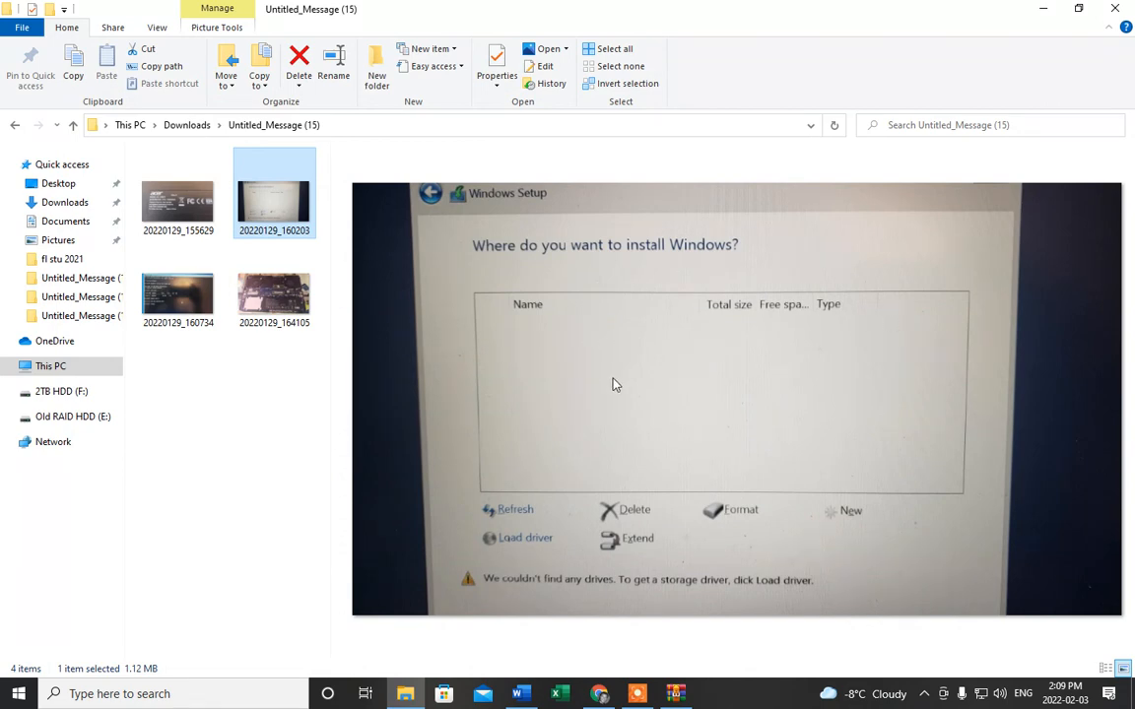
{"action": "mouse_move", "coordinate": [824, 369]}
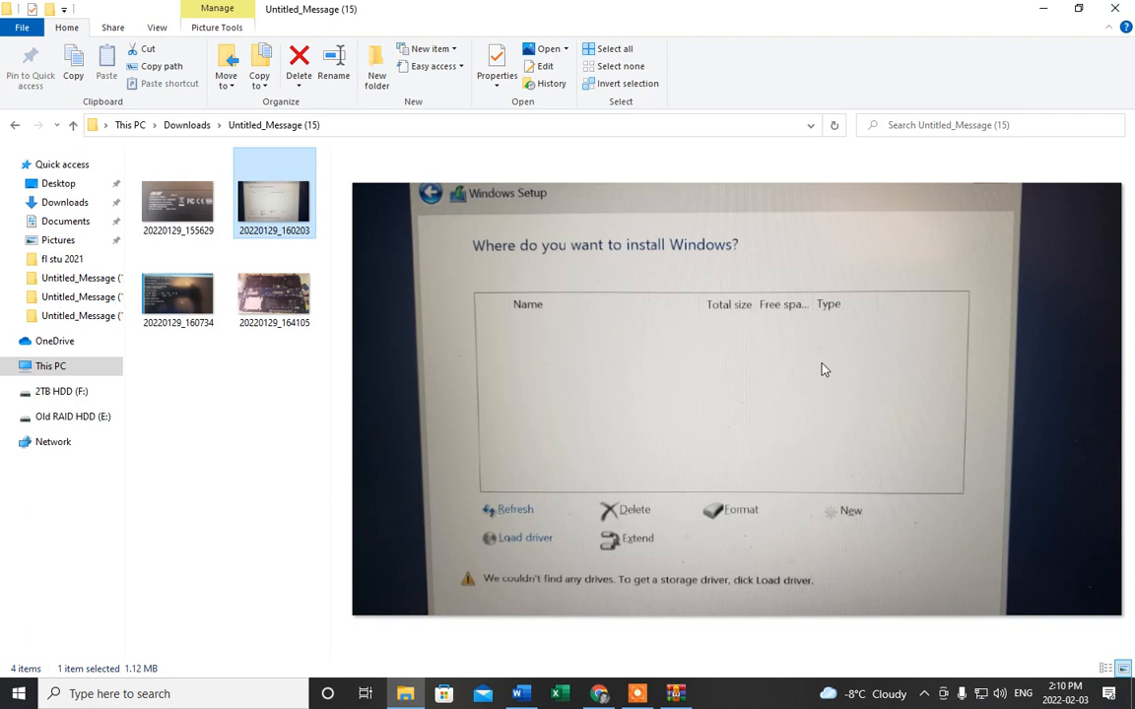
{"action": "mouse_move", "coordinate": [557, 399]}
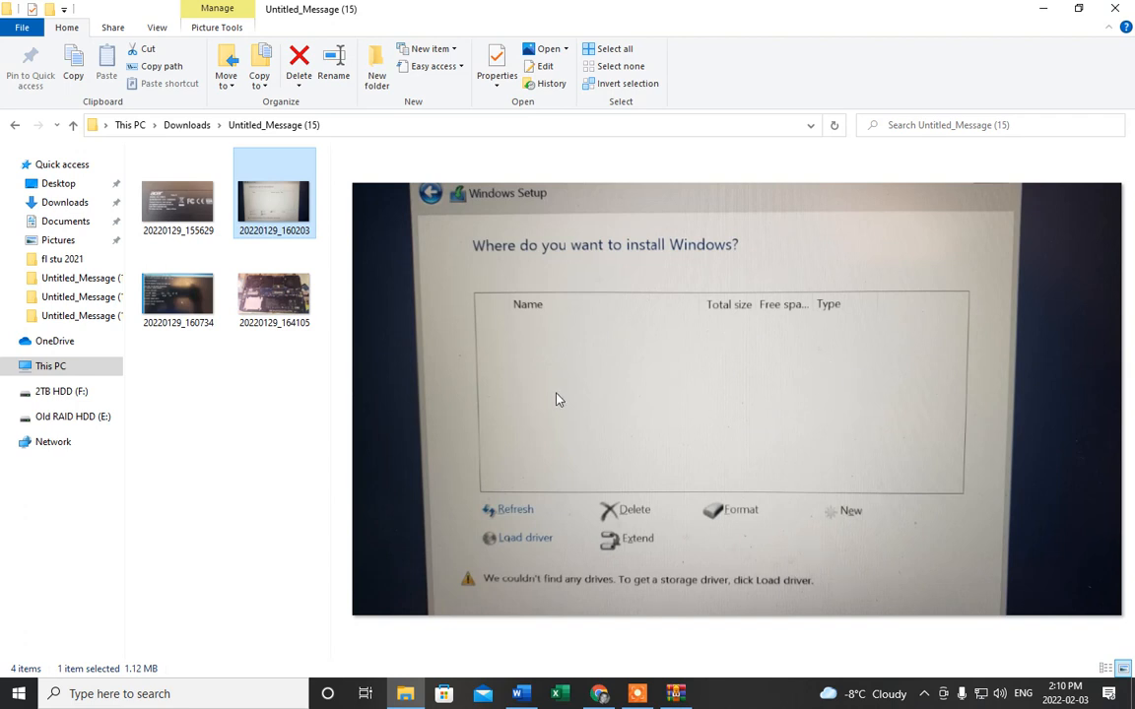
{"action": "mouse_move", "coordinate": [447, 413]}
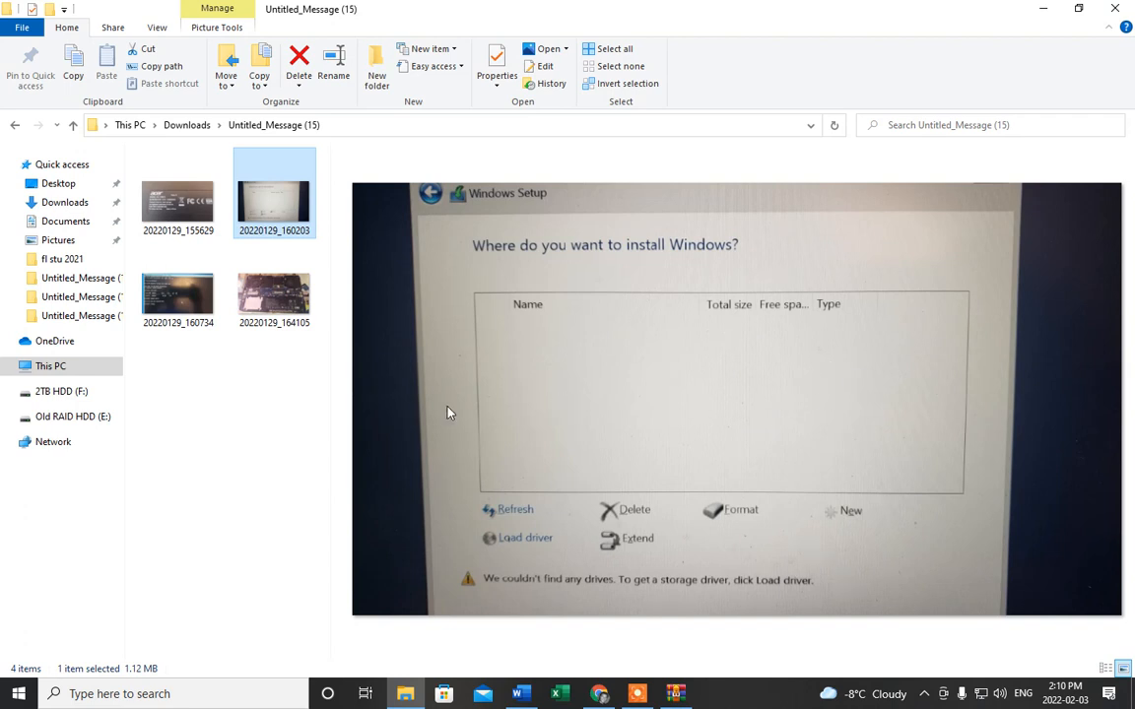
{"action": "mouse_move", "coordinate": [687, 431]}
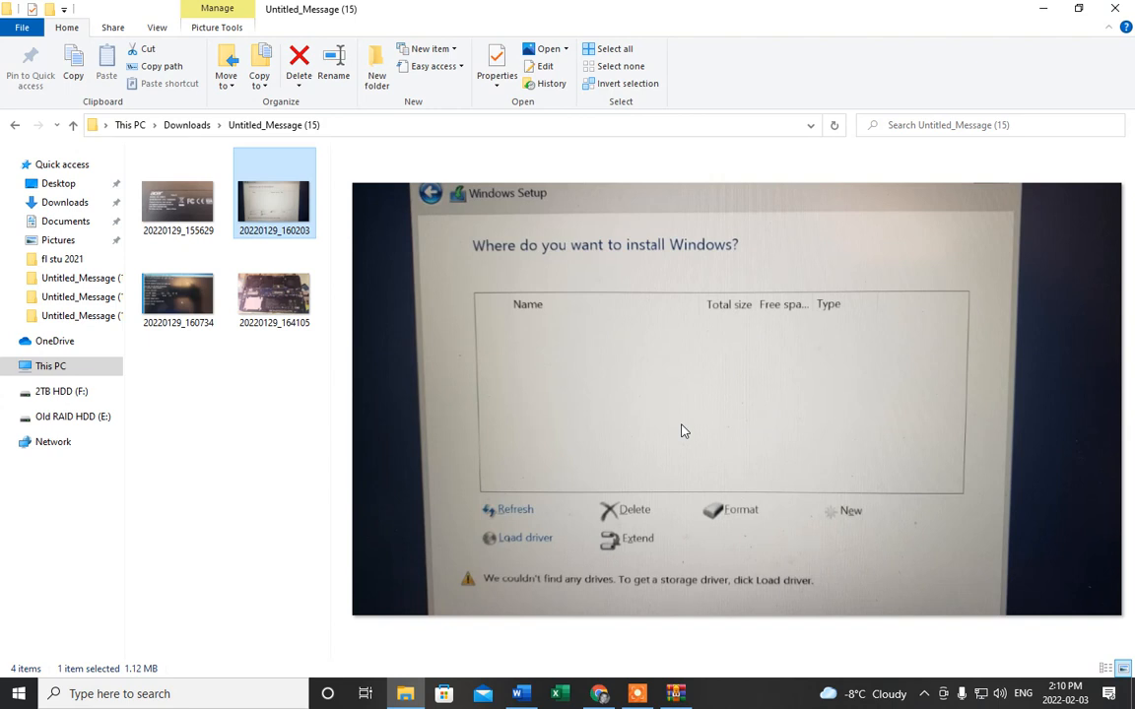
{"action": "mouse_move", "coordinate": [748, 395]}
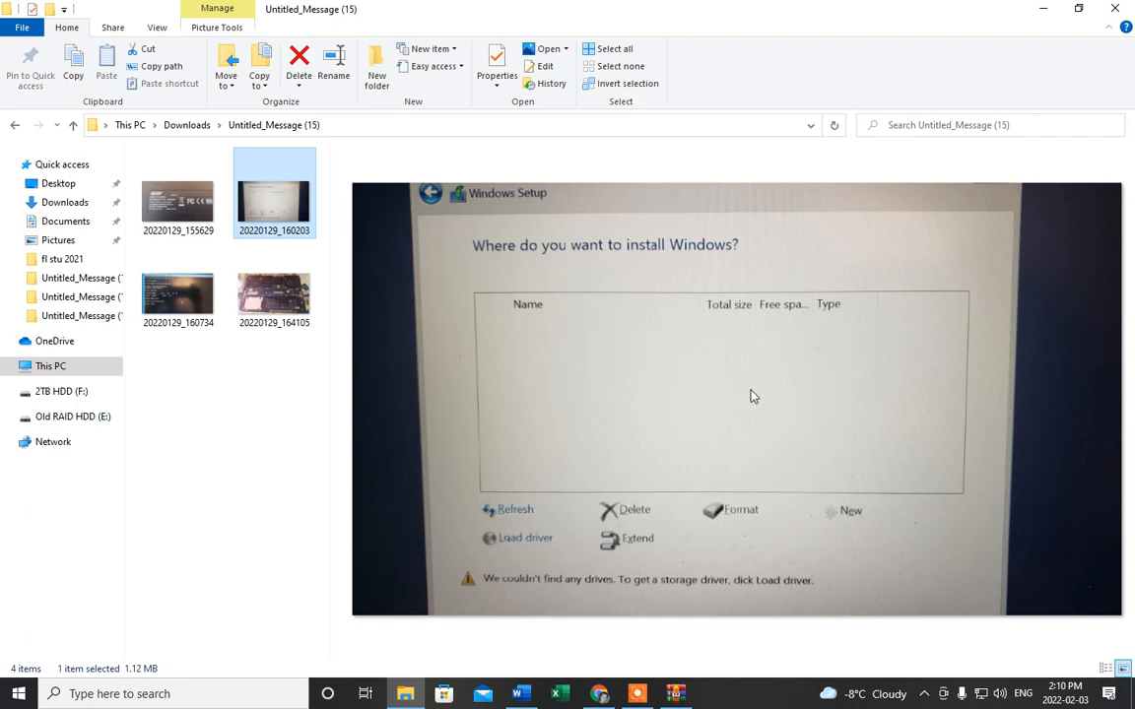
{"action": "mouse_move", "coordinate": [559, 358]}
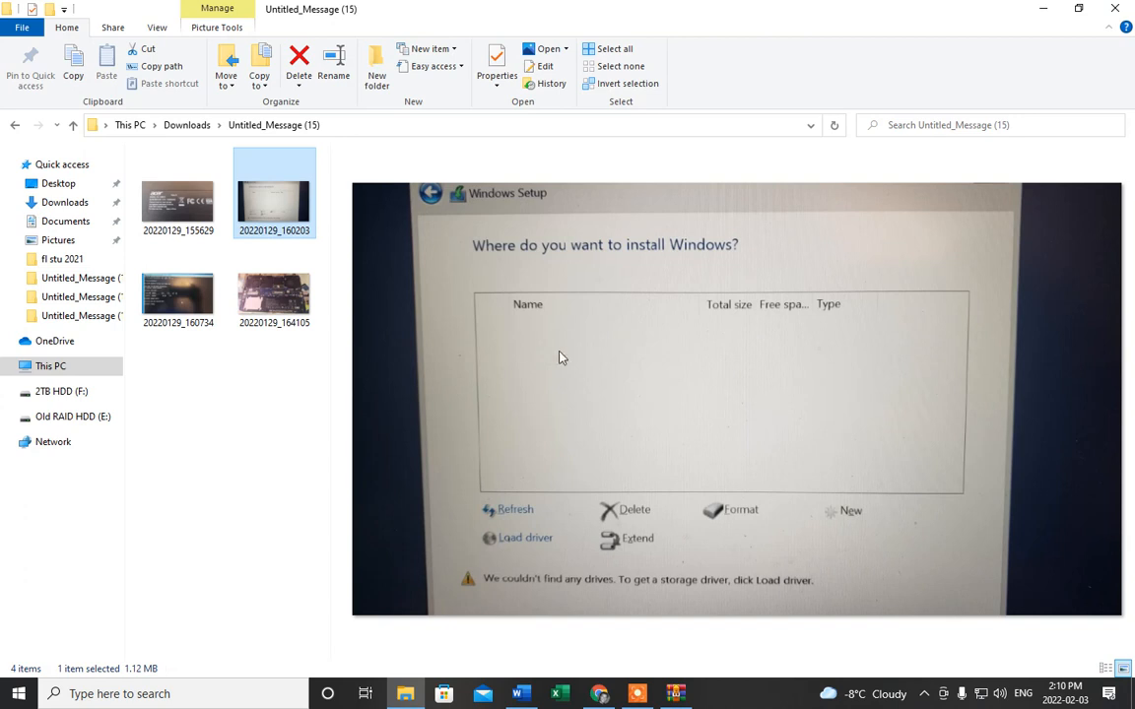
{"action": "mouse_move", "coordinate": [753, 416]}
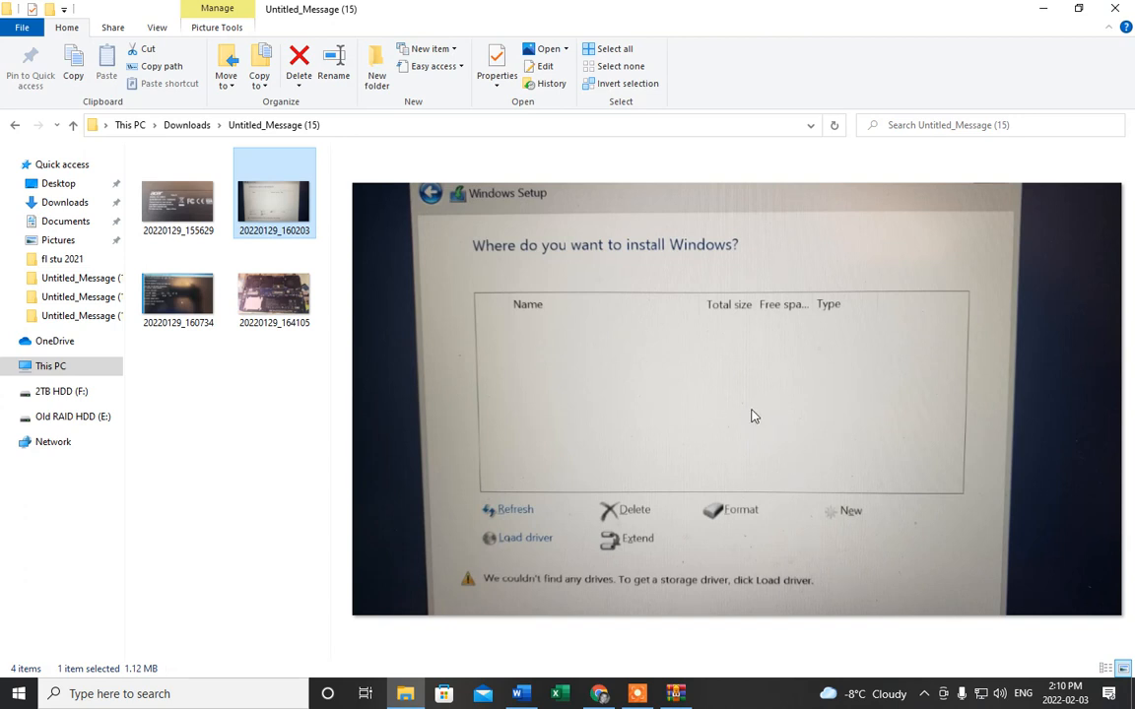
{"action": "mouse_move", "coordinate": [735, 431]}
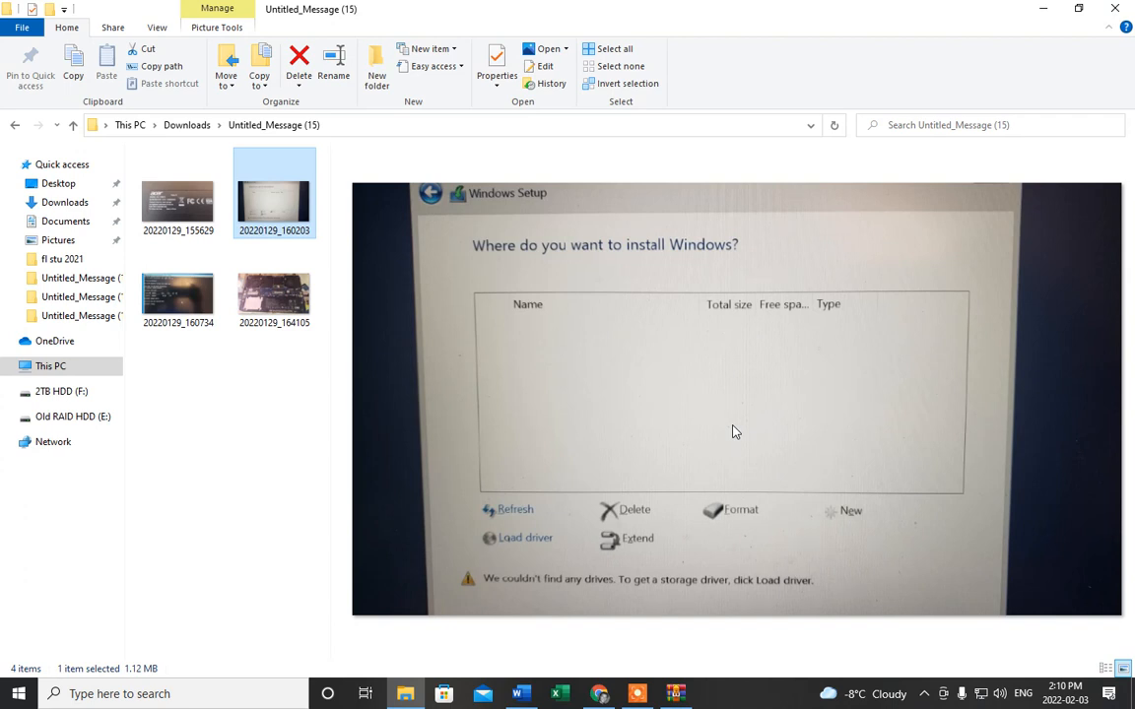
{"action": "mouse_move", "coordinate": [770, 427]}
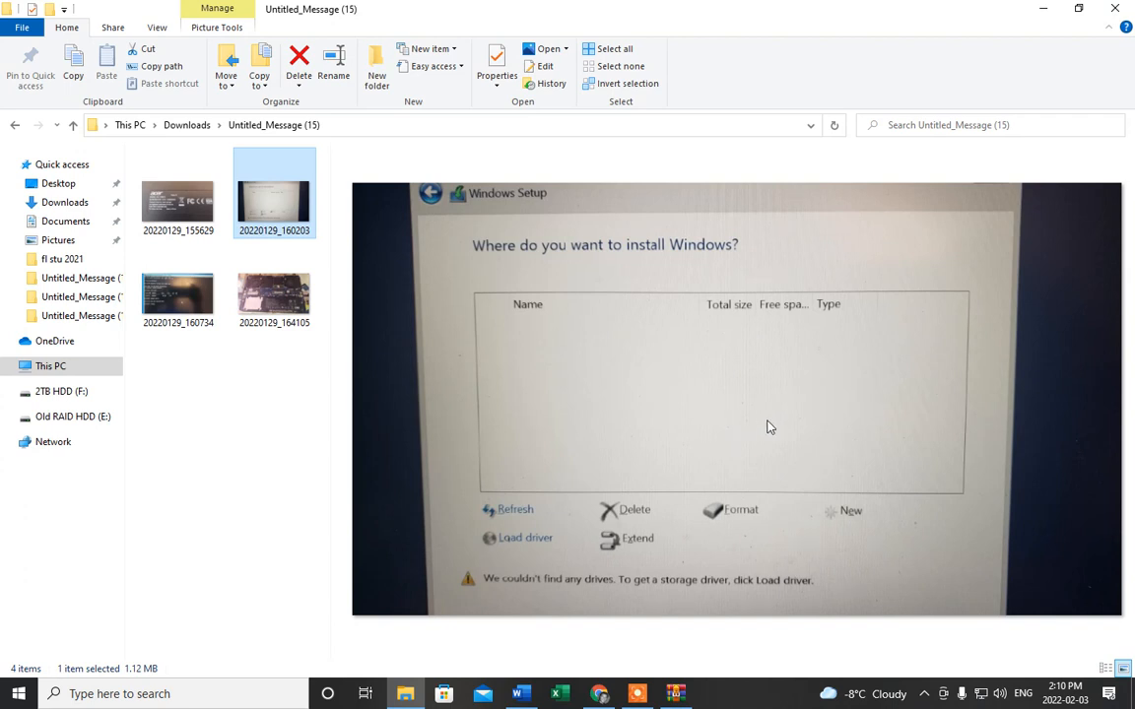
{"action": "mouse_move", "coordinate": [755, 436]}
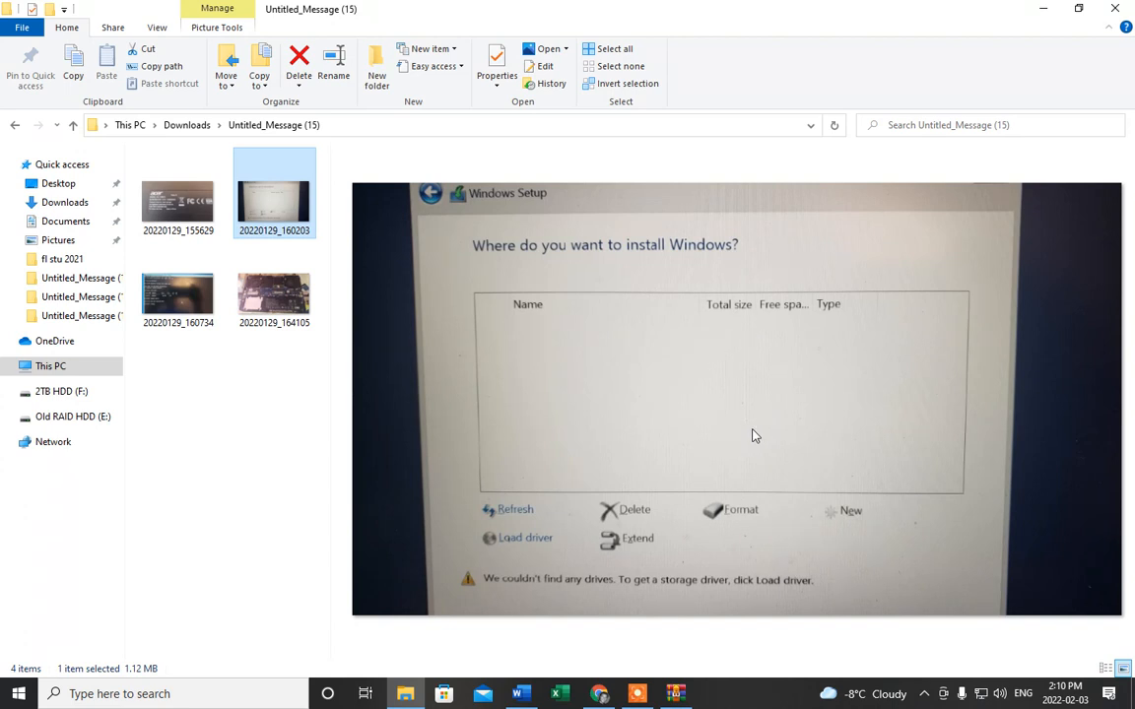
{"action": "mouse_move", "coordinate": [750, 629]}
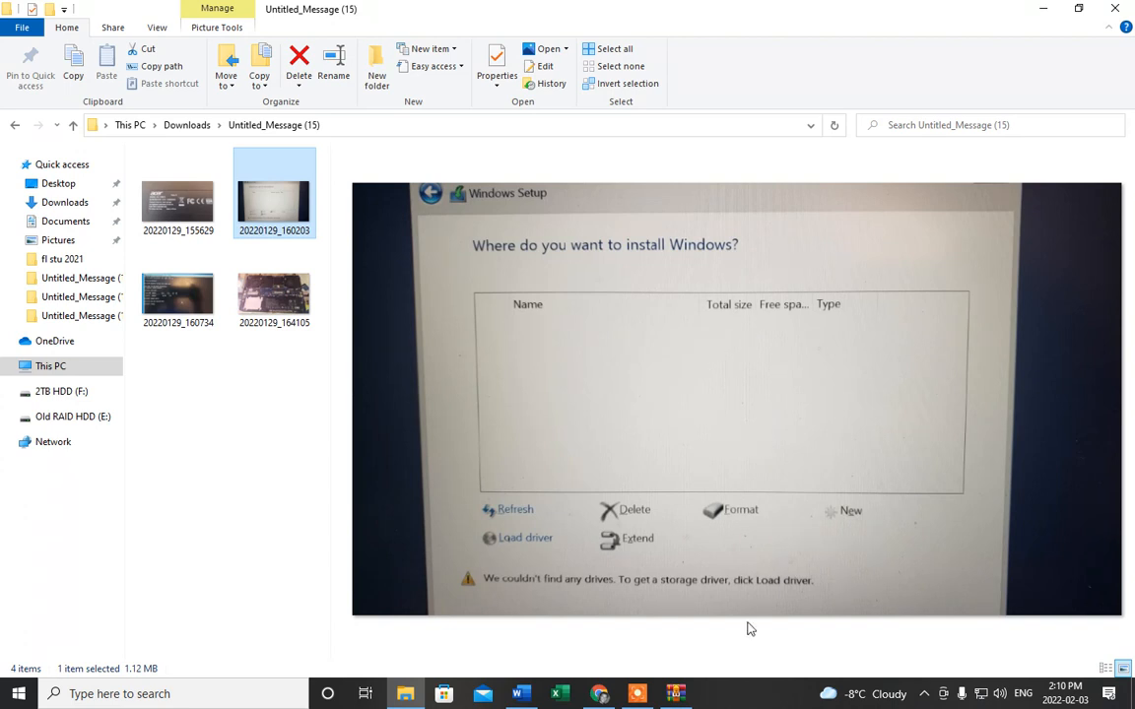